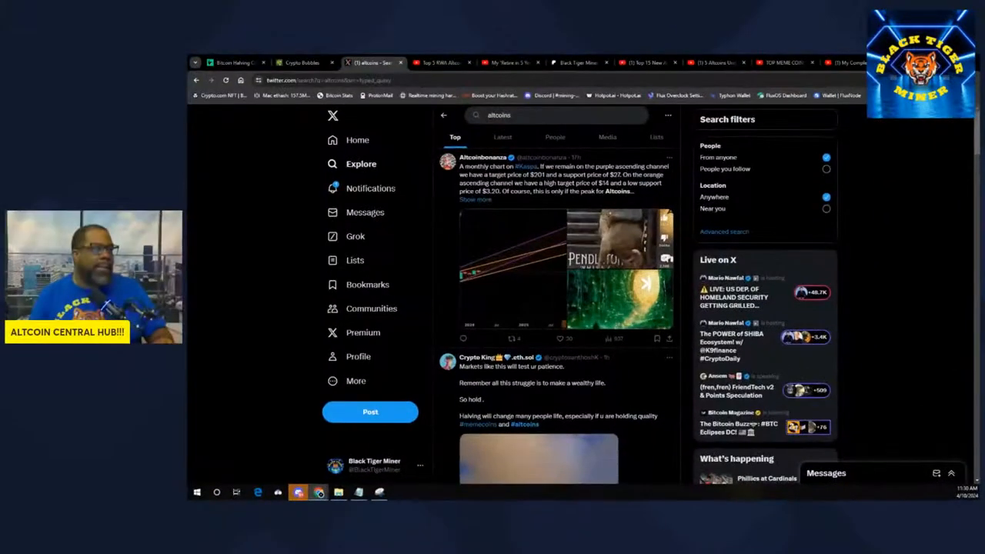
# Bring up the Watcher.Guru Bitcoin halving countdown after a glance at the Crypto Bubbles map
pyautogui.click(302, 62)
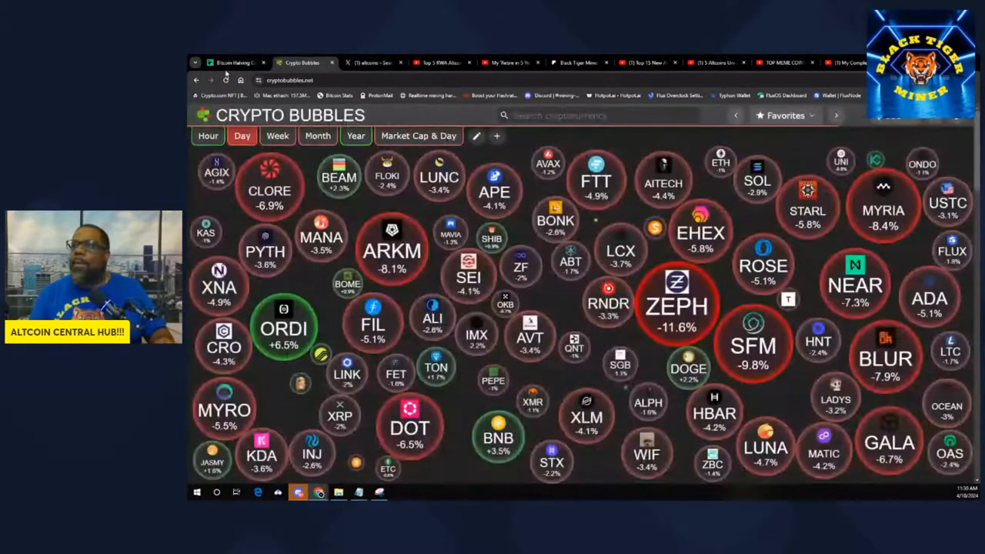
pyautogui.click(231, 62)
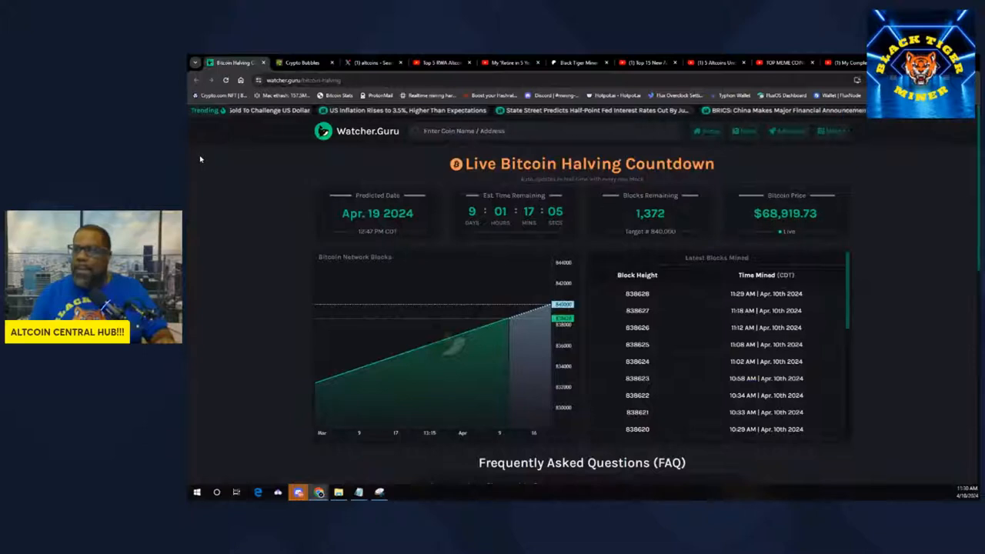
pyautogui.moveTo(247, 209)
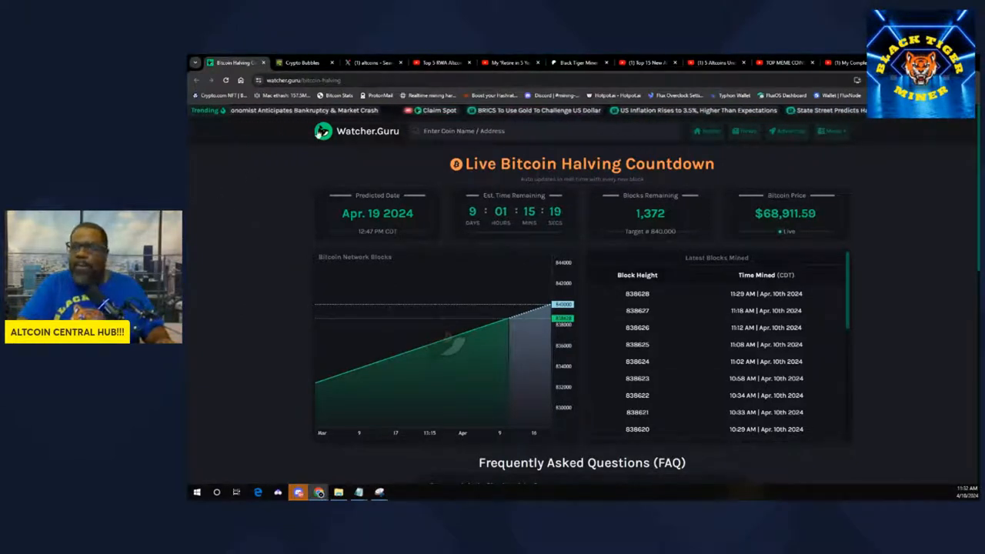
# Return to the Crypto Bubbles daily market map of coin price changes
pyautogui.click(302, 62)
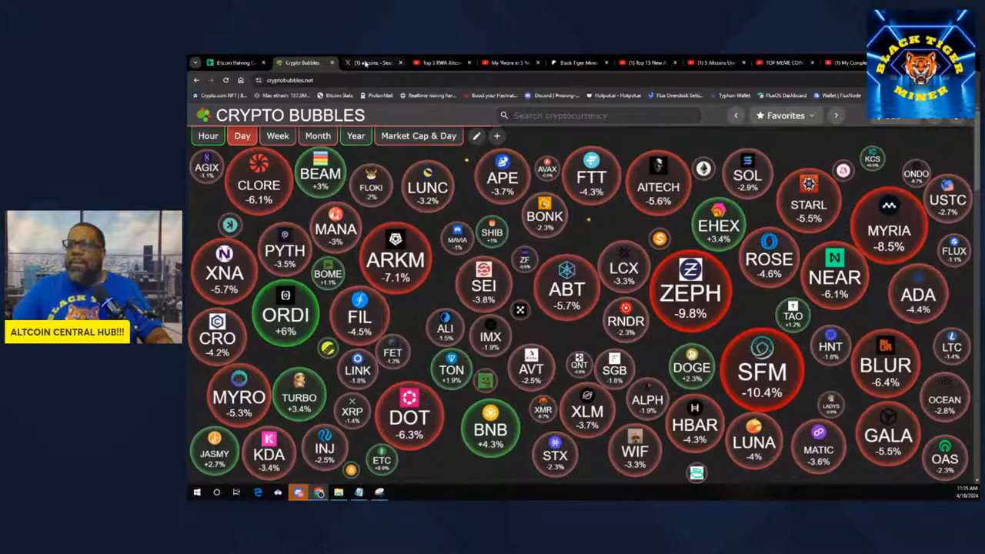
# From the X altcoins search, go to the Black Tiger Miner profile and its recent posts
pyautogui.click(373, 62)
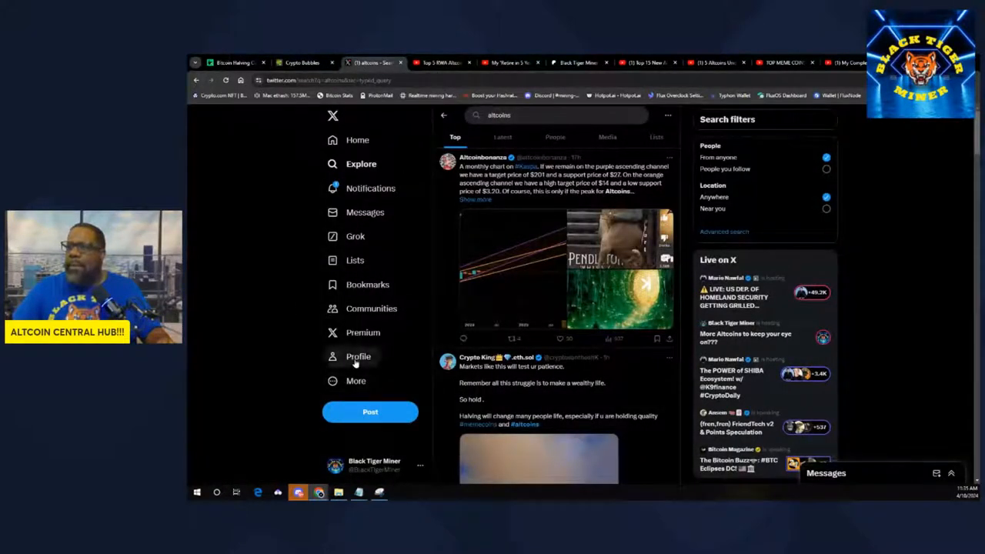
pyautogui.click(358, 358)
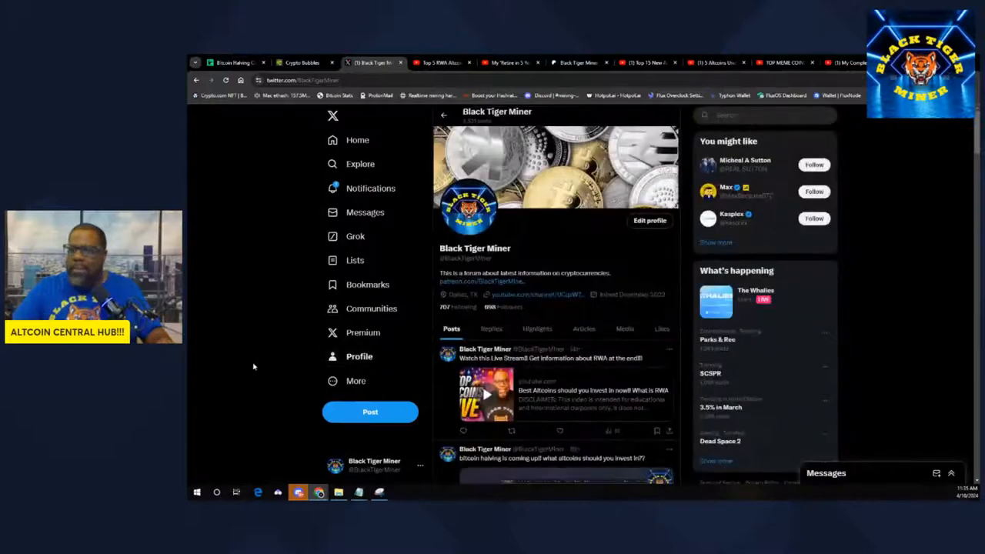
pyautogui.scroll(-3)
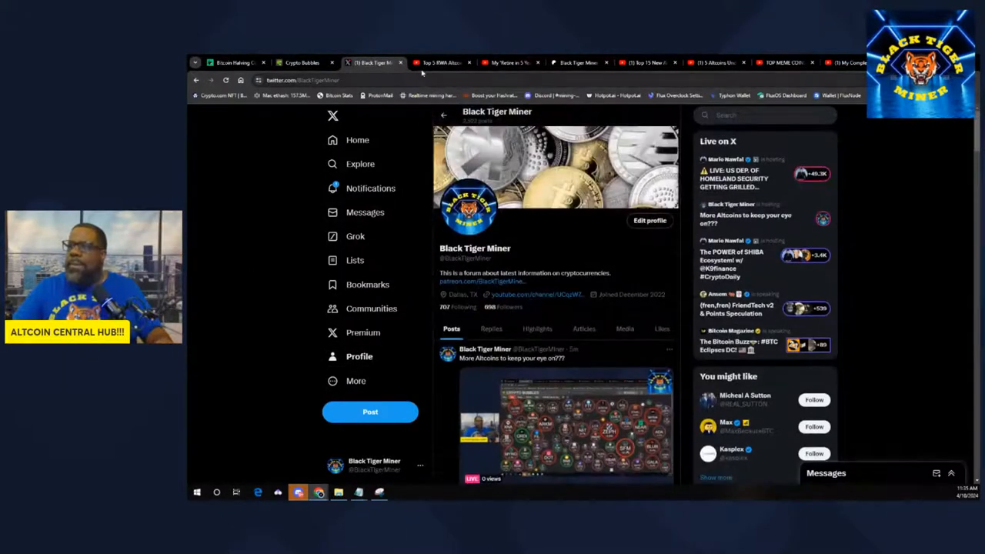
# Switch to the YouTube Short 'Top 5 RWA Altcoins for 2024'
pyautogui.click(441, 61)
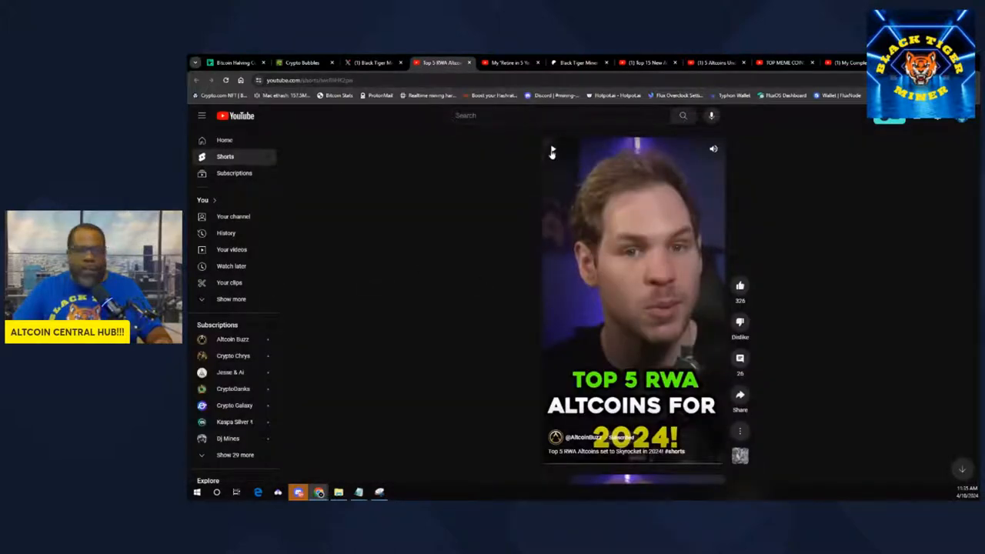
pyautogui.moveTo(551, 152)
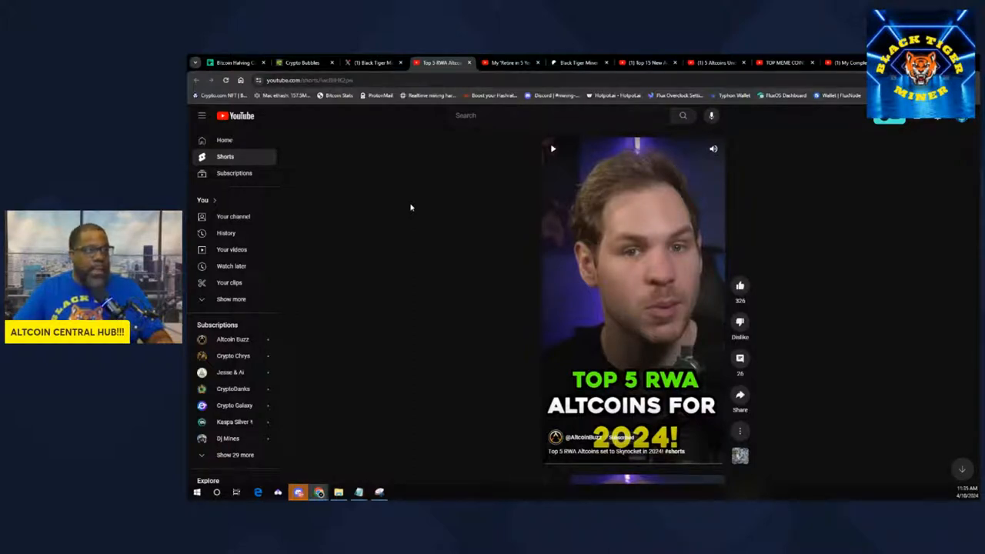
pyautogui.moveTo(299, 181)
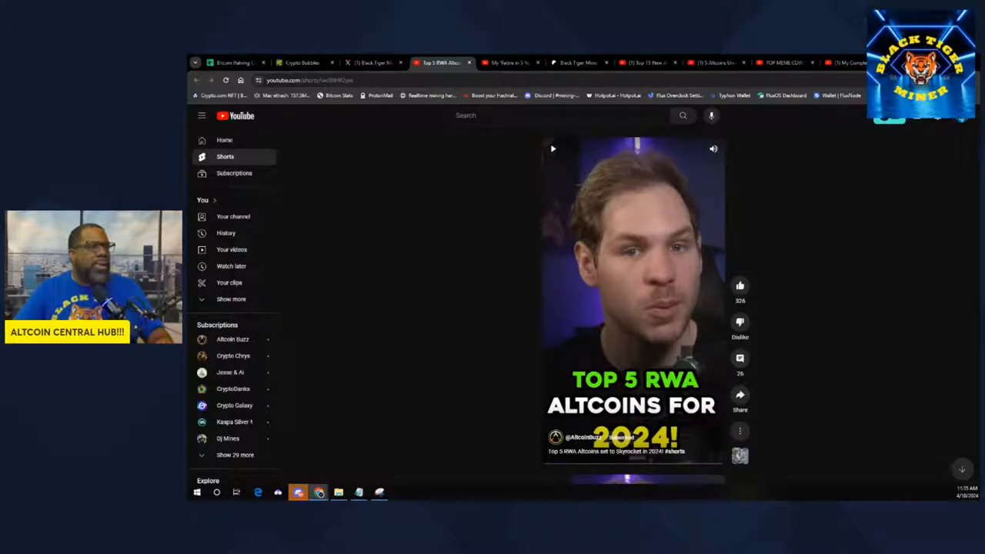
pyautogui.moveTo(484, 216)
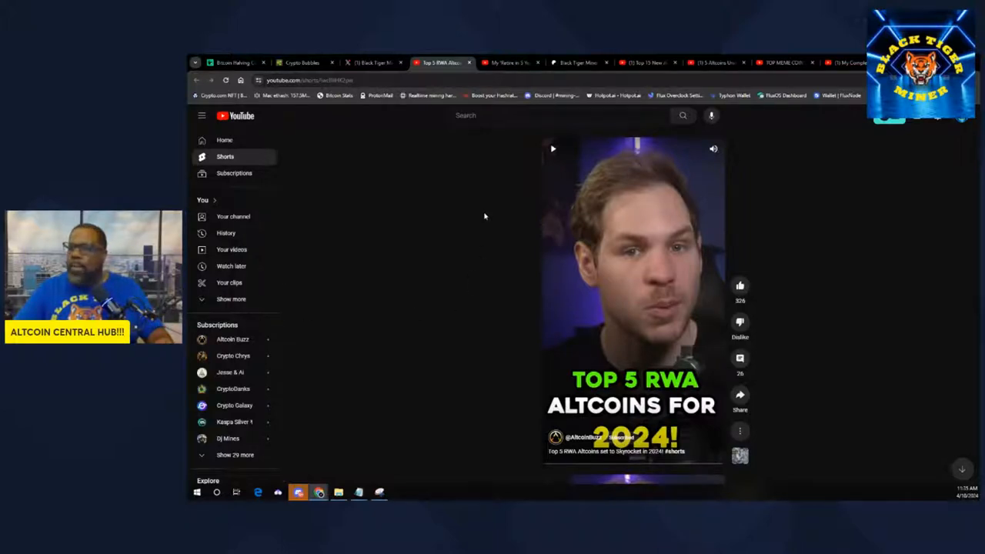
pyautogui.moveTo(552, 149)
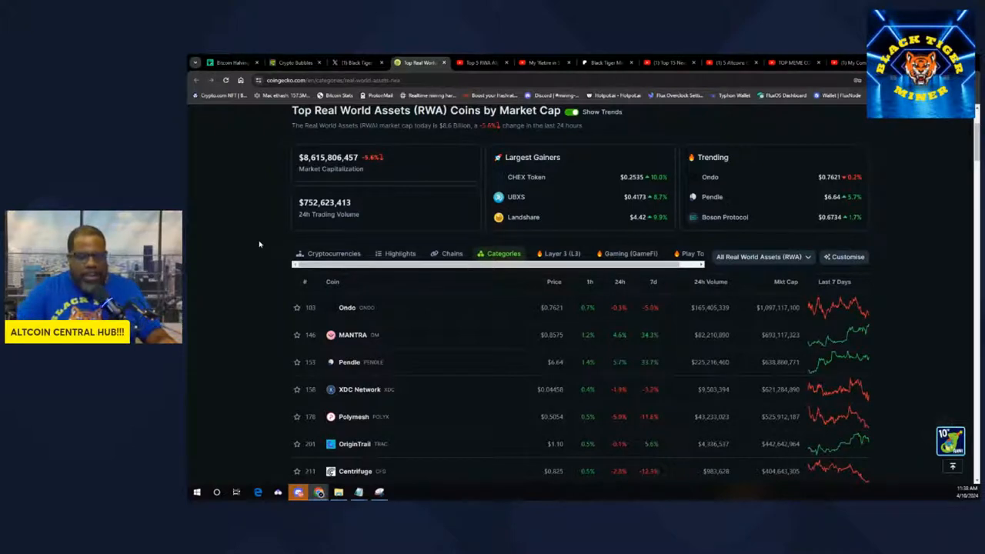
# Scroll the CoinGecko RWA ranking down past Ondo, MANTRA and Pendle to Swarm Markets
pyautogui.scroll(-3)
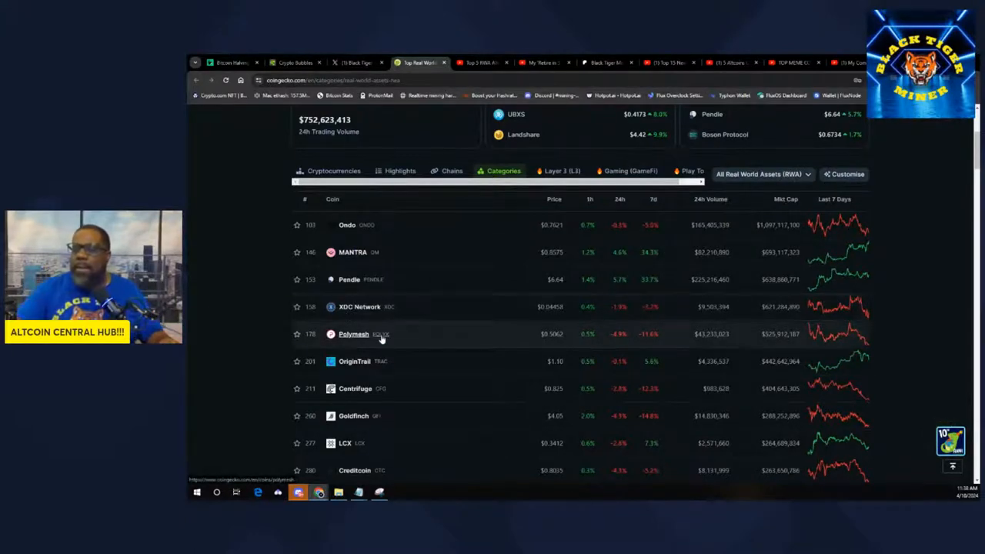
pyautogui.scroll(-3)
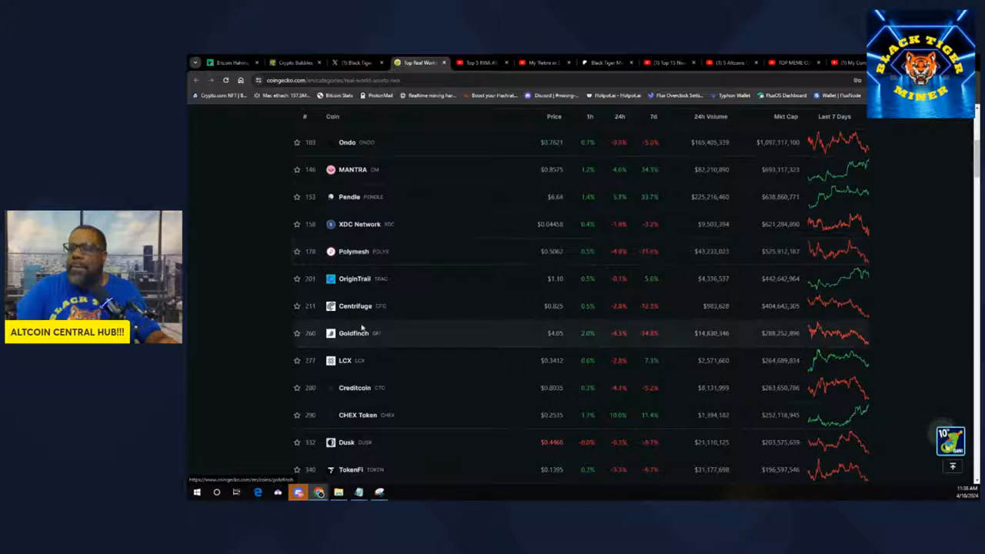
pyautogui.scroll(-3)
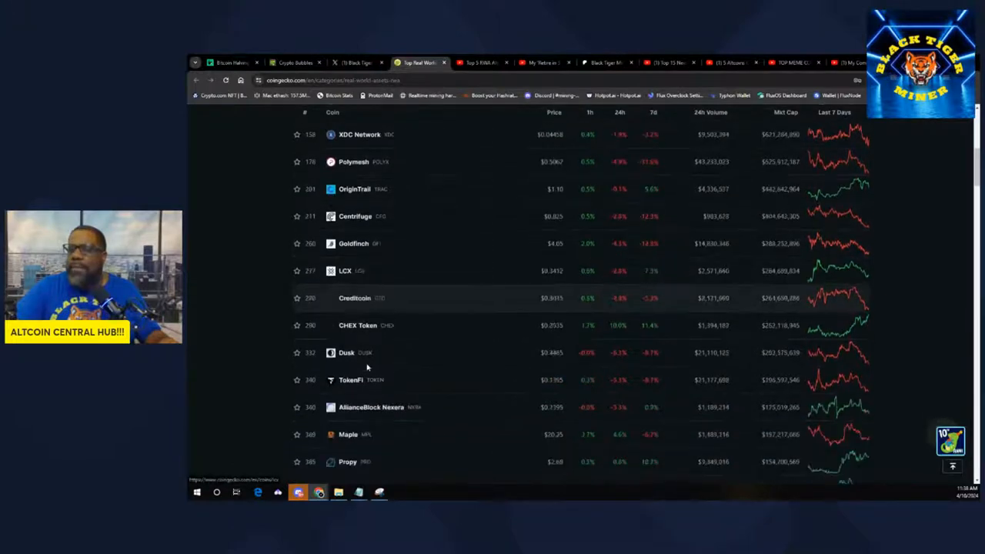
pyautogui.scroll(-3)
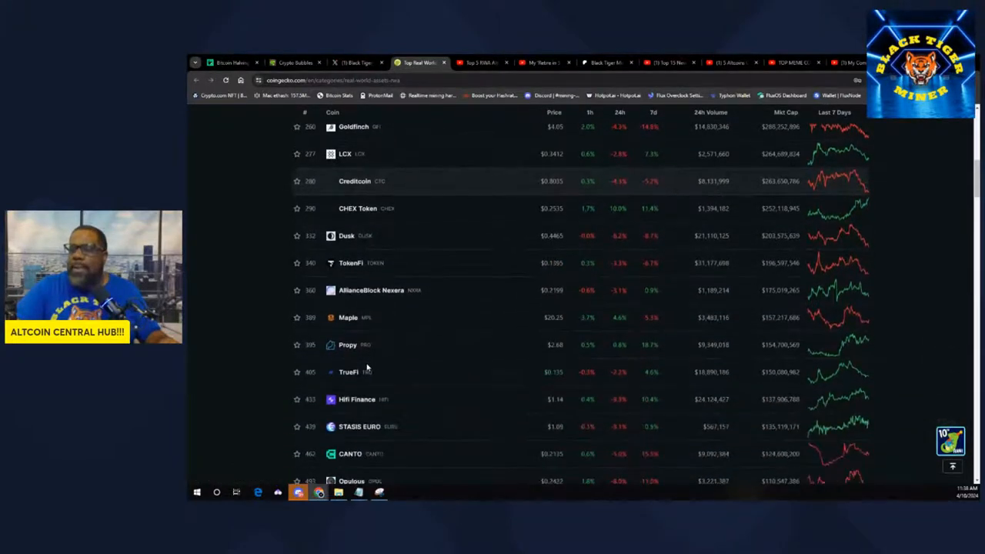
pyautogui.scroll(-3)
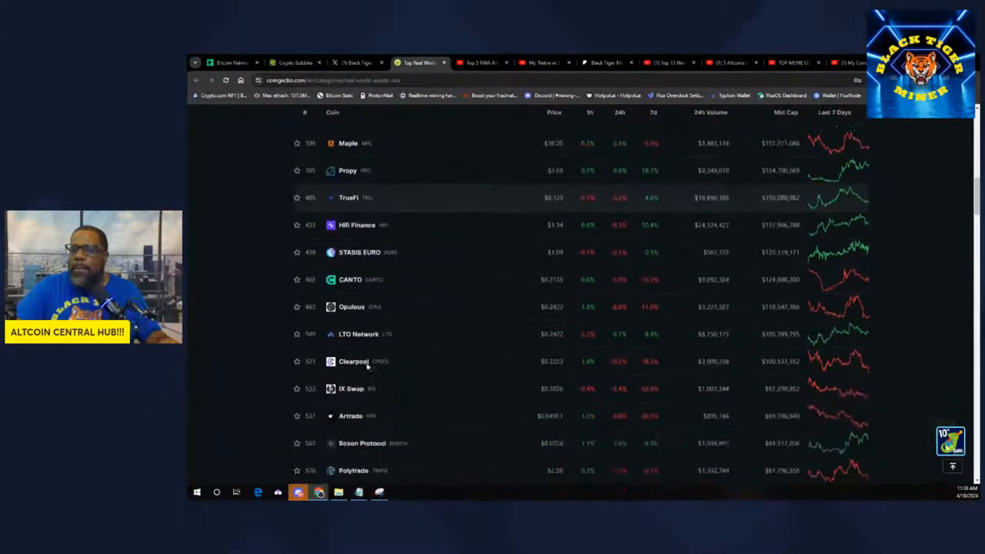
pyautogui.scroll(-3)
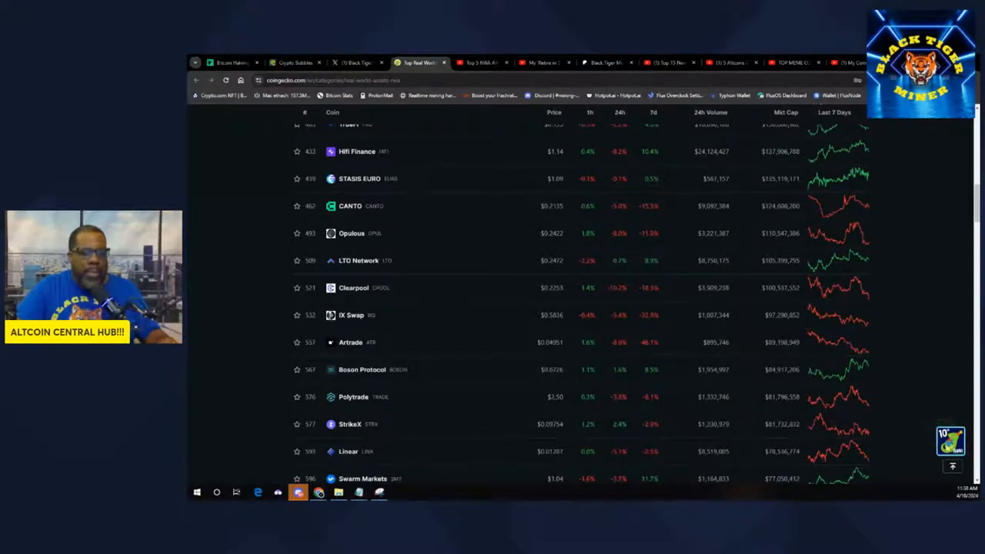
pyautogui.click(480, 62)
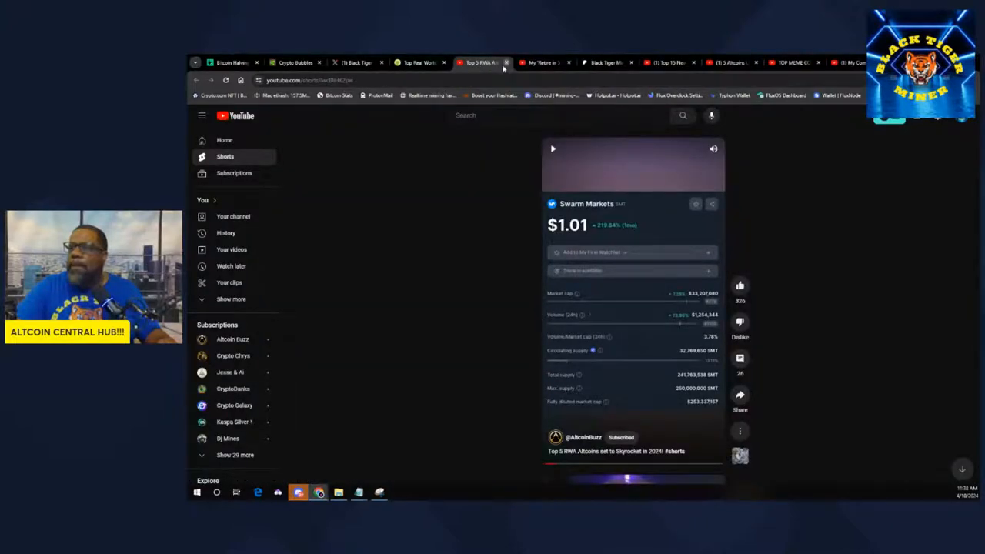
pyautogui.click(512, 62)
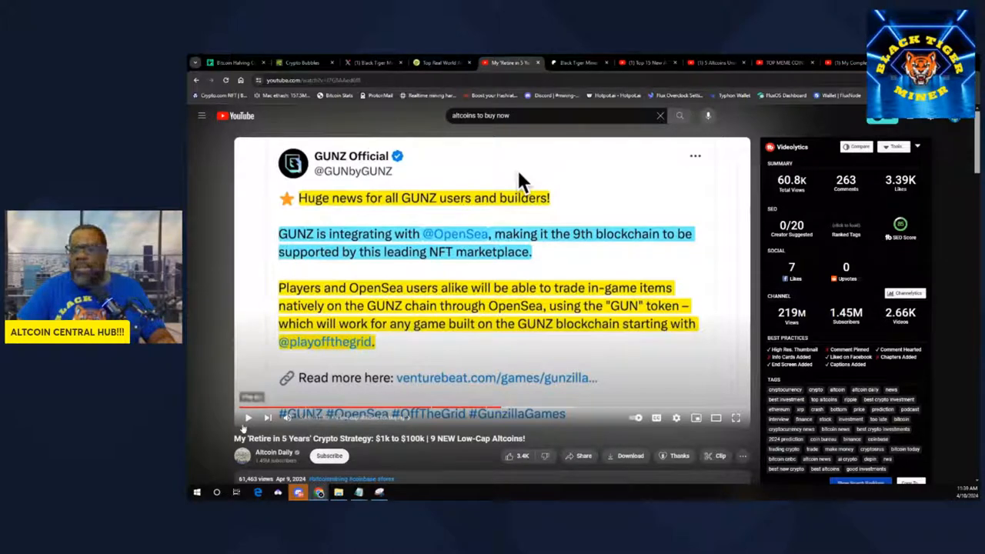
pyautogui.click(248, 419)
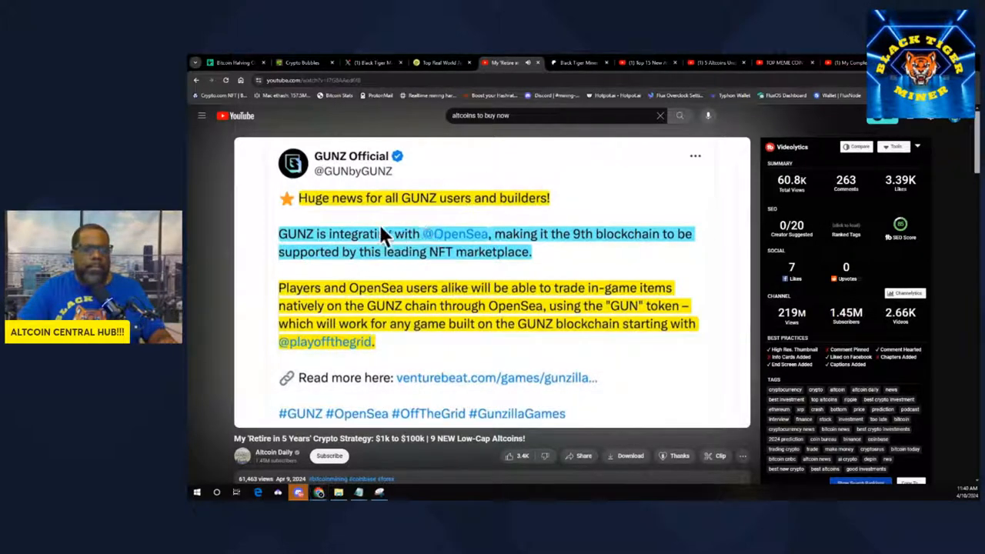
pyautogui.moveTo(524, 218)
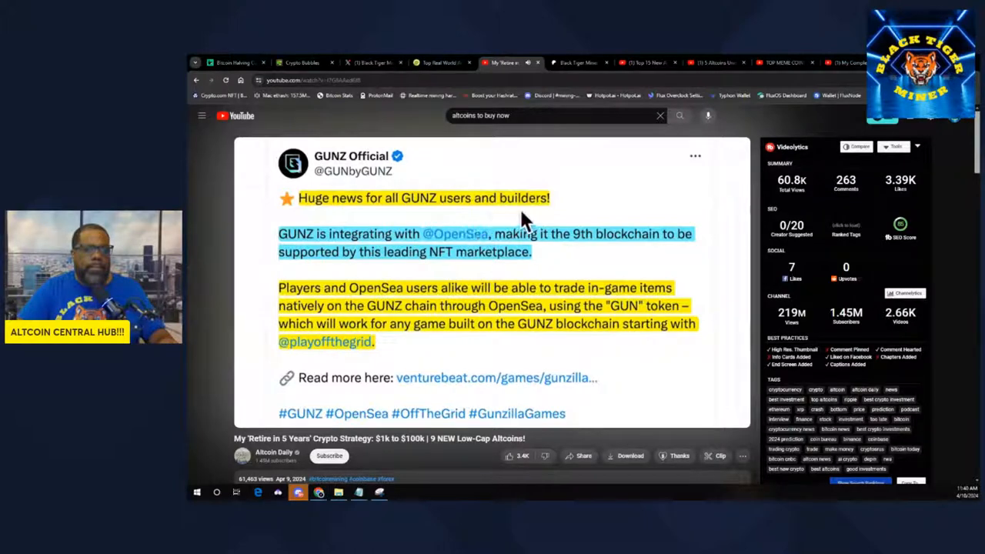
pyautogui.moveTo(477, 278)
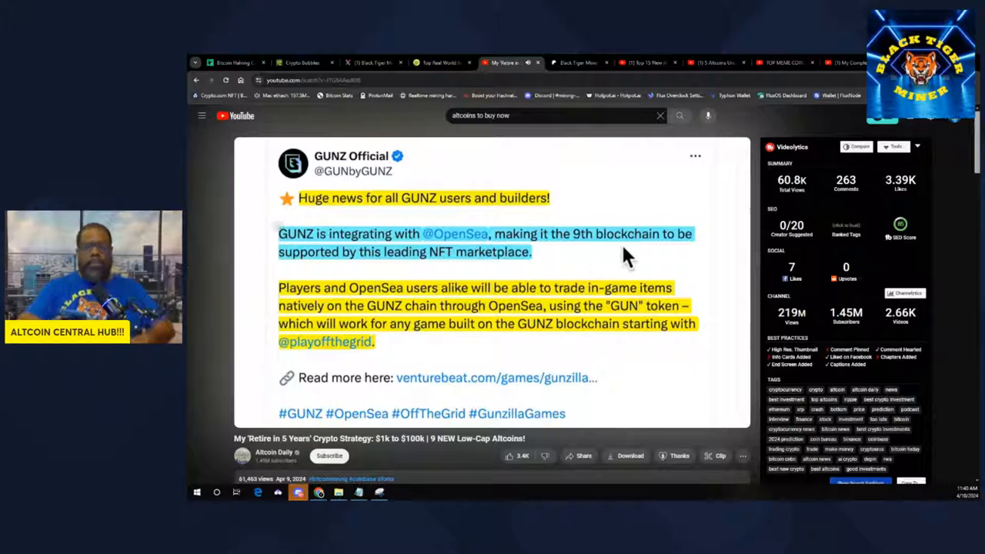
pyautogui.moveTo(424, 281)
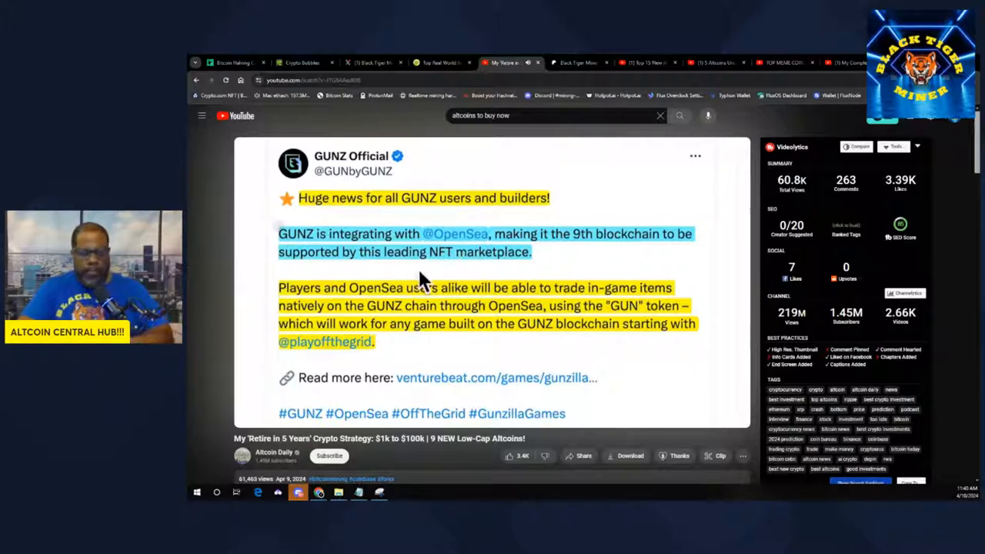
pyautogui.moveTo(412, 348)
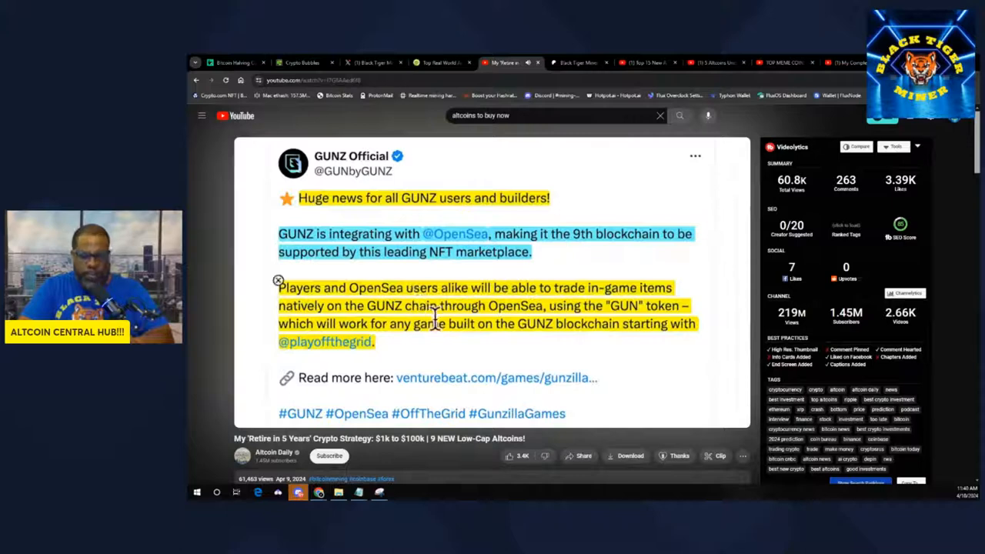
pyautogui.moveTo(582, 308)
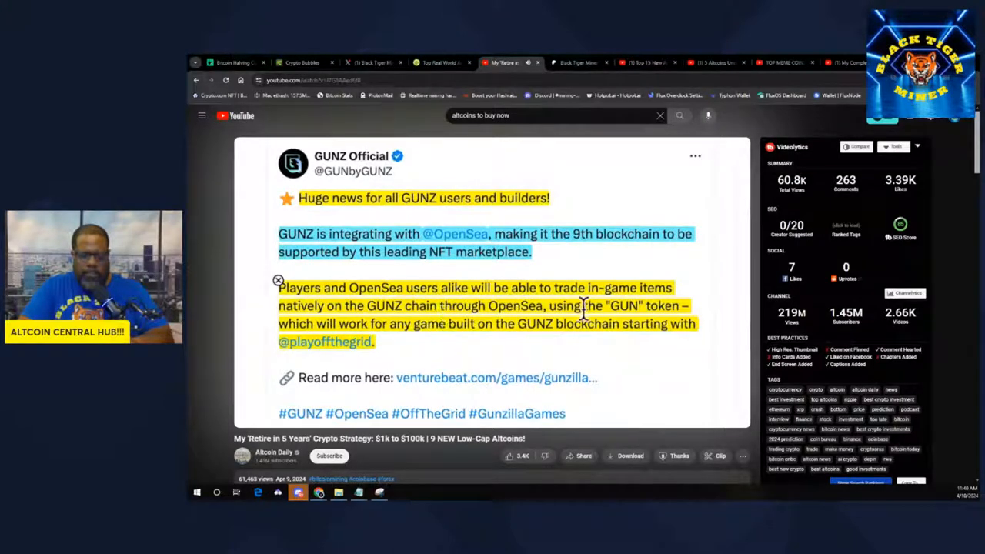
pyautogui.moveTo(500, 291)
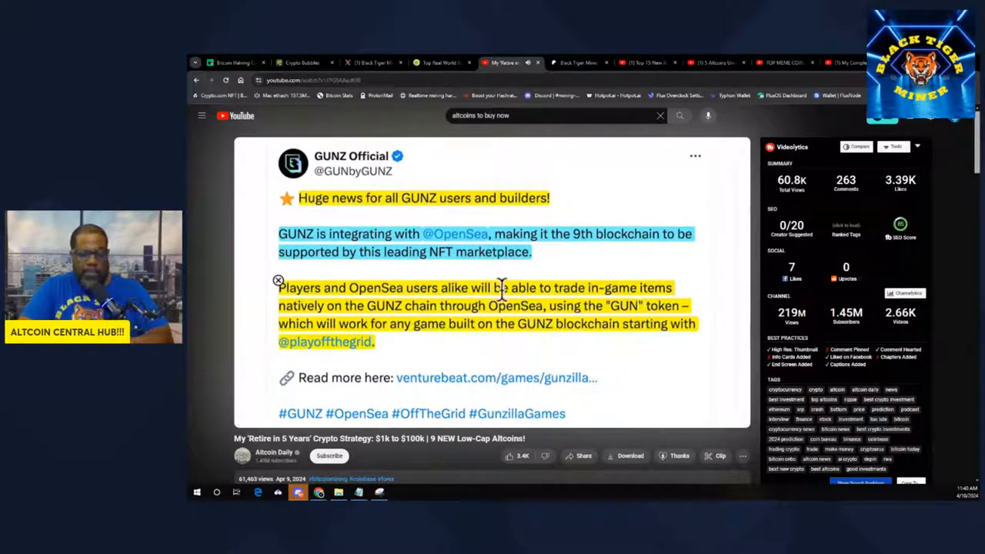
pyautogui.moveTo(539, 311)
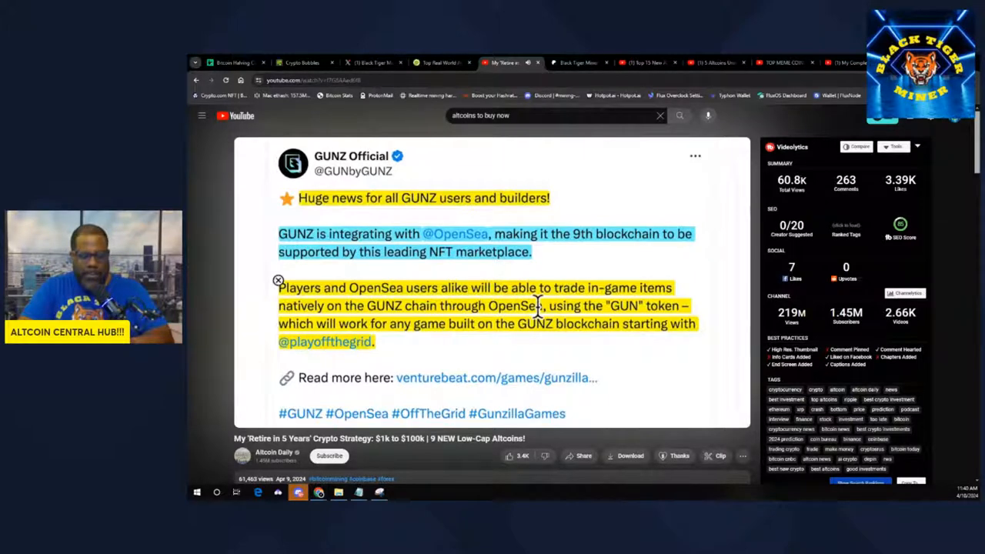
pyautogui.moveTo(449, 327)
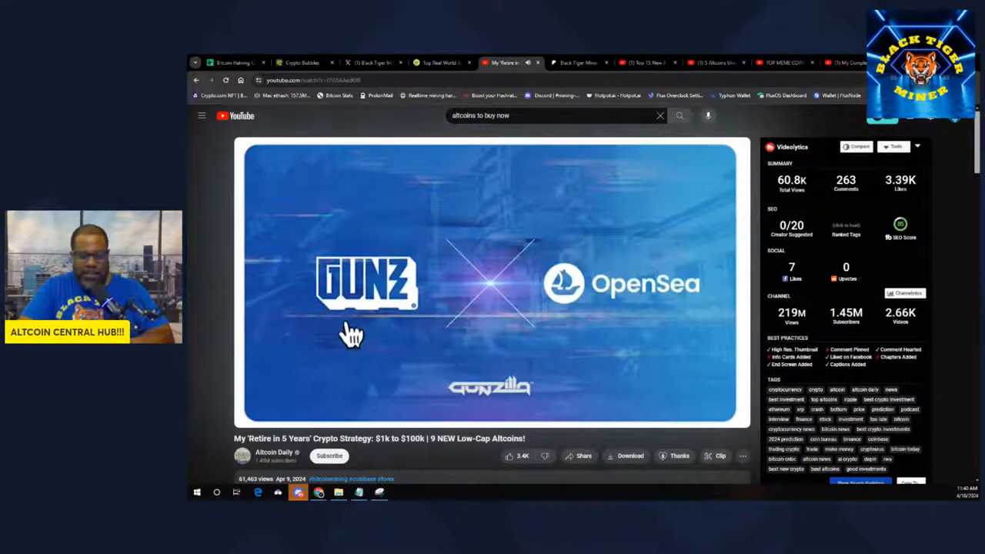
pyautogui.moveTo(477, 311)
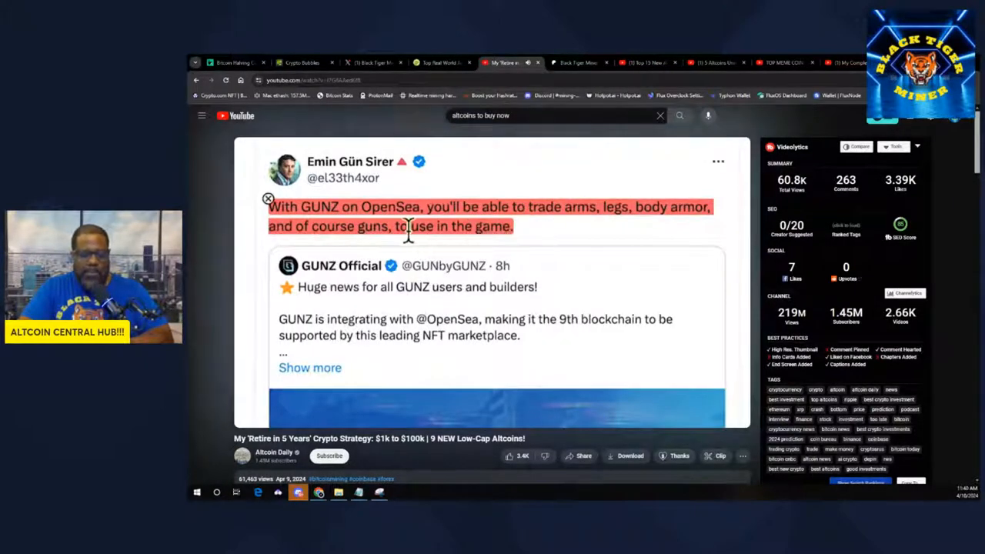
pyautogui.moveTo(454, 231)
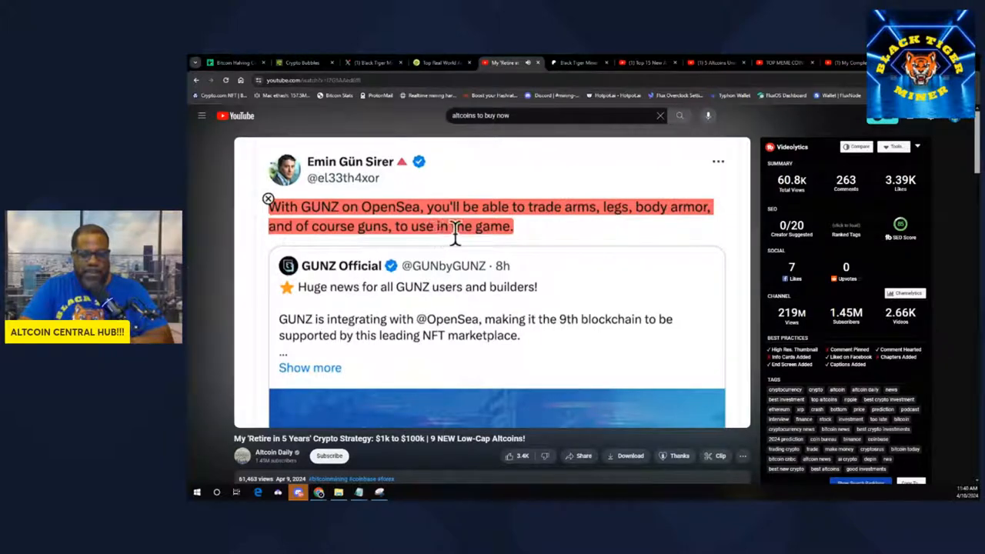
pyautogui.moveTo(678, 218)
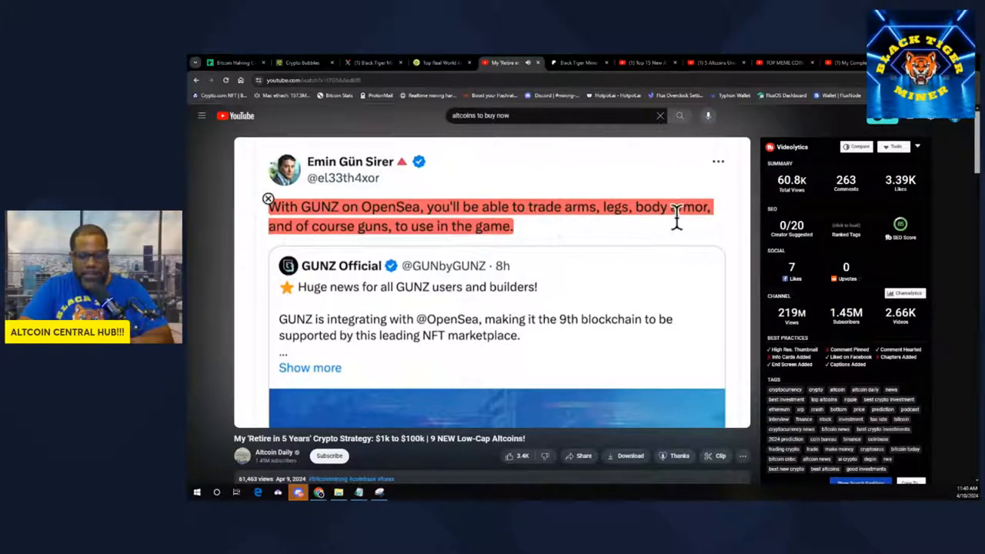
pyautogui.moveTo(507, 234)
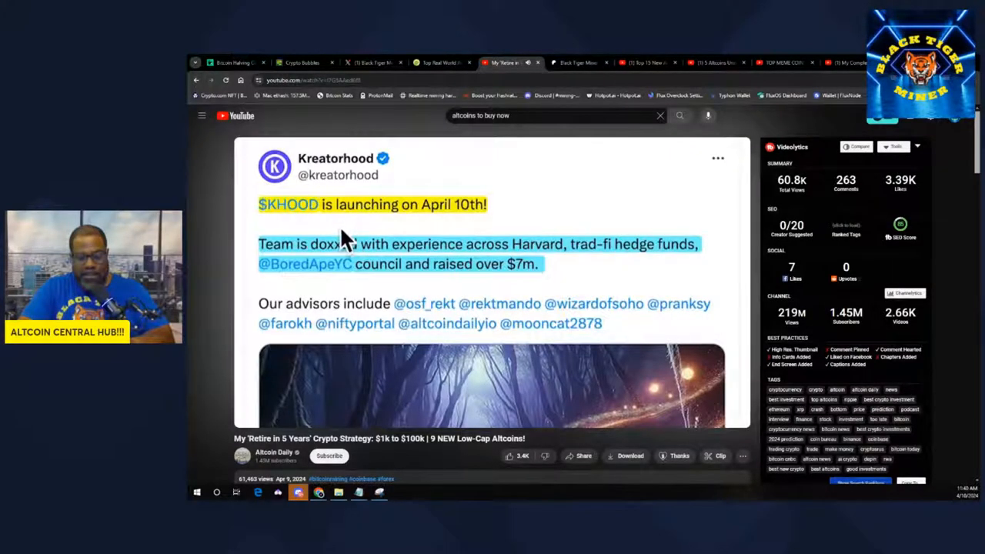
pyautogui.moveTo(439, 239)
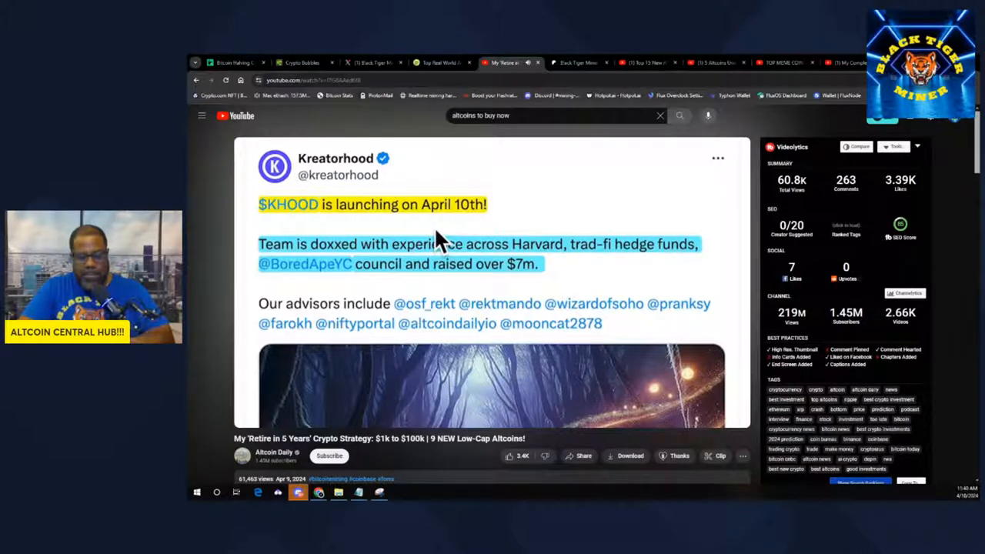
pyautogui.moveTo(521, 166)
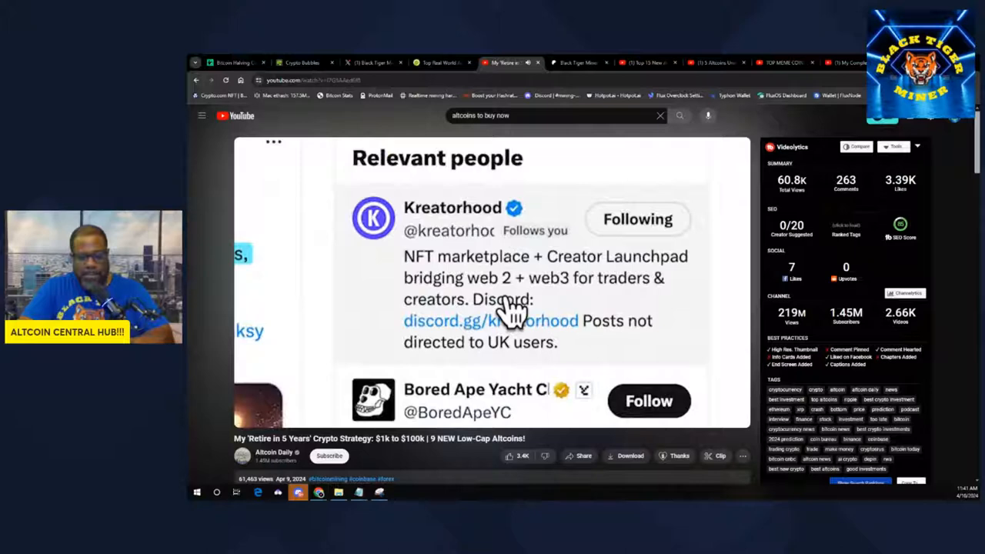
pyautogui.moveTo(516, 259)
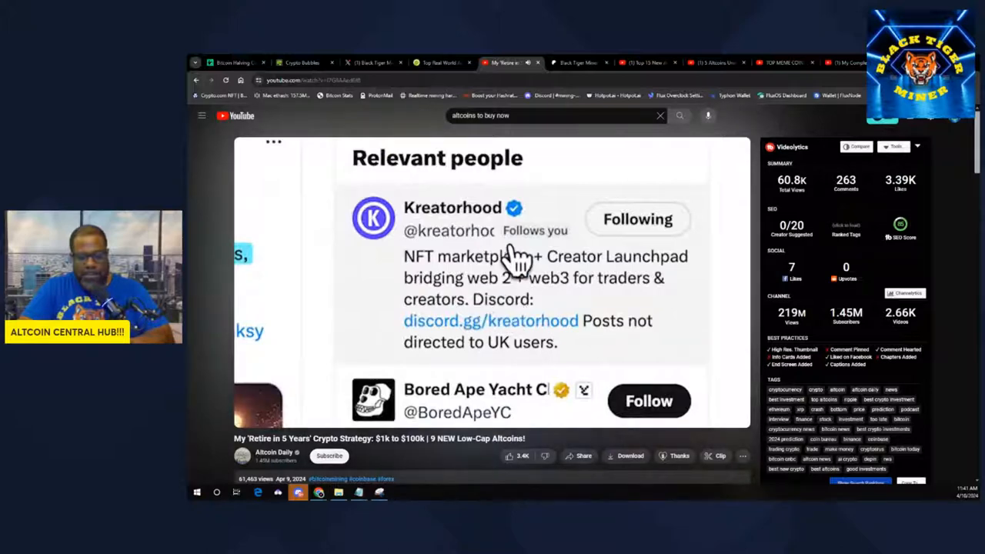
pyautogui.moveTo(562, 300)
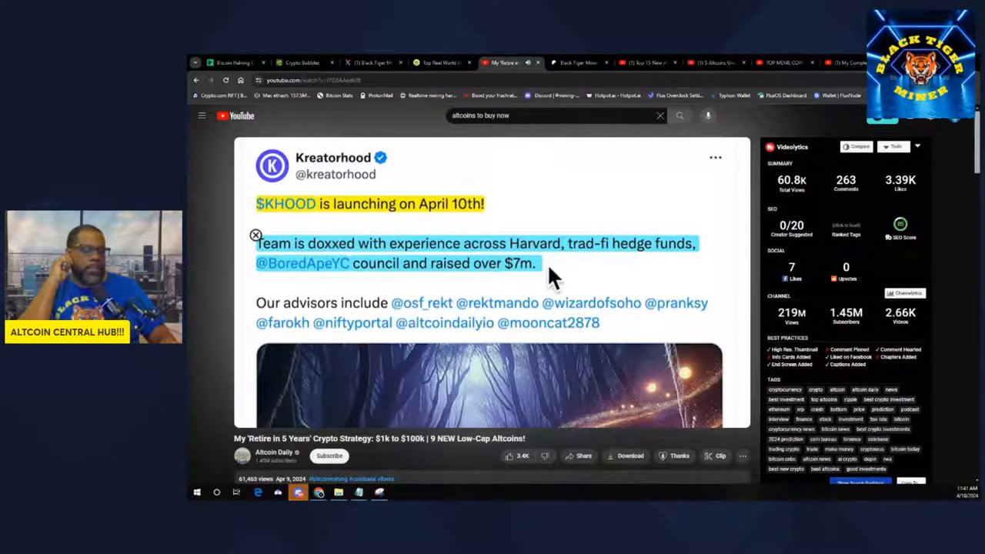
pyautogui.moveTo(495, 277)
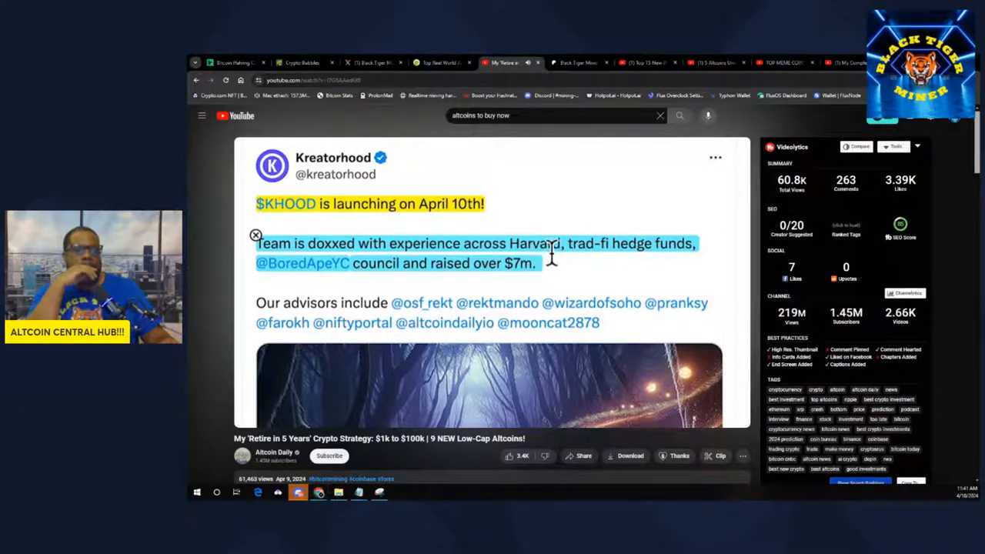
pyautogui.moveTo(521, 347)
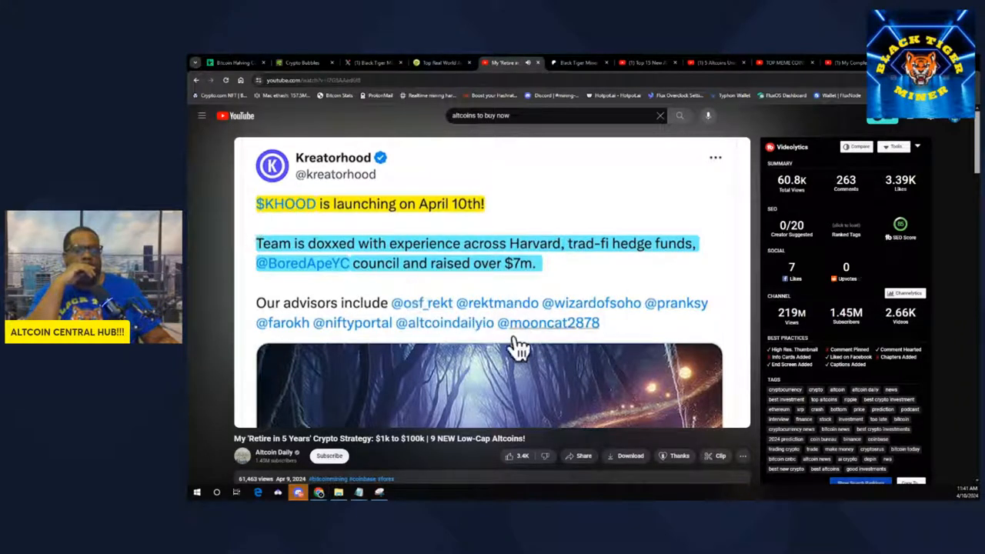
pyautogui.moveTo(274, 238)
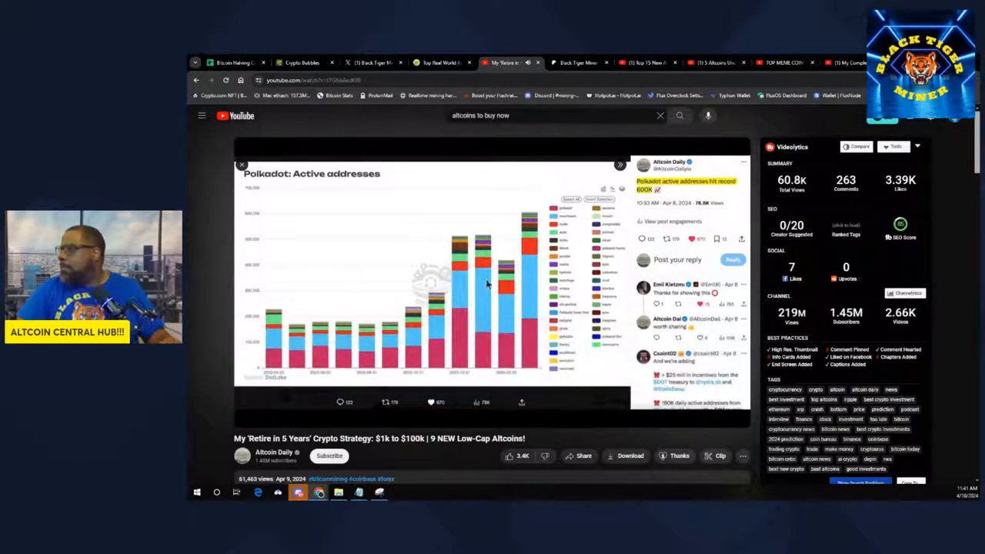
pyautogui.moveTo(793, 302)
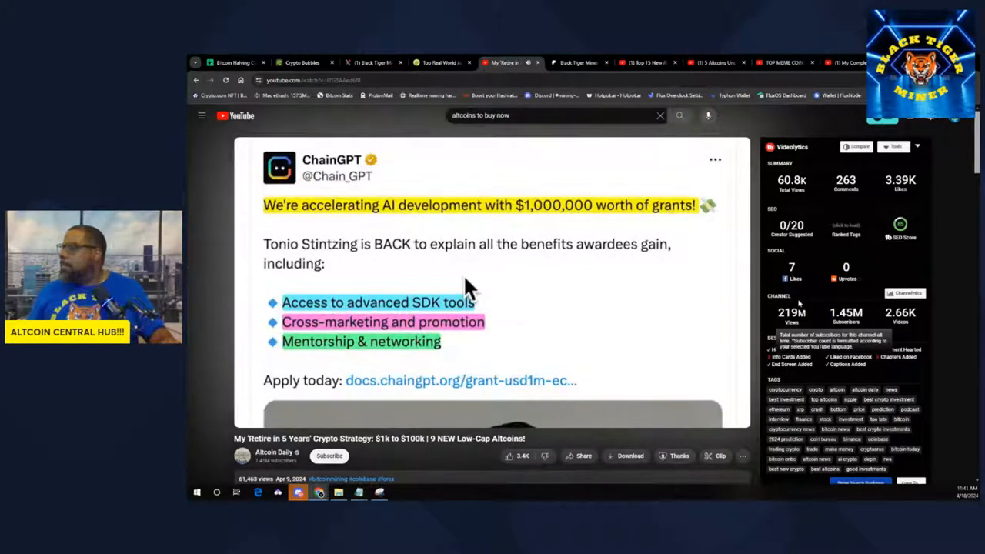
pyautogui.moveTo(385, 259)
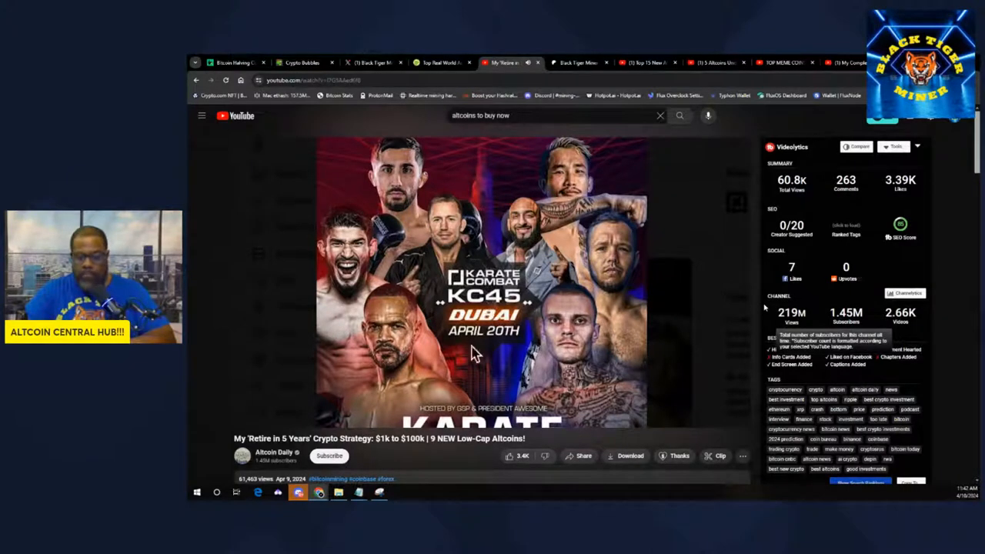
pyautogui.moveTo(416, 319)
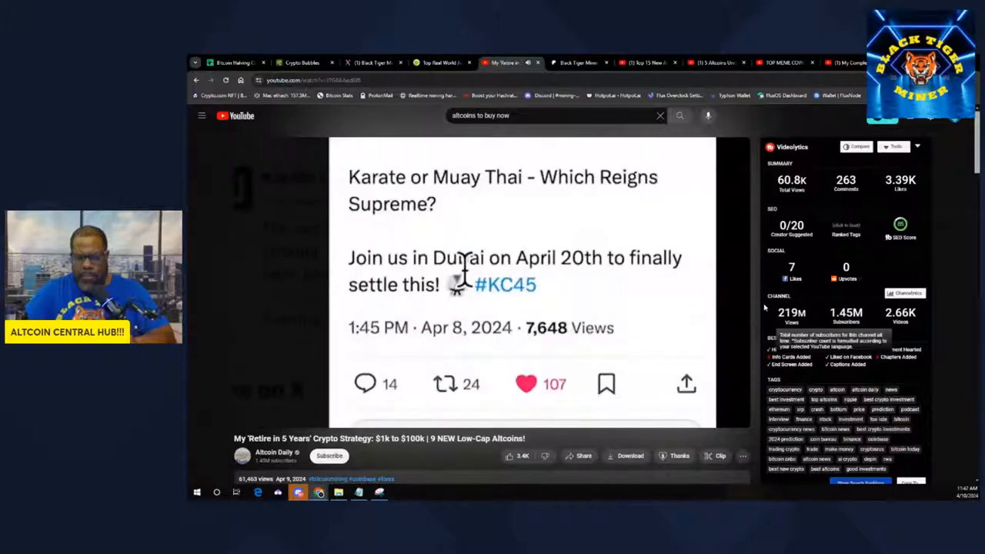
pyautogui.moveTo(618, 265)
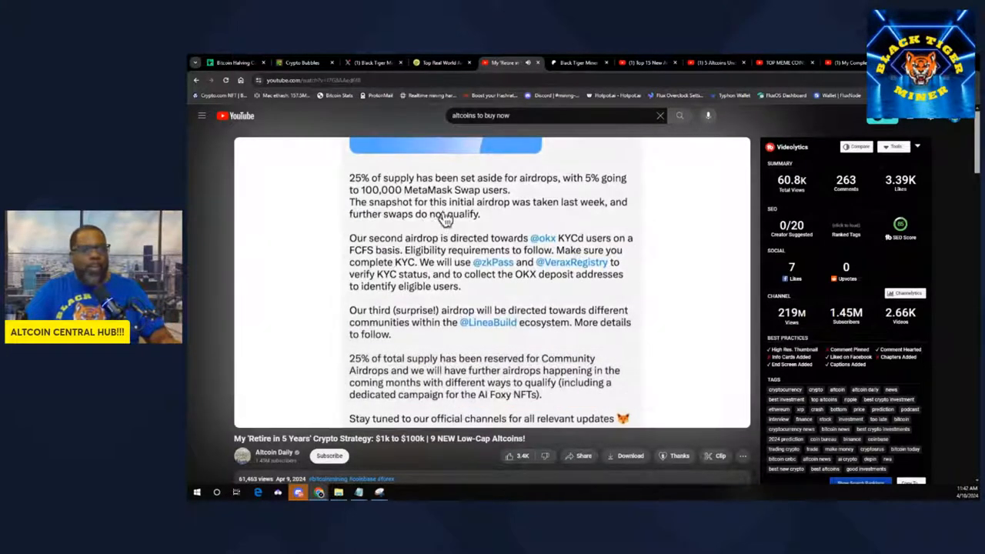
pyautogui.moveTo(478, 222)
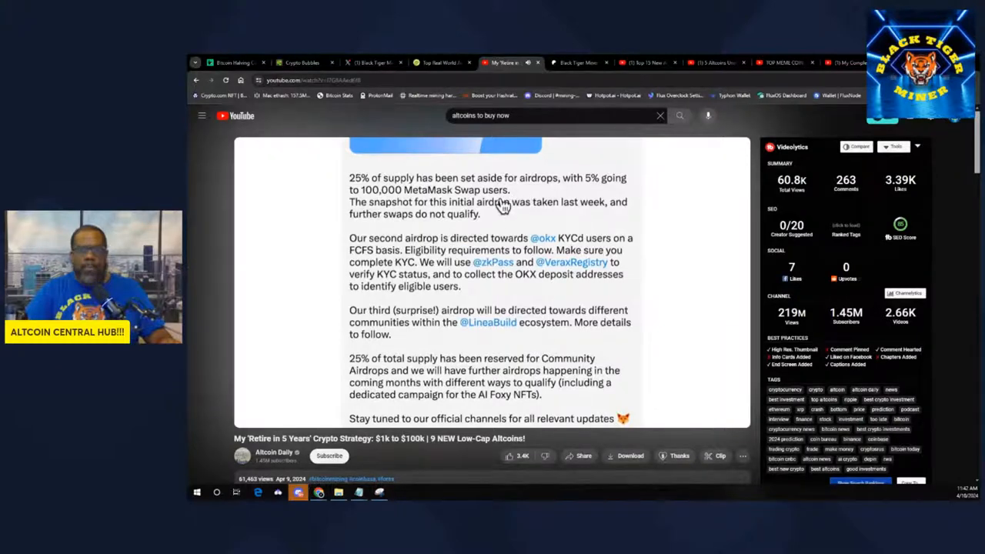
pyautogui.moveTo(465, 331)
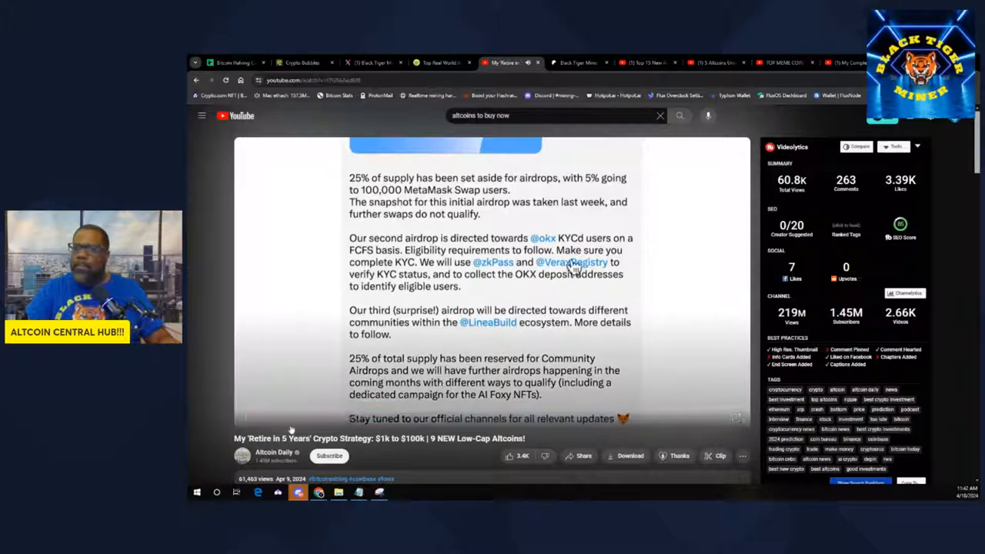
pyautogui.moveTo(514, 231)
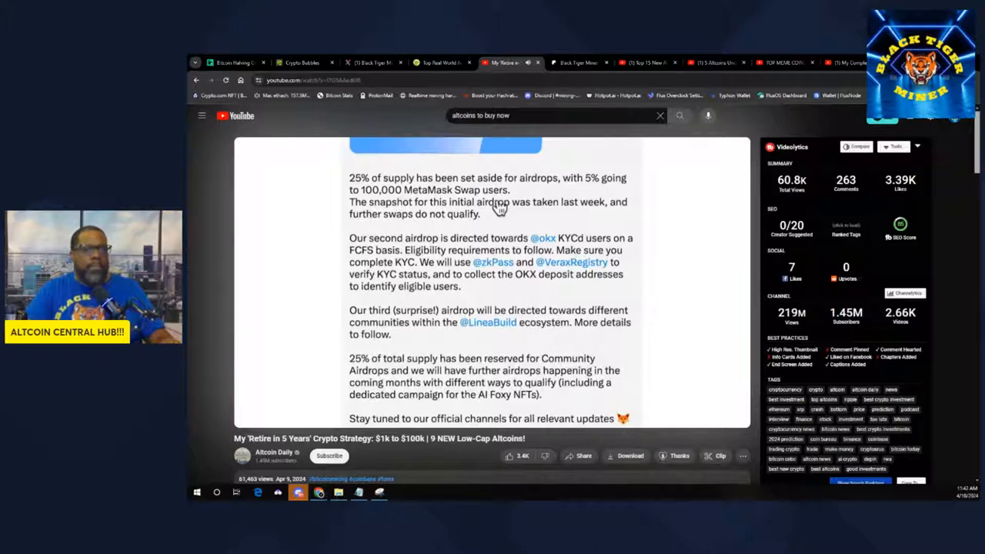
pyautogui.moveTo(567, 215)
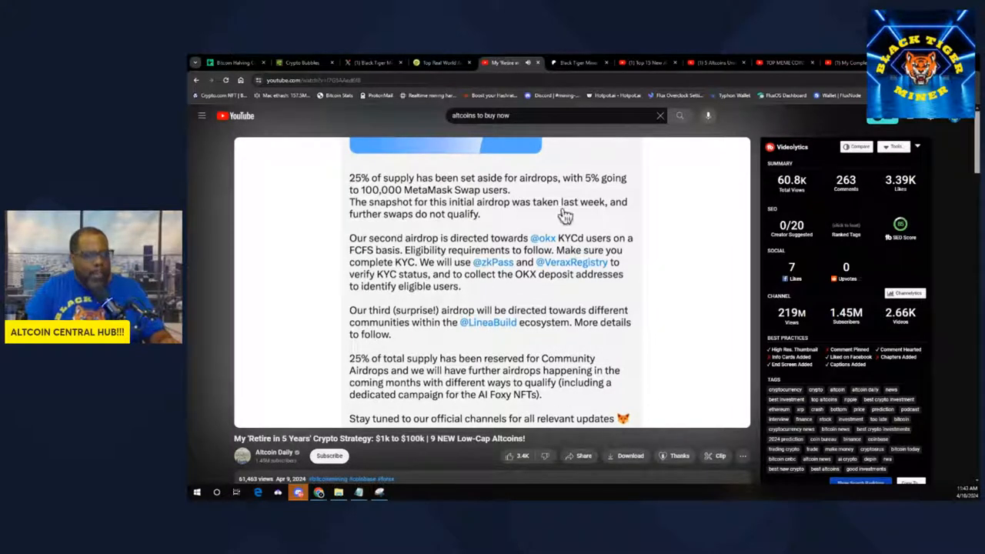
pyautogui.moveTo(582, 339)
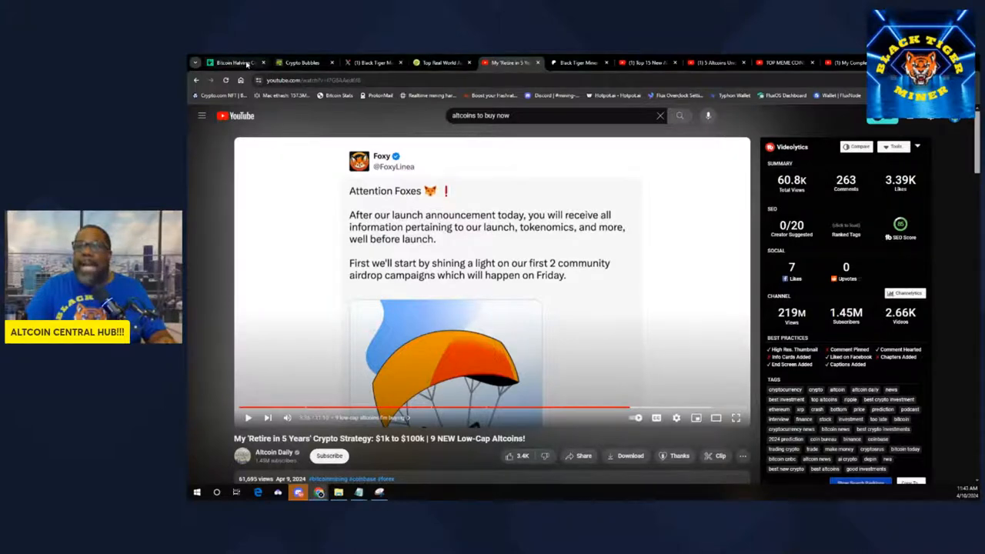
pyautogui.click(231, 62)
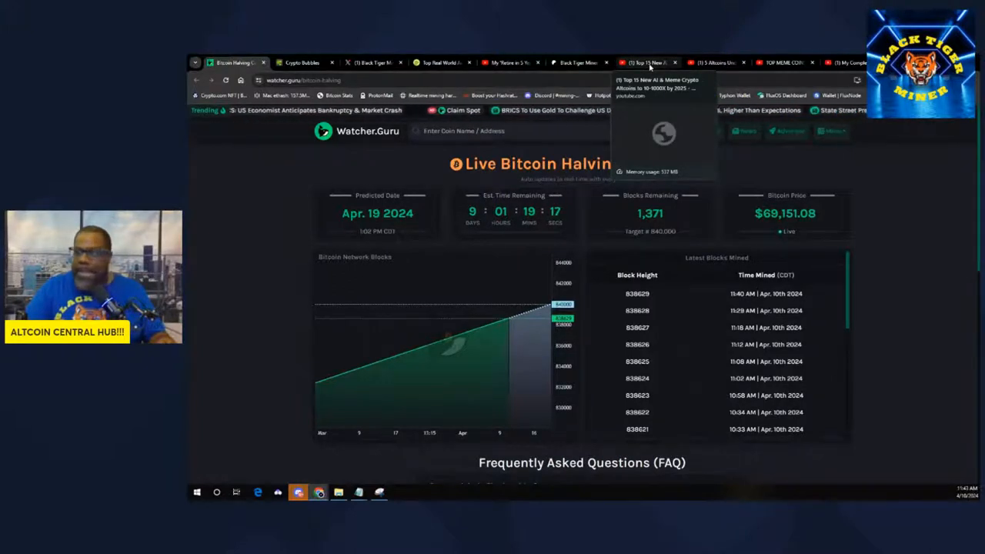
pyautogui.click(509, 62)
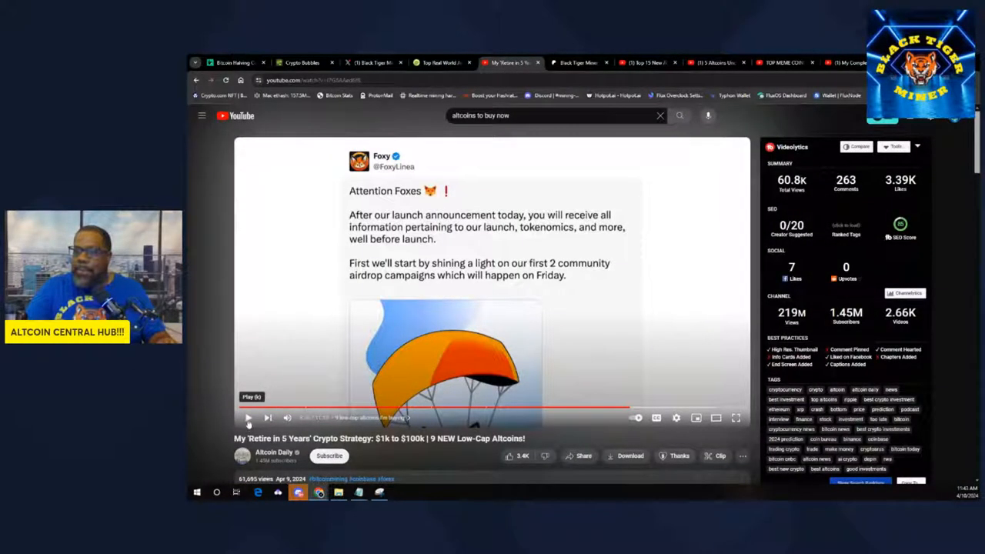
# Resume the altcoin video at the Foxy launch community airdrop announcement
pyautogui.click(248, 417)
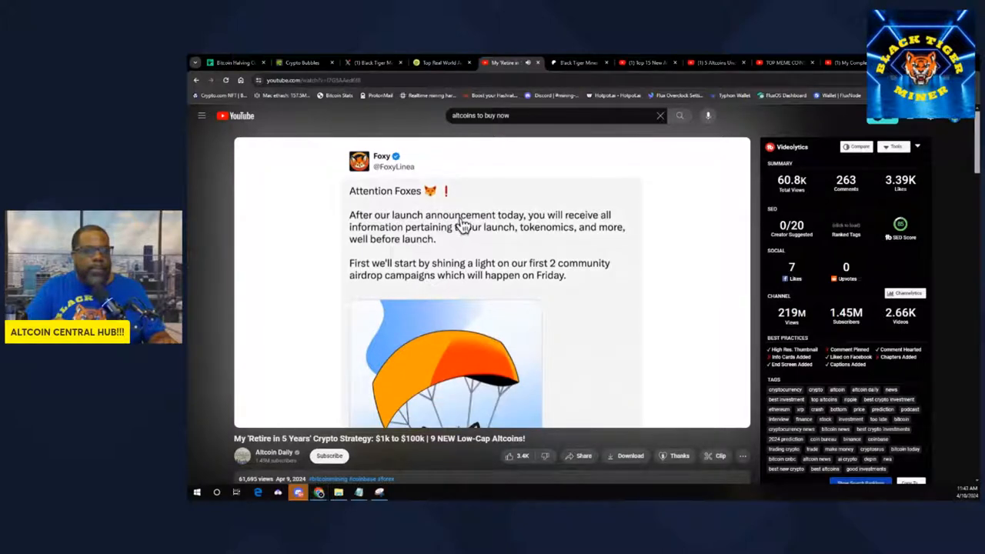
pyautogui.moveTo(452, 258)
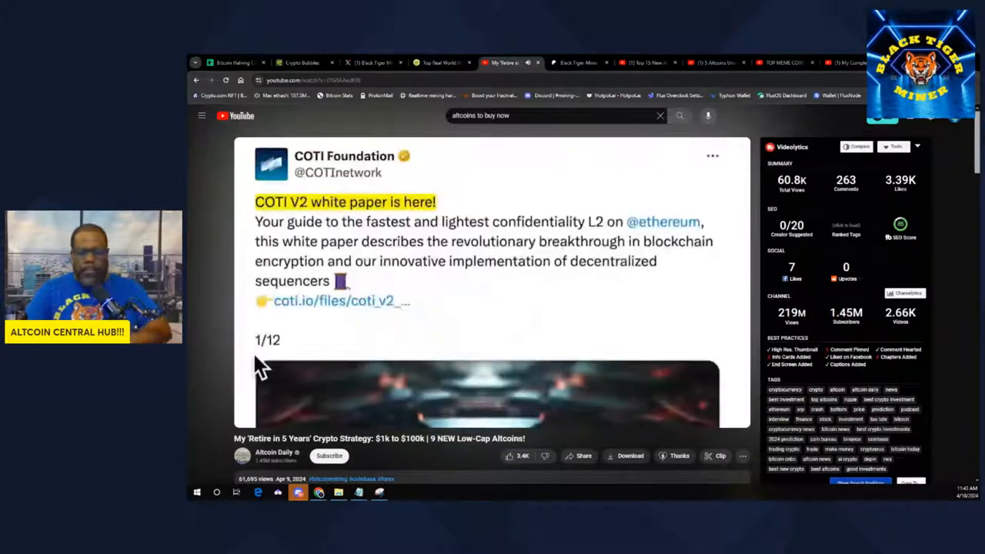
pyautogui.moveTo(462, 245)
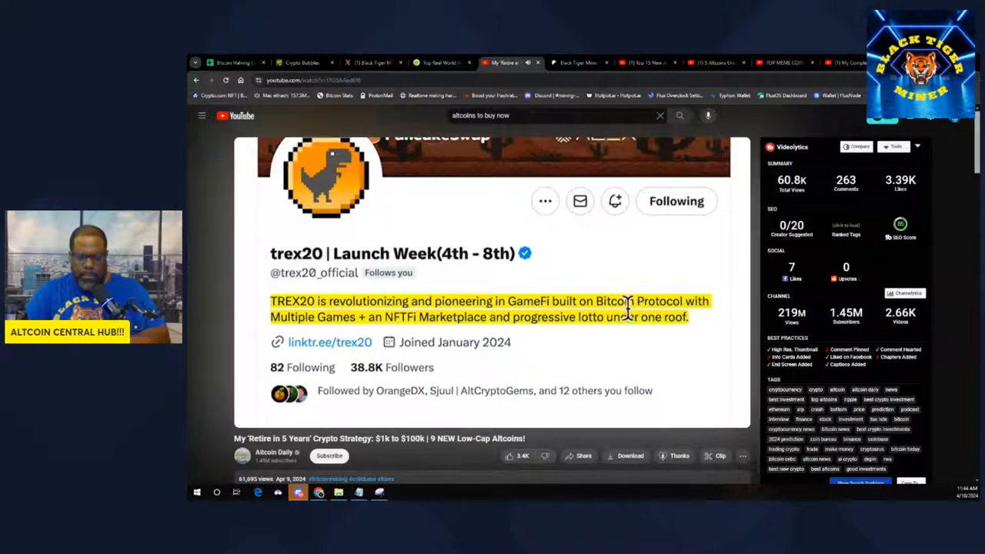
pyautogui.moveTo(601, 323)
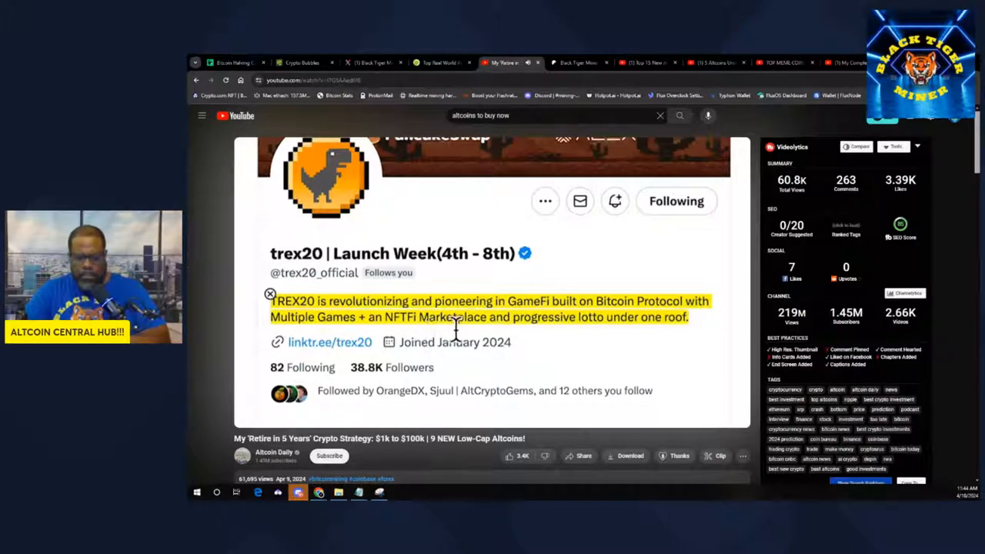
pyautogui.moveTo(693, 342)
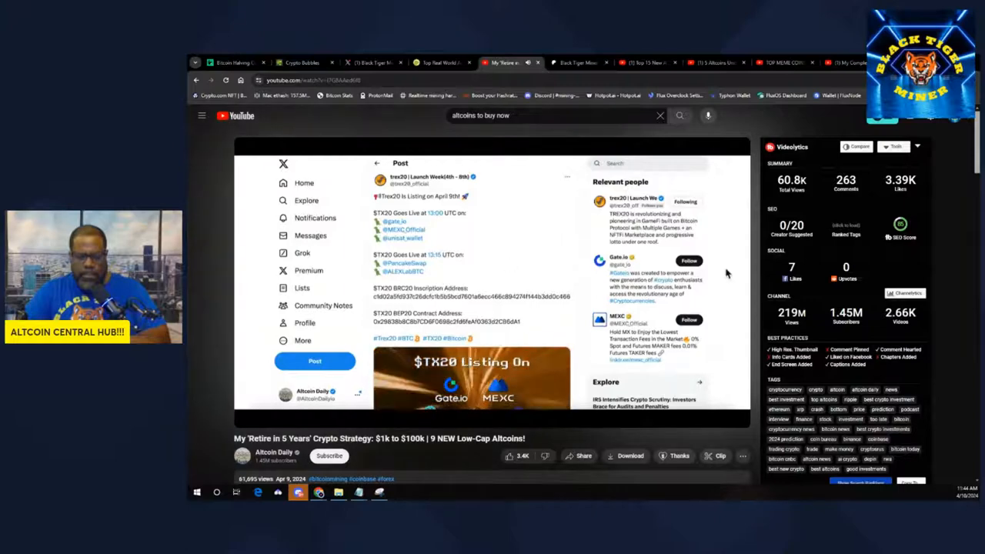
# Let the video advance through trex20 coverage to its 377% APR 90-day staking pool
pyautogui.click(493, 285)
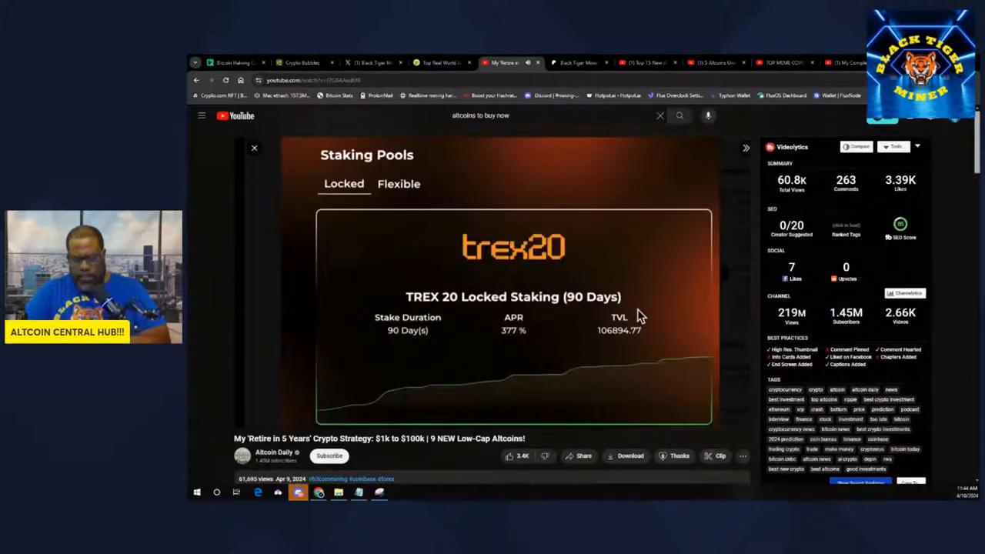
pyautogui.moveTo(674, 339)
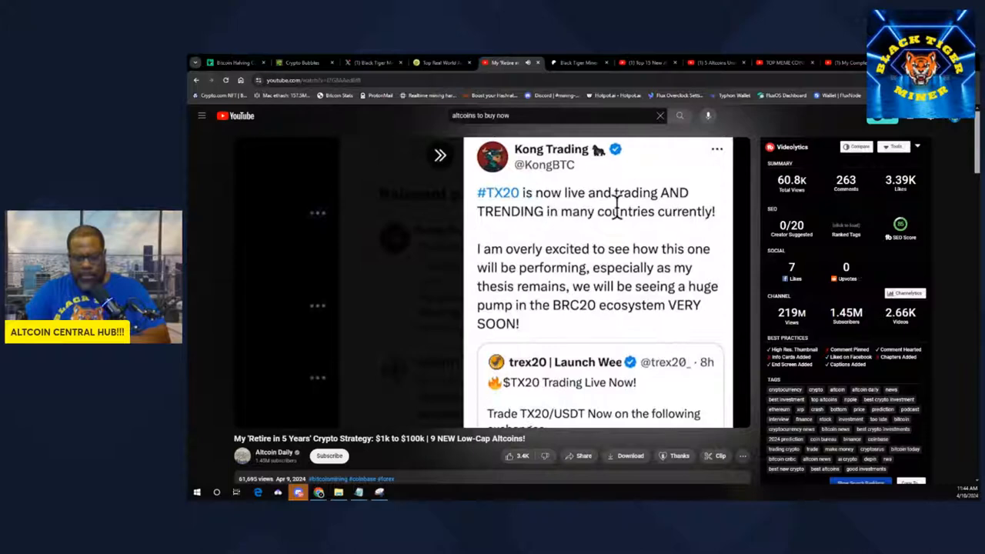
pyautogui.moveTo(588, 239)
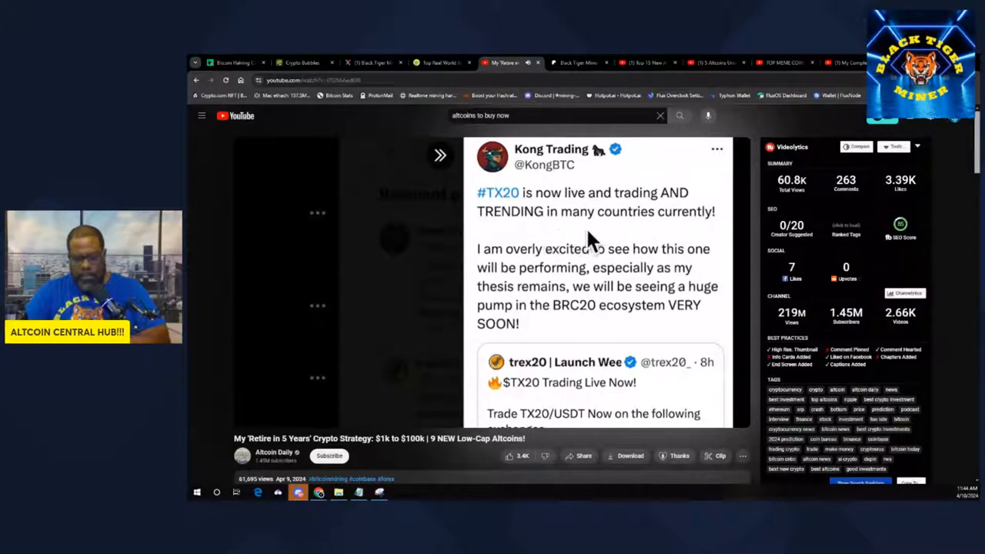
pyautogui.moveTo(531, 245)
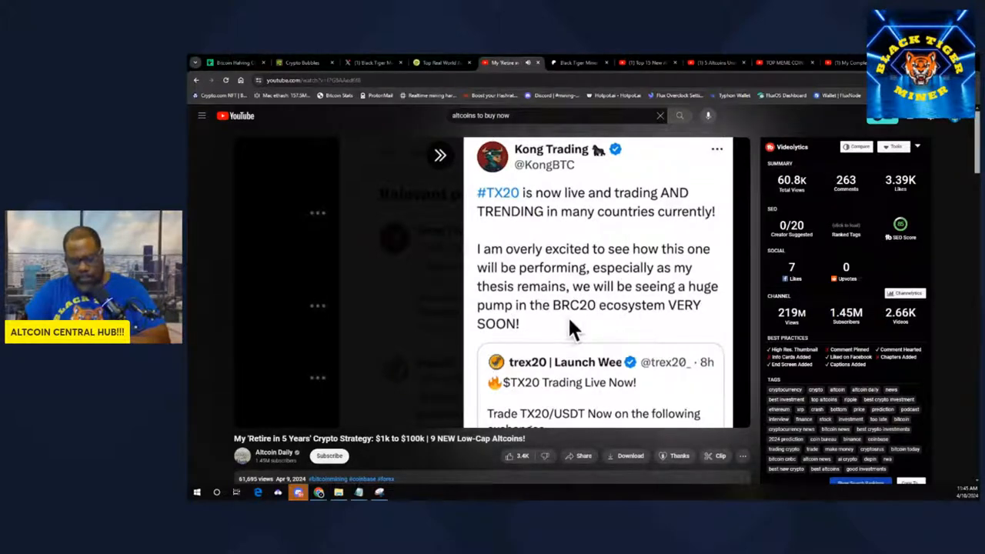
pyautogui.moveTo(531, 342)
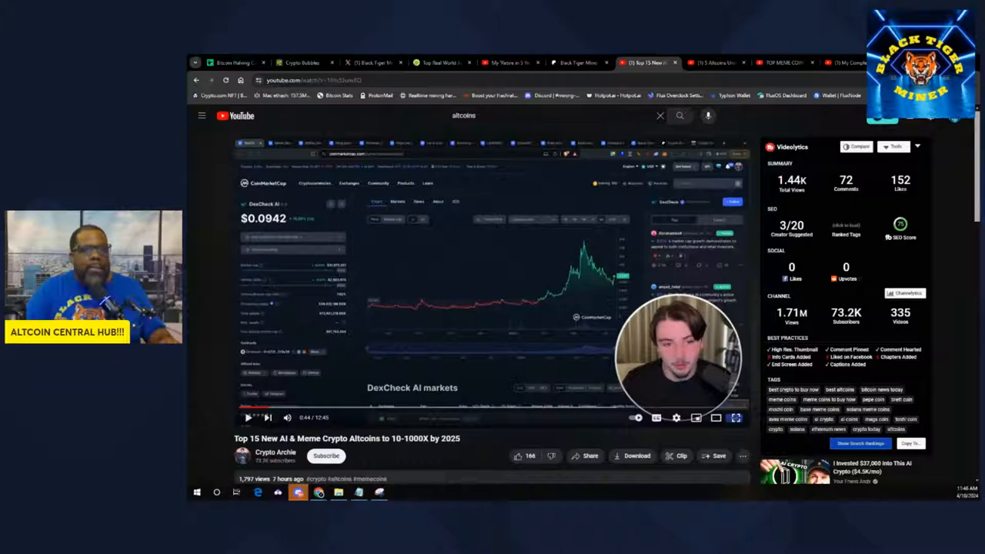
# Advance Crypto Archie's Top 15 AI & Meme Altcoins video to the Mochi coin chart
pyautogui.click(247, 417)
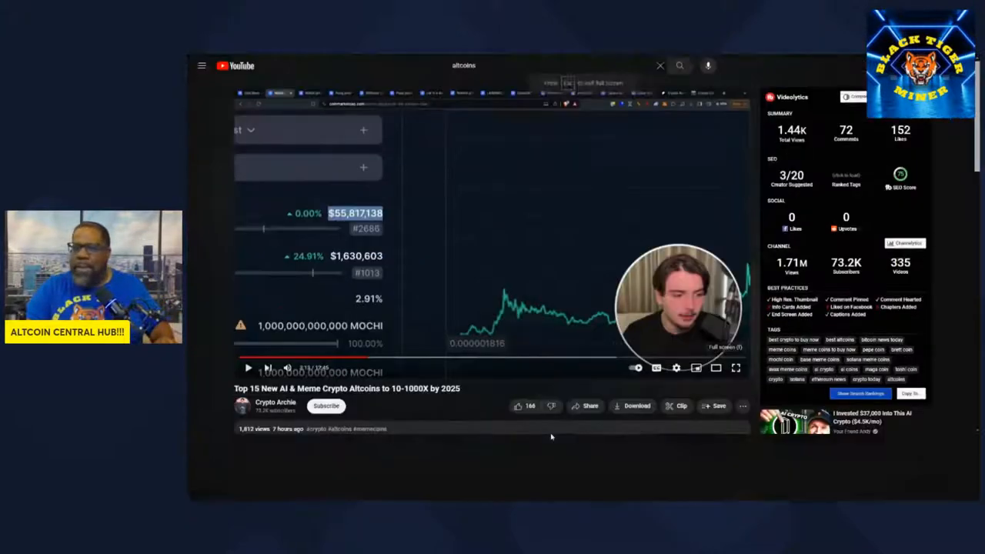
# Play the video full screen and seek ahead to a chart showing $6.31 on 4/8/2024
pyautogui.click(735, 368)
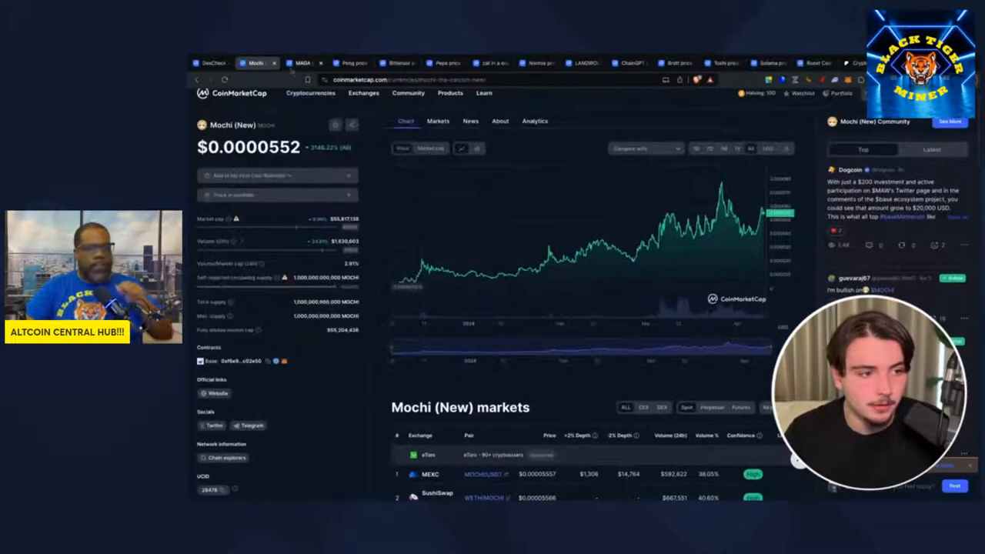
pyautogui.click(301, 62)
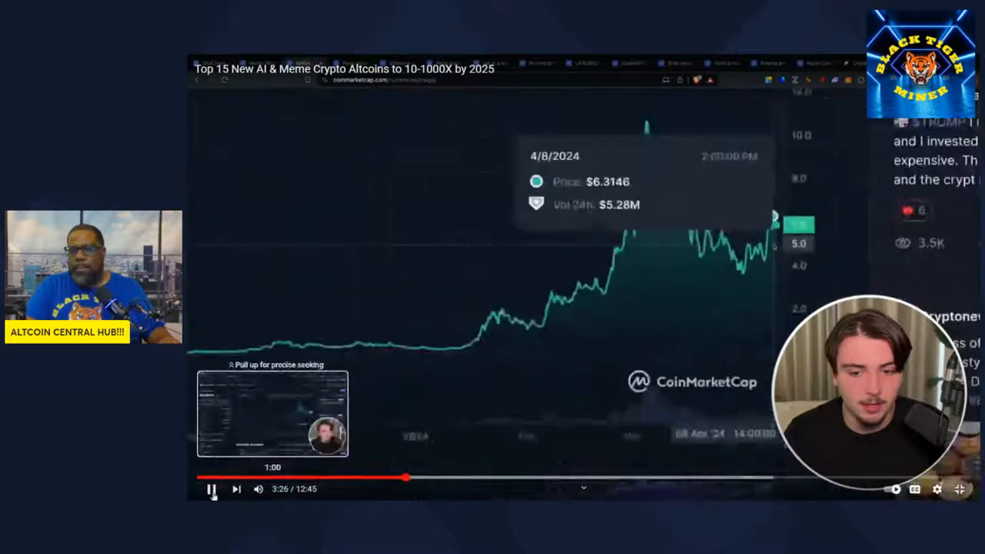
# Bring up the MAGA (TRUMP) CoinMarketCap view at $5.90 with its markets list
pyautogui.click(212, 490)
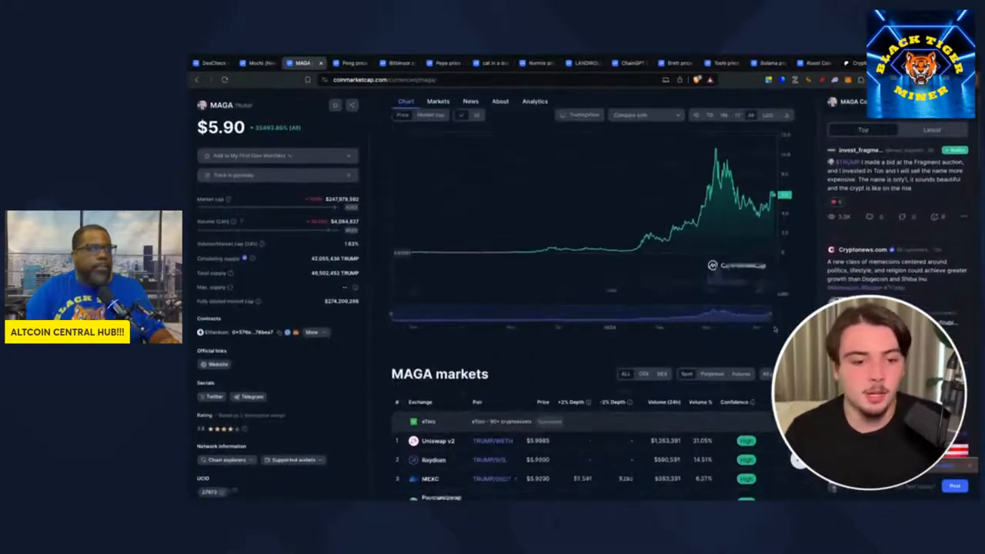
pyautogui.scroll(-3)
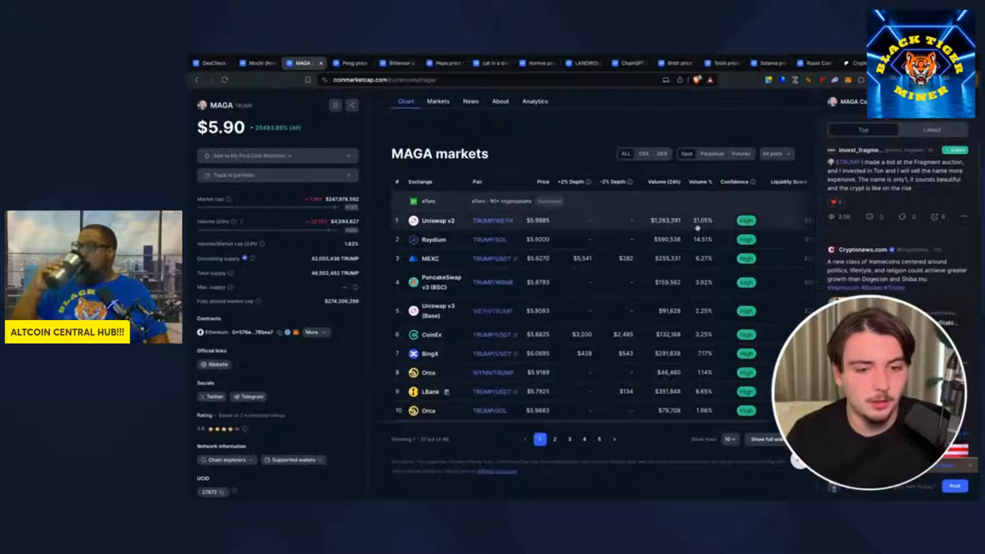
pyautogui.click(643, 154)
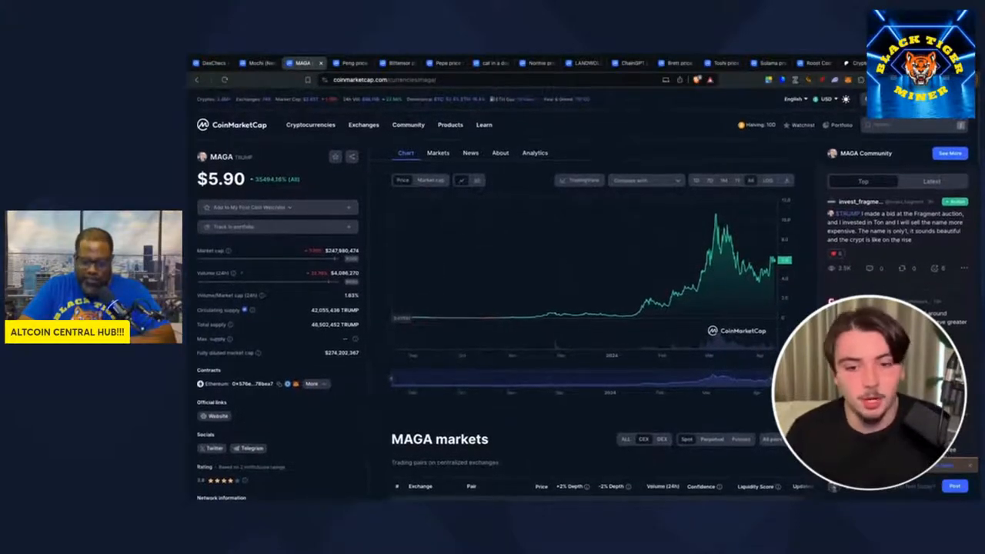
pyautogui.click(311, 383)
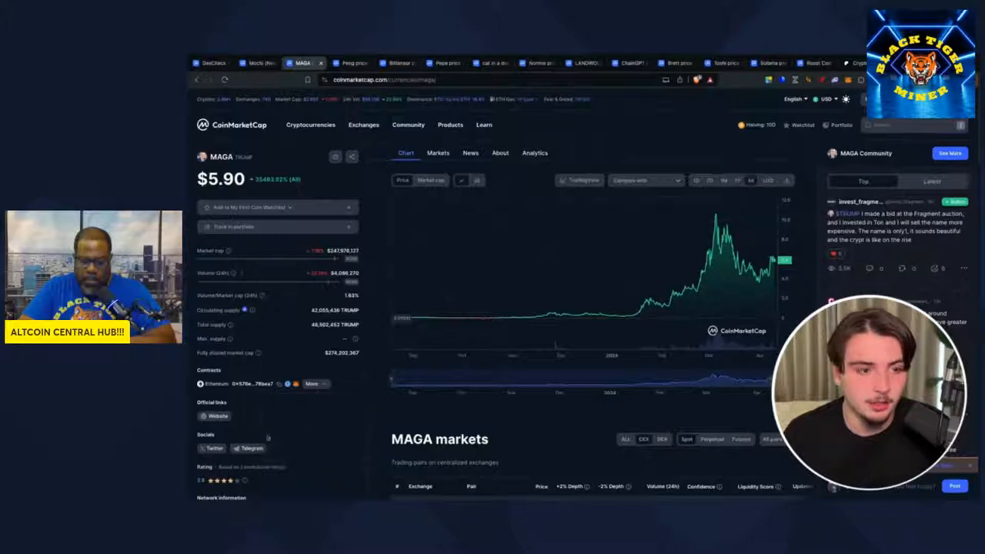
pyautogui.moveTo(490, 317)
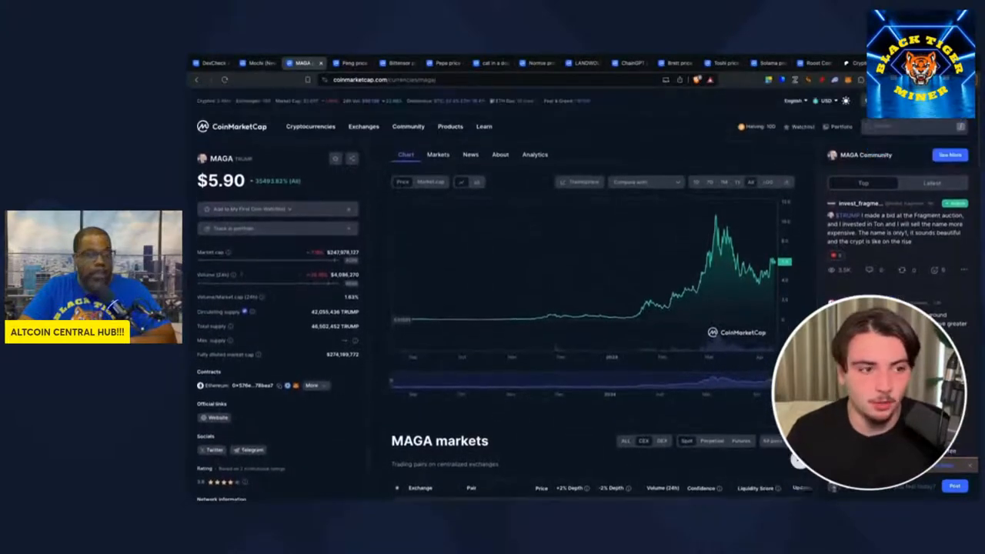
# Switch to the Peng page on CoinMarketCap and check its price around $0.2657 and falling chart
pyautogui.click(347, 61)
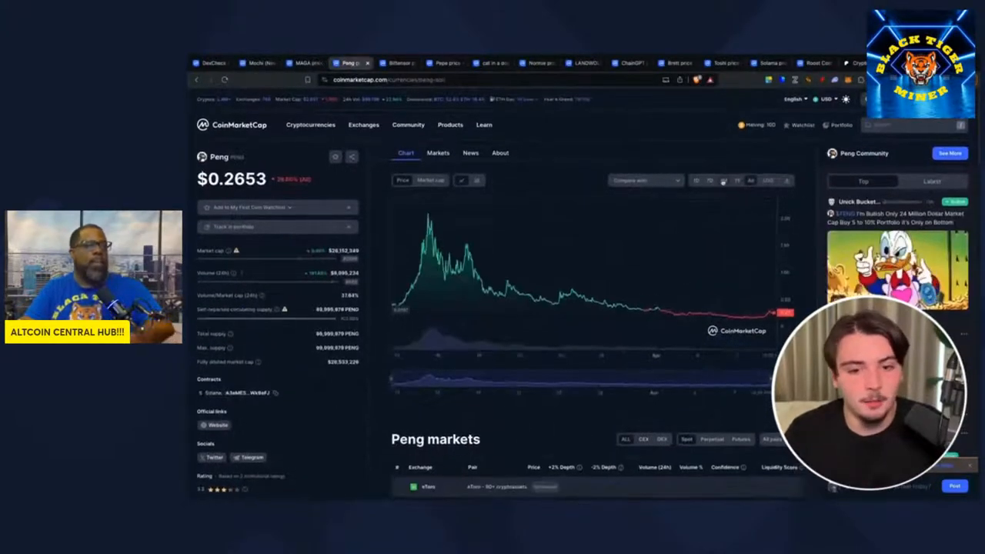
pyautogui.scroll(-3)
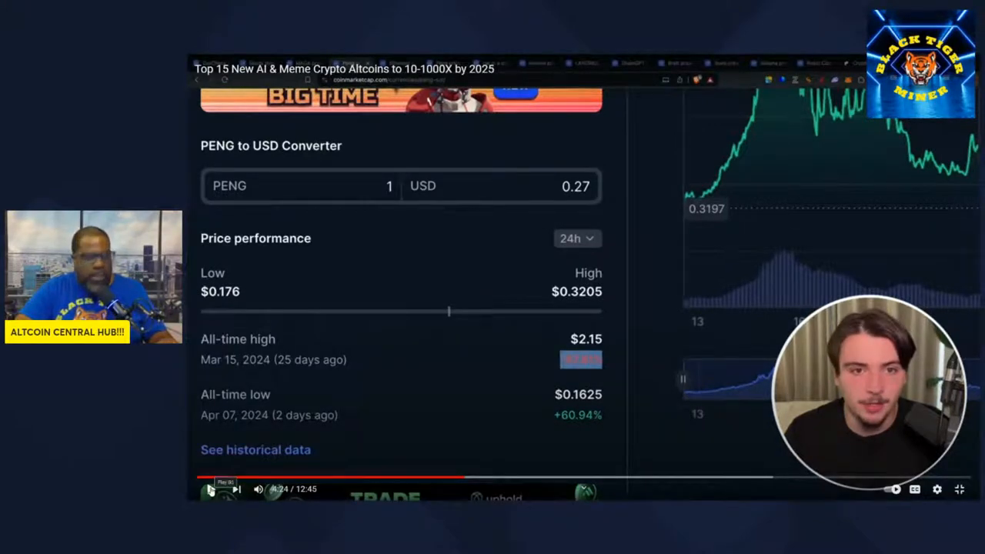
pyautogui.click(209, 490)
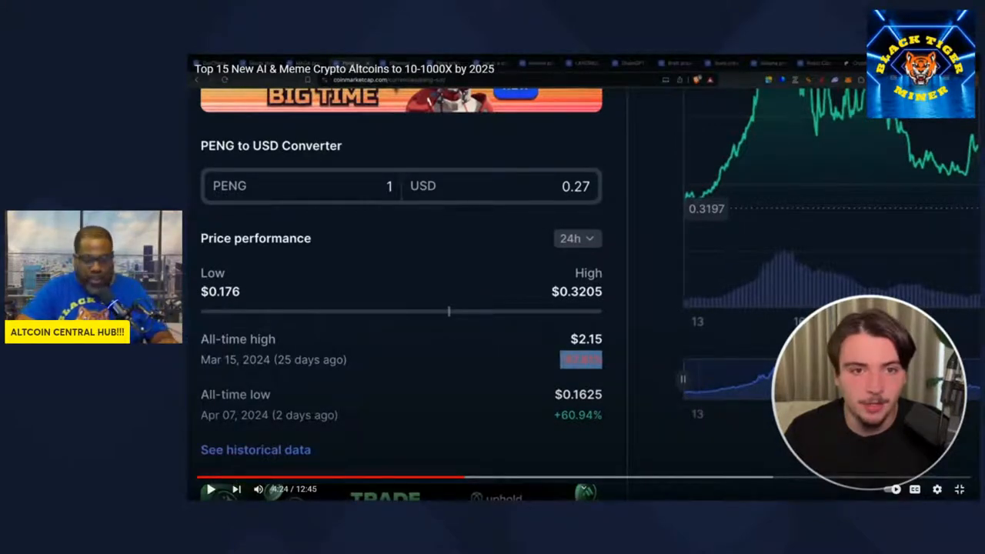
pyautogui.moveTo(250, 478)
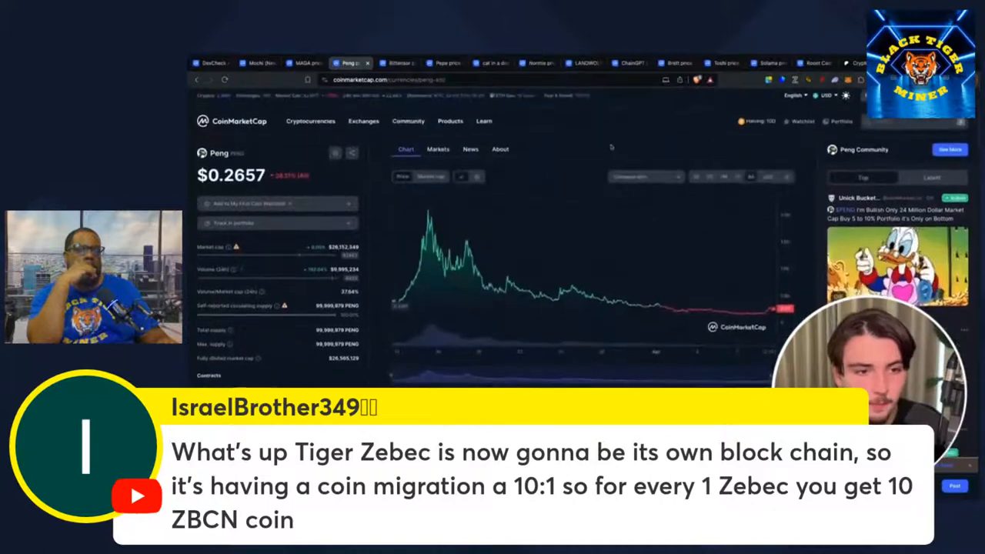
# Switch to the Bittensor page, read its News and About section, then return to the Chart view
pyautogui.click(397, 62)
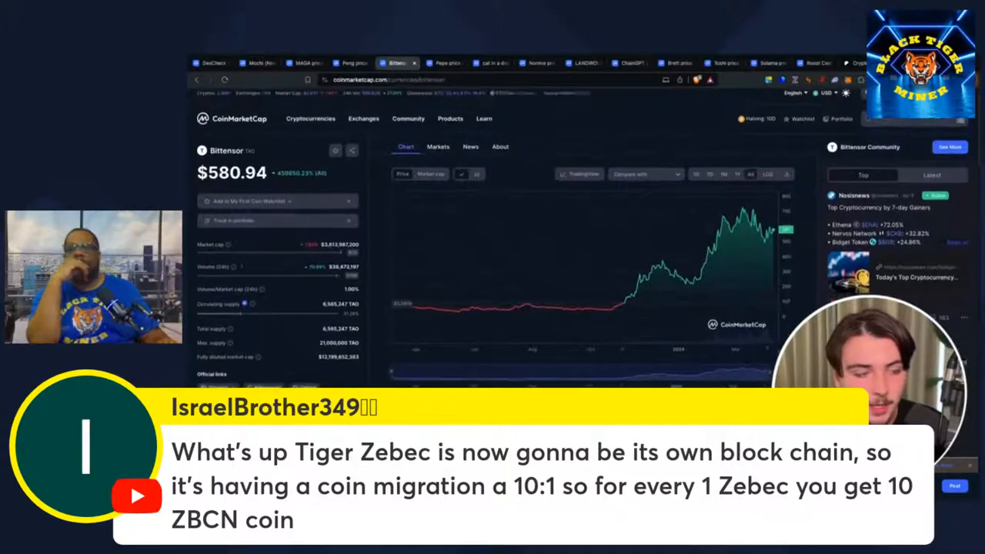
pyautogui.scroll(-3)
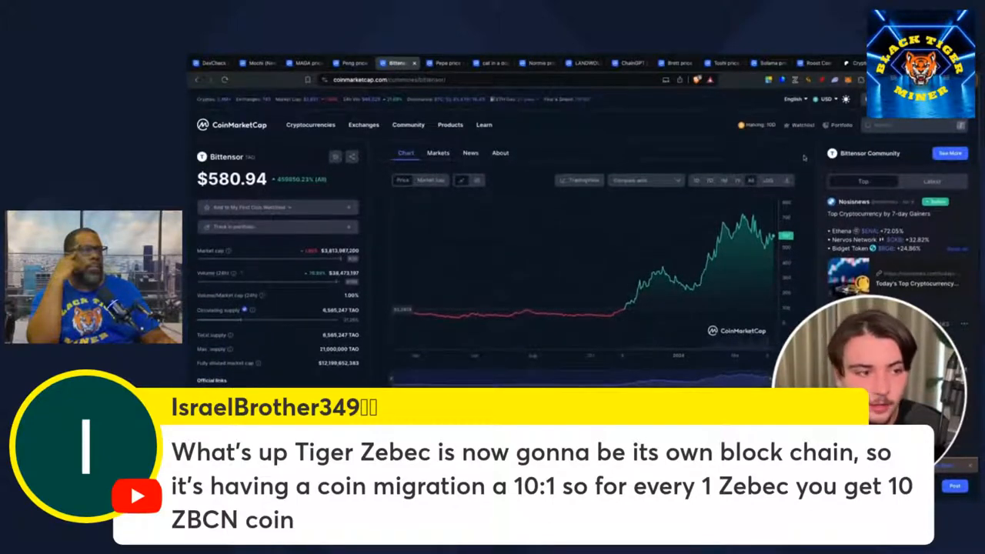
pyautogui.click(471, 102)
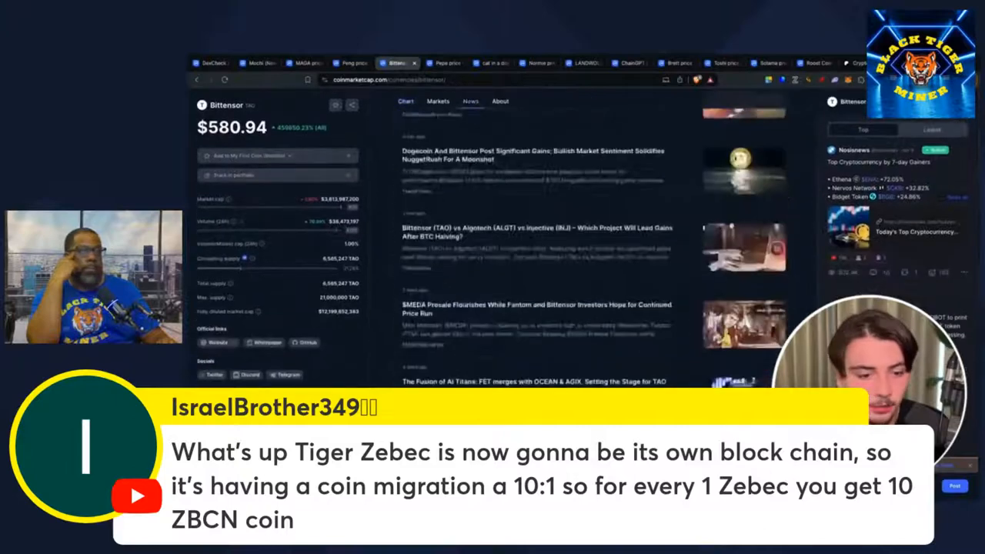
pyautogui.scroll(-3)
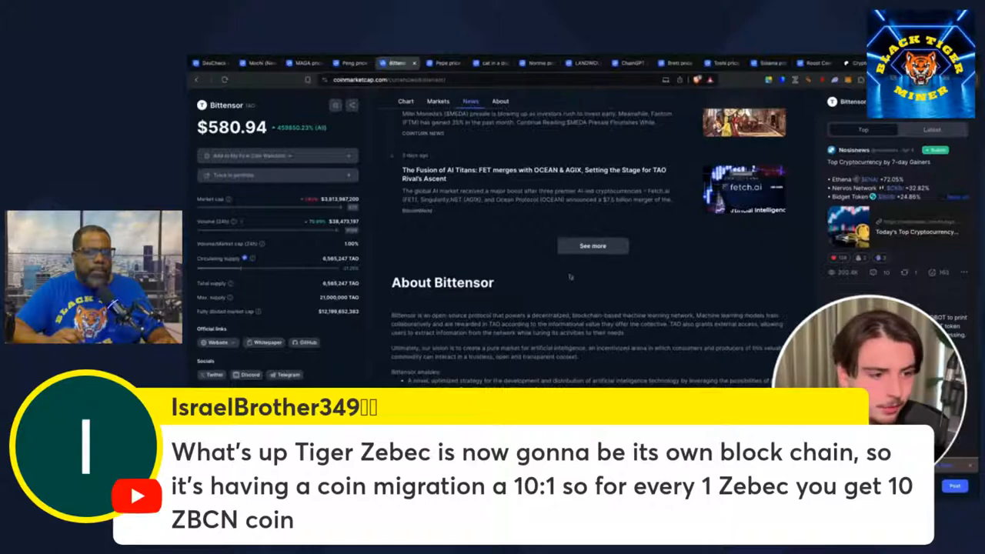
pyautogui.click(406, 105)
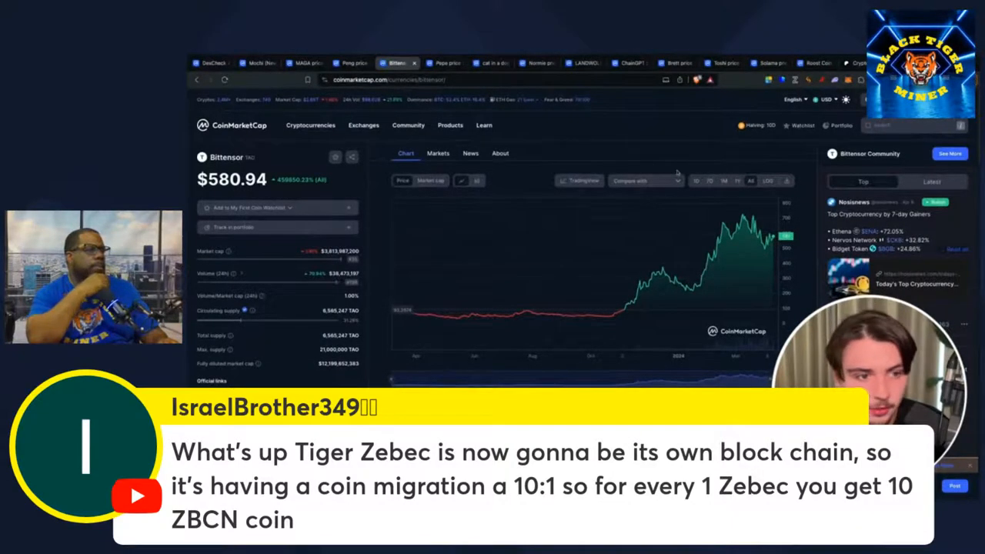
# Switch to the Pepe page, scroll through its markets table, then return to the chart
pyautogui.click(440, 62)
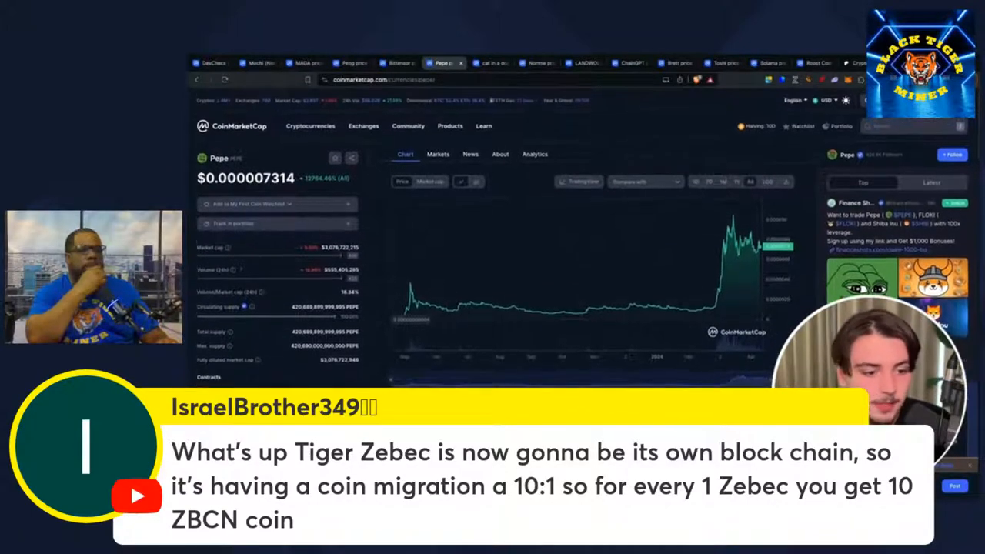
pyautogui.scroll(-3)
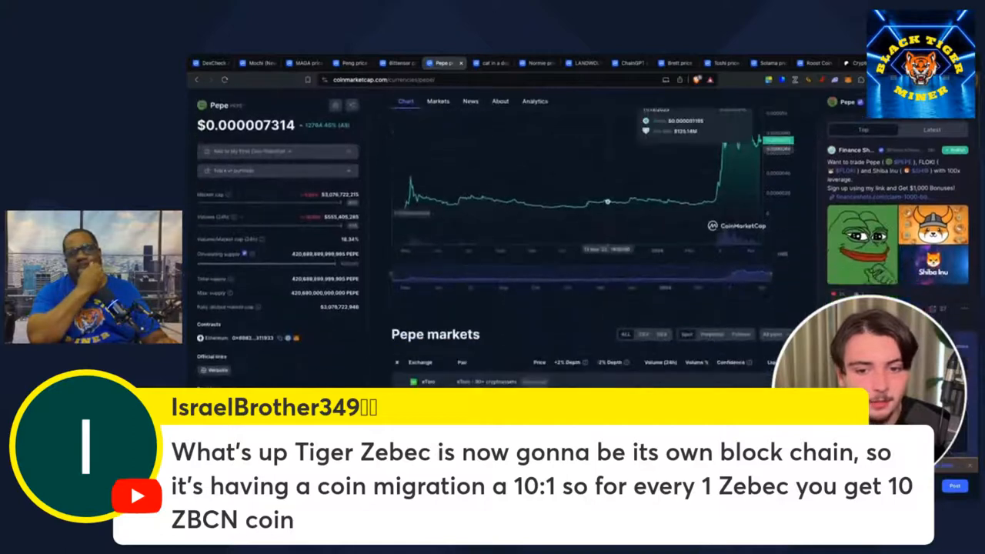
pyautogui.scroll(-3)
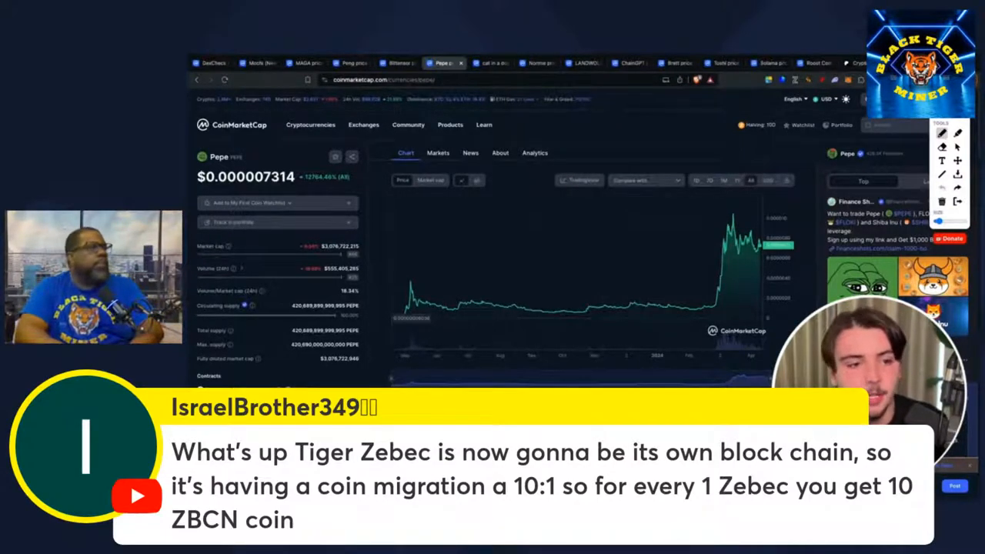
pyautogui.scroll(-3)
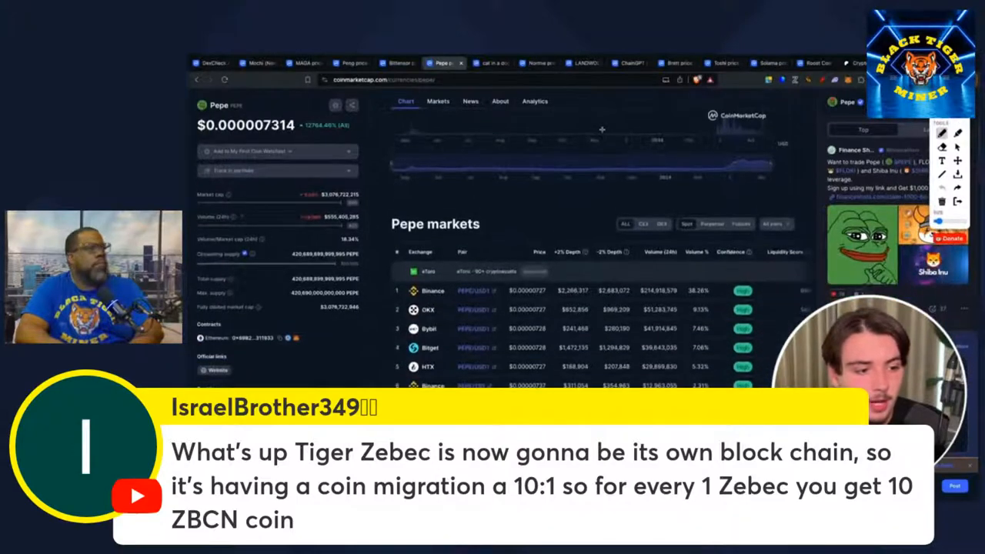
pyautogui.scroll(-3)
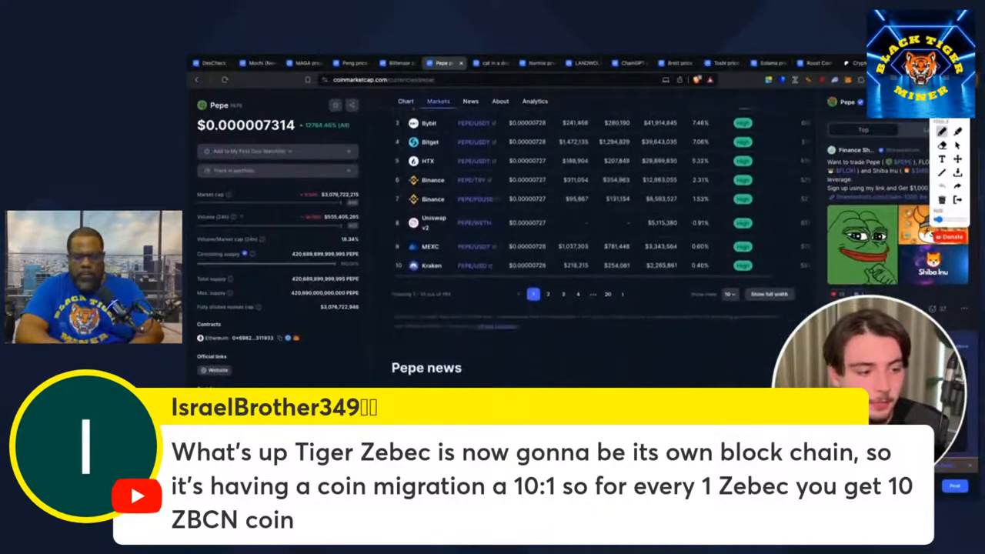
pyautogui.click(406, 102)
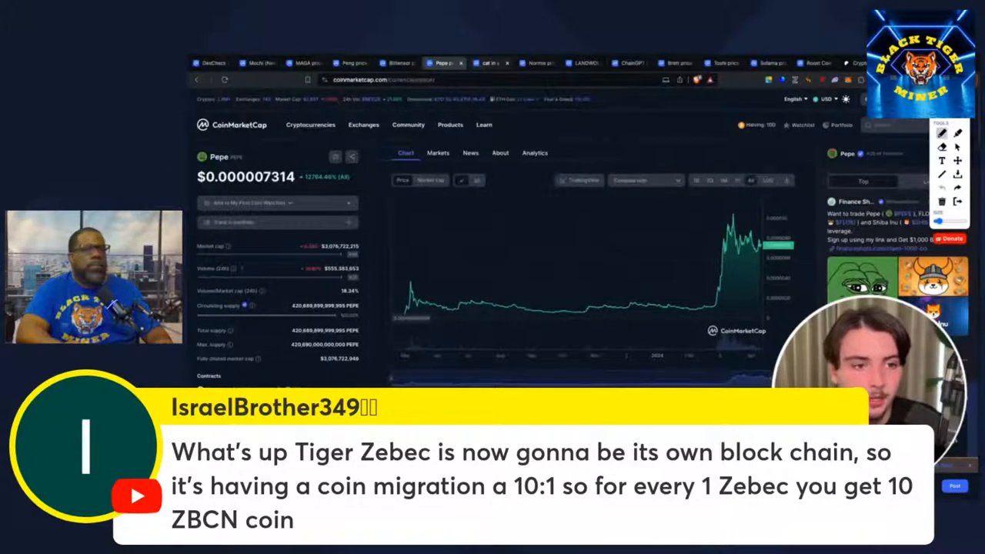
# Look over the cat in a dogs world page, then switch to the Normie coin's Markets listing
pyautogui.click(490, 61)
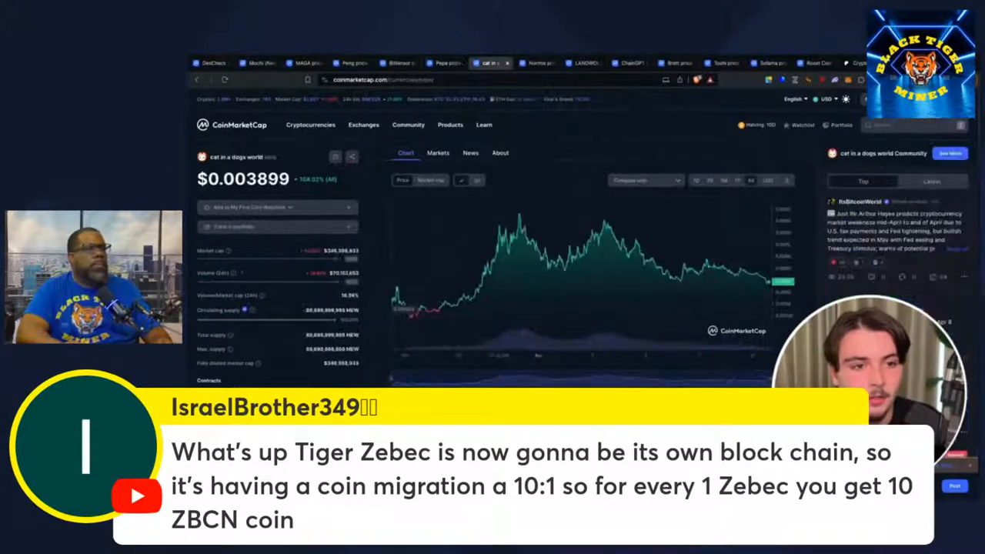
pyautogui.click(484, 126)
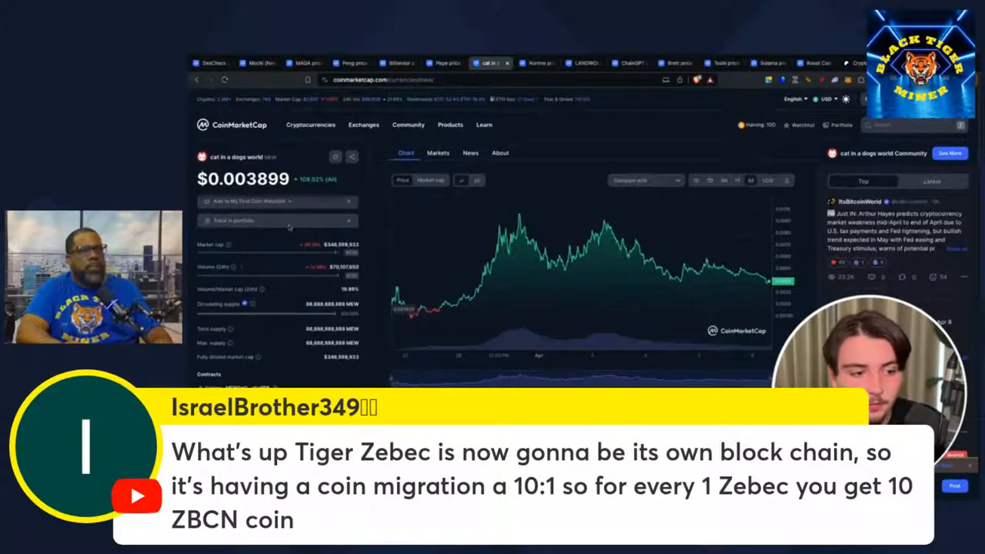
pyautogui.scroll(-3)
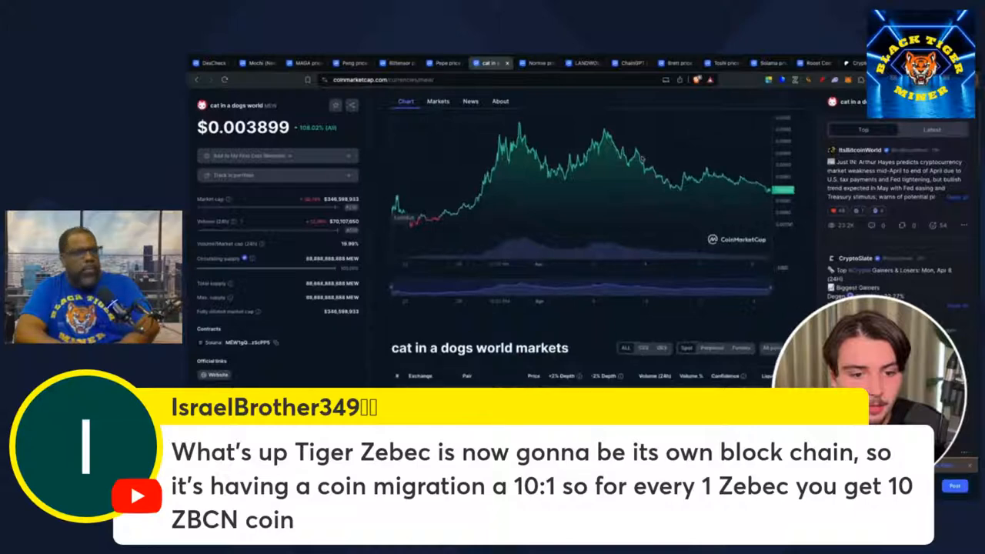
pyautogui.click(437, 102)
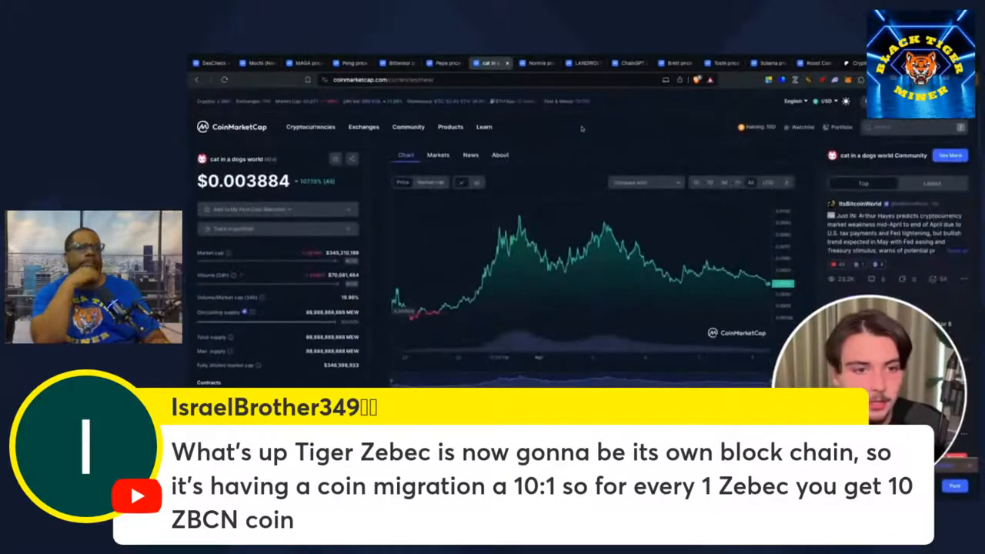
pyautogui.click(535, 62)
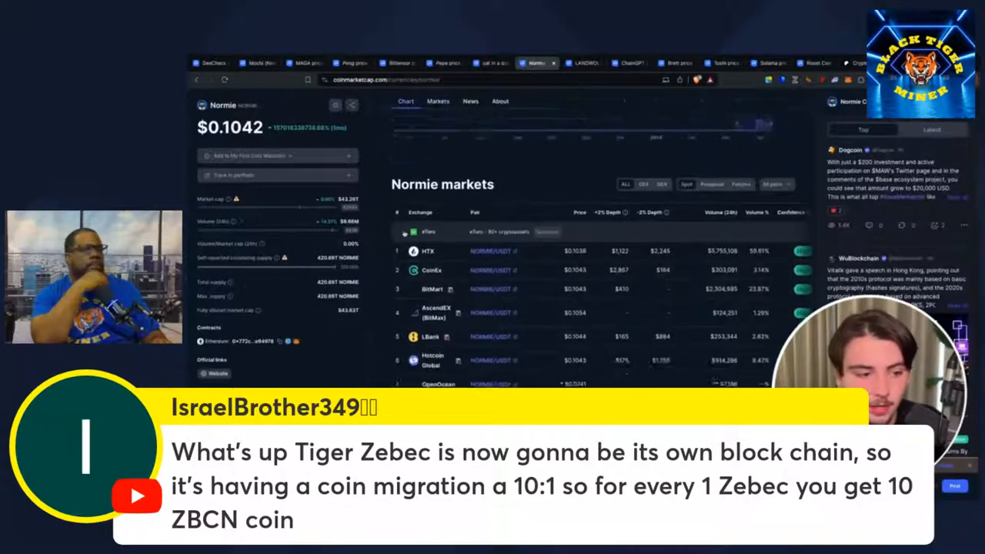
pyautogui.click(406, 154)
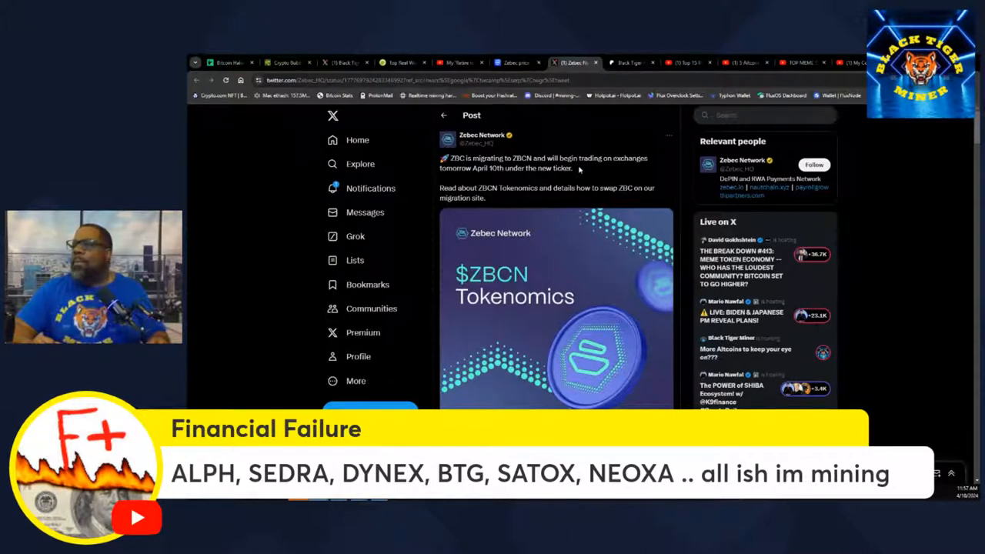
pyautogui.moveTo(603, 174)
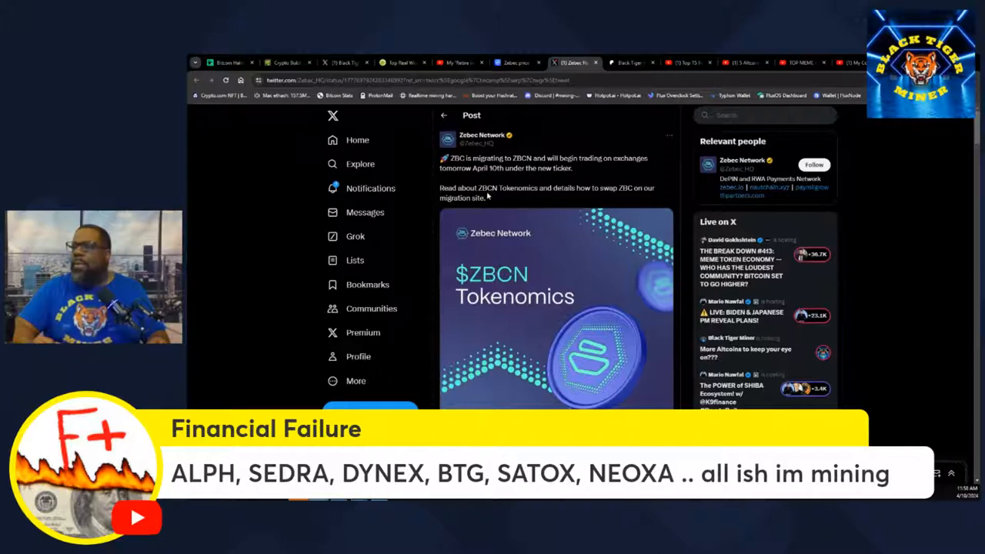
pyautogui.moveTo(539, 207)
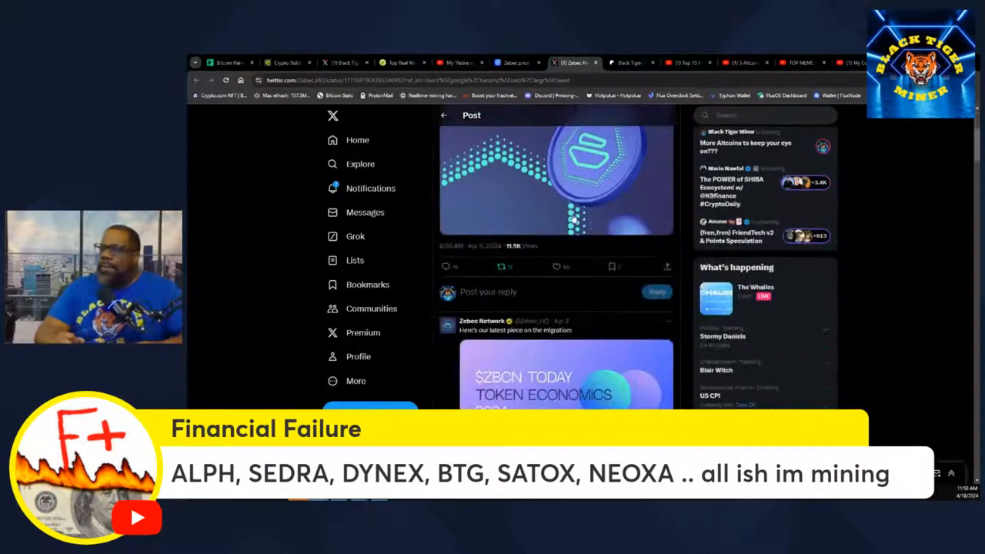
# Scroll down the Zebec Network migration tweet through its replies and More Tweets section
pyautogui.scroll(-3)
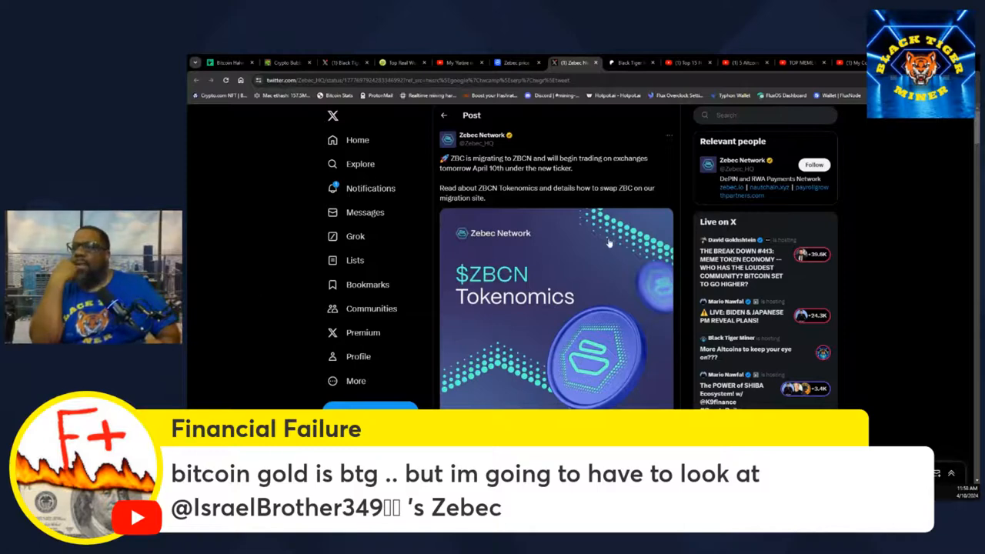
pyautogui.scroll(-3)
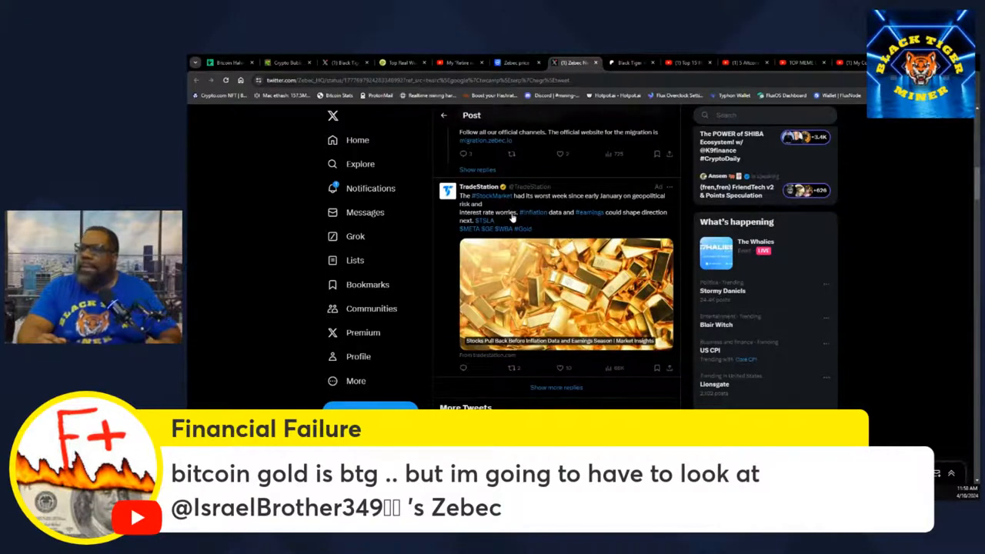
pyautogui.scroll(-3)
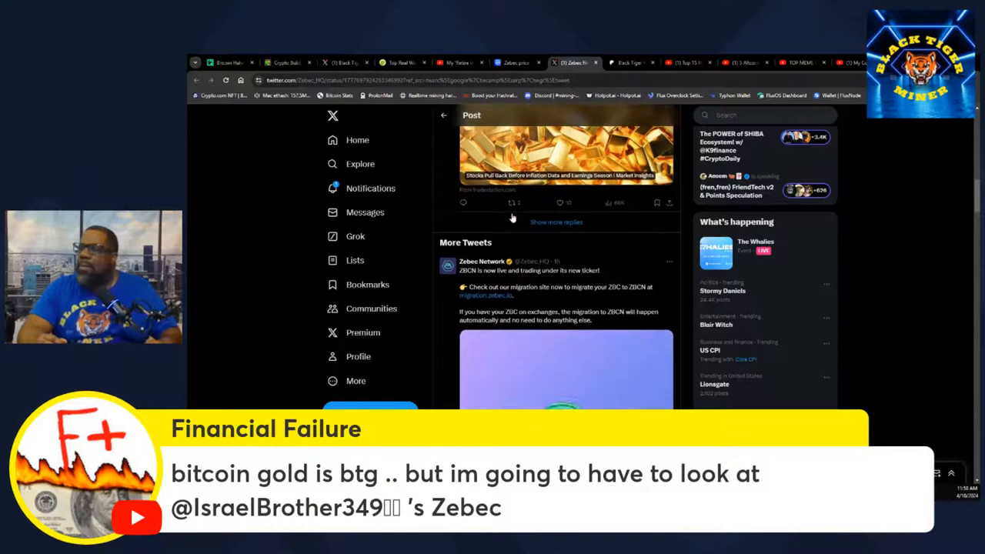
pyautogui.scroll(-3)
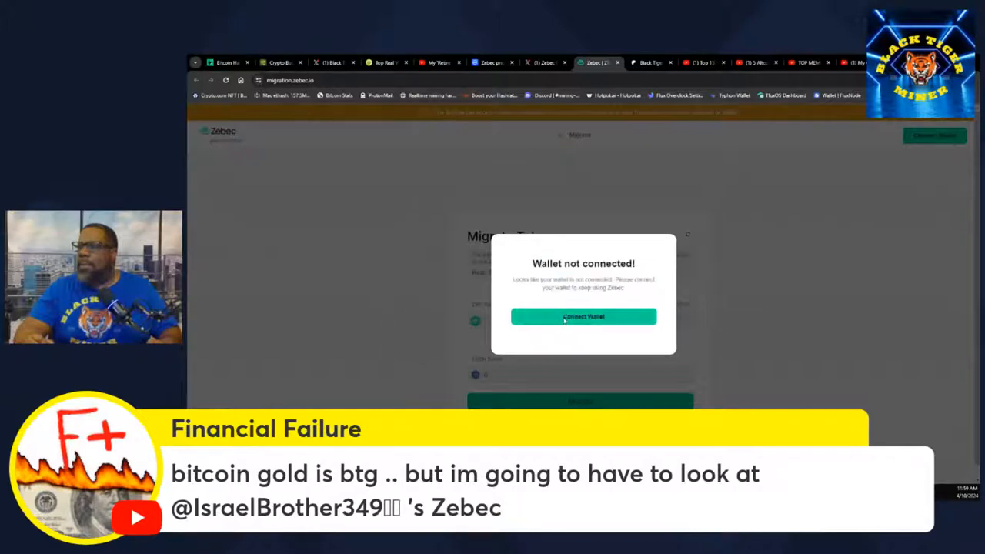
# Bring up the Solana wallet chooser with Show More Options on, glancing at CoinMarketCap's Zebec page
pyautogui.click(583, 317)
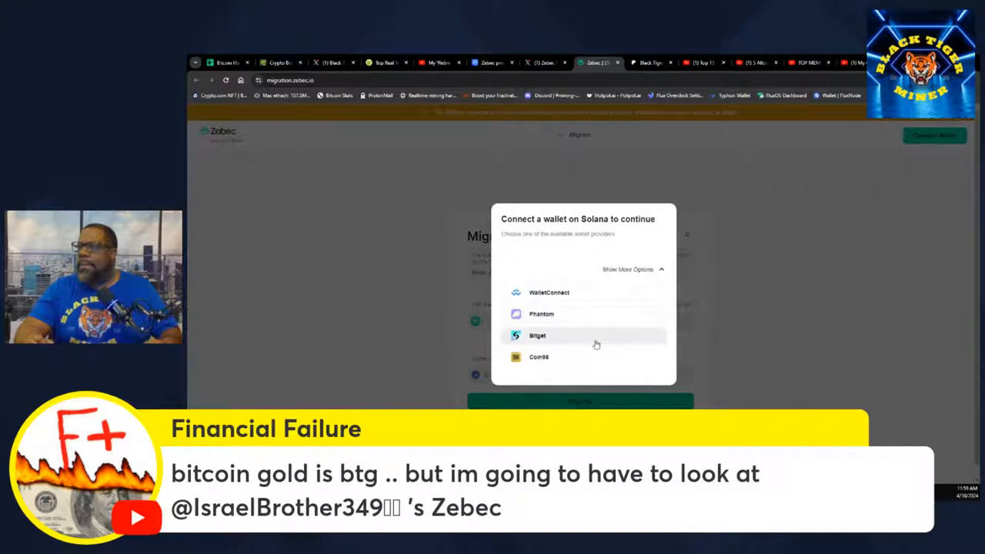
pyautogui.click(628, 269)
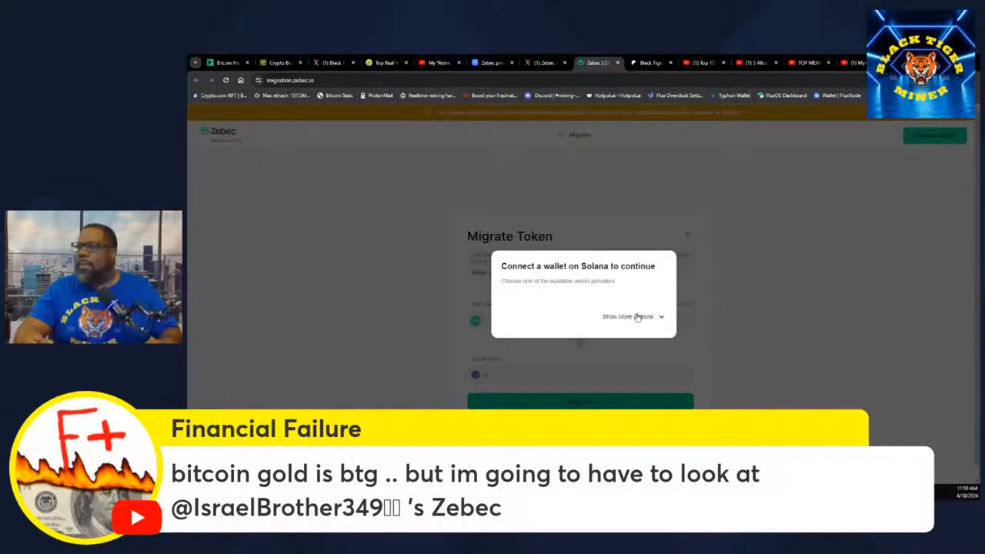
pyautogui.click(628, 317)
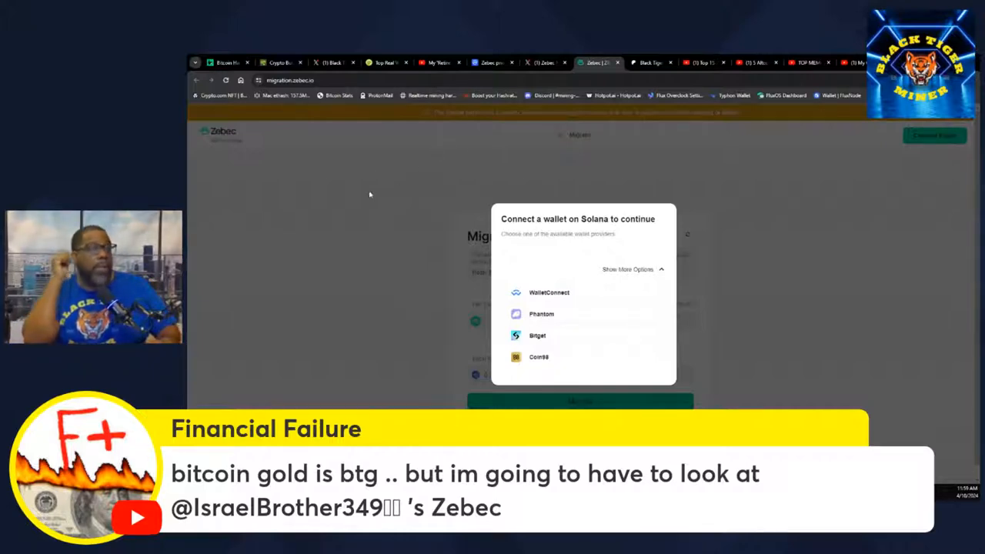
pyautogui.click(542, 62)
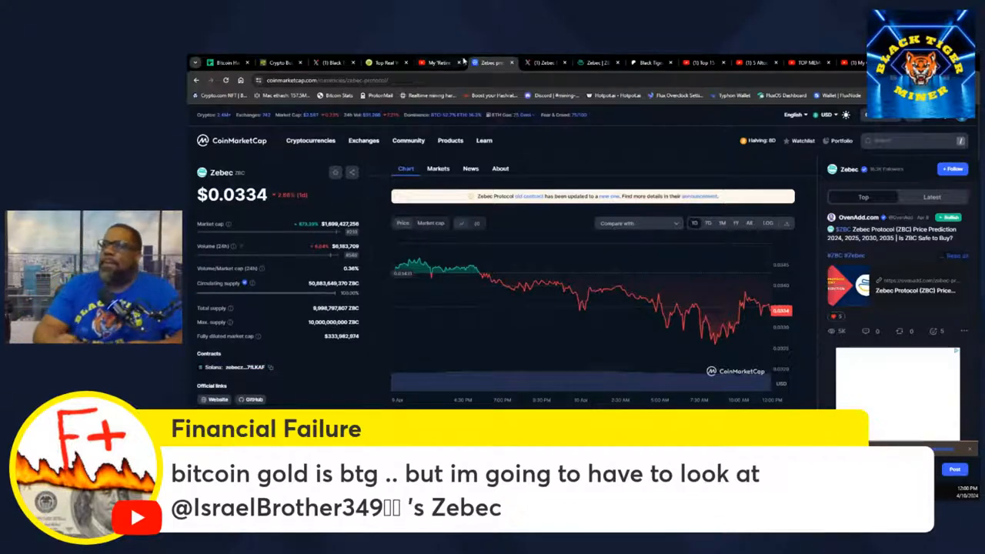
pyautogui.click(593, 61)
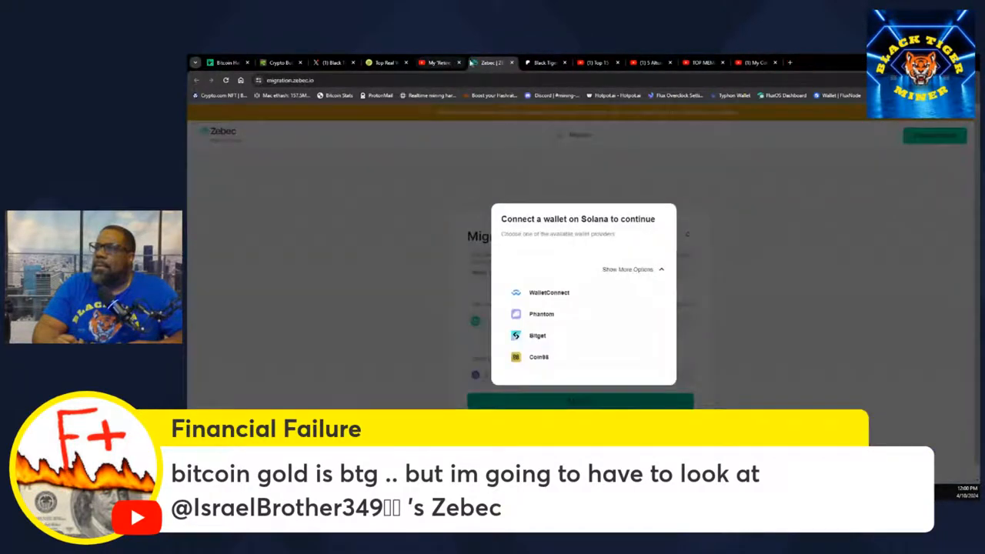
# Switch to the Black Tiger Miner Crypto Central Patreon posts page
pyautogui.click(493, 62)
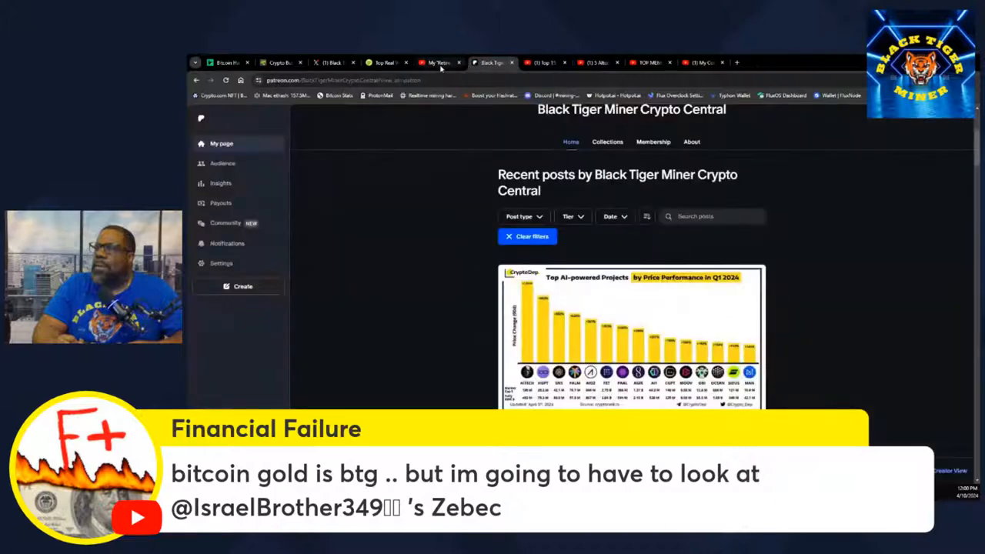
pyautogui.click(542, 62)
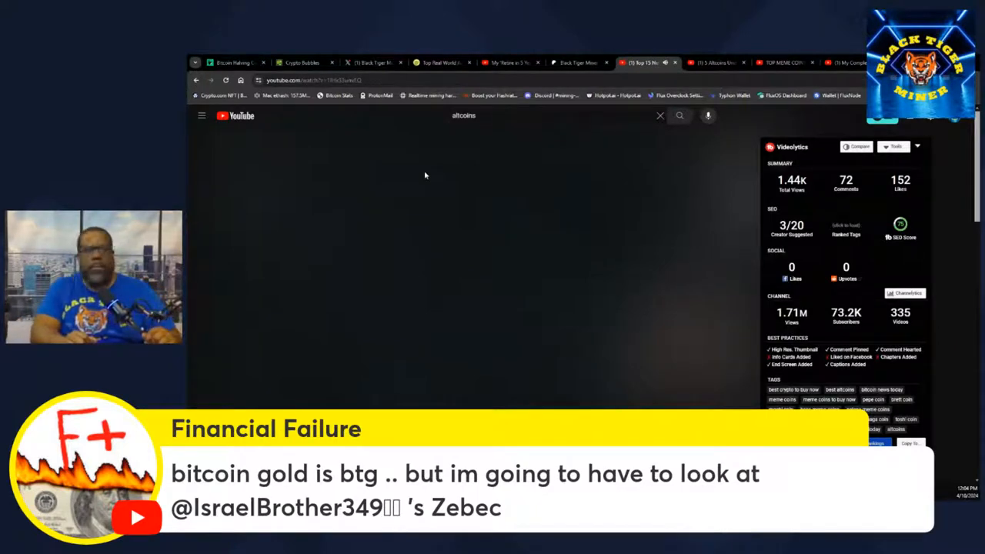
pyautogui.moveTo(458, 155)
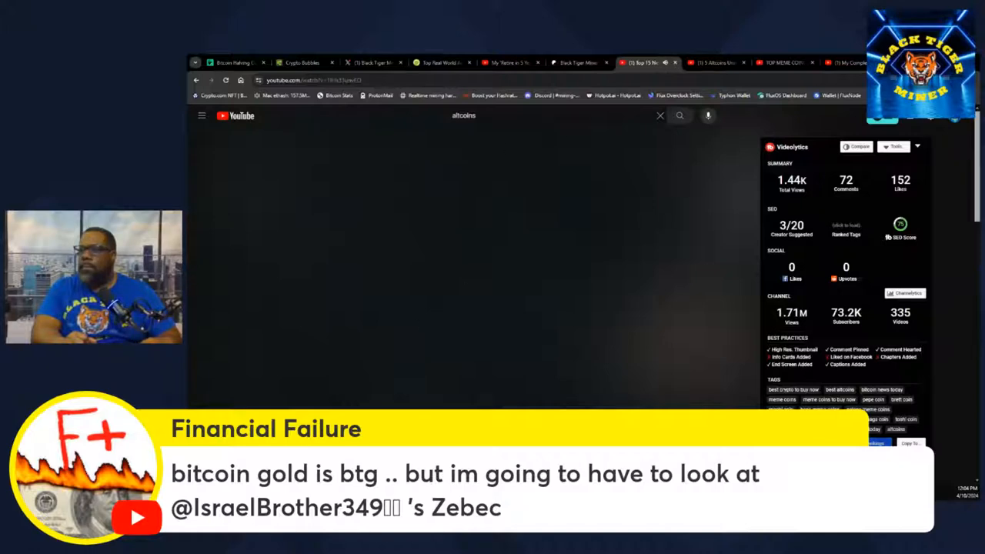
pyautogui.moveTo(318, 388)
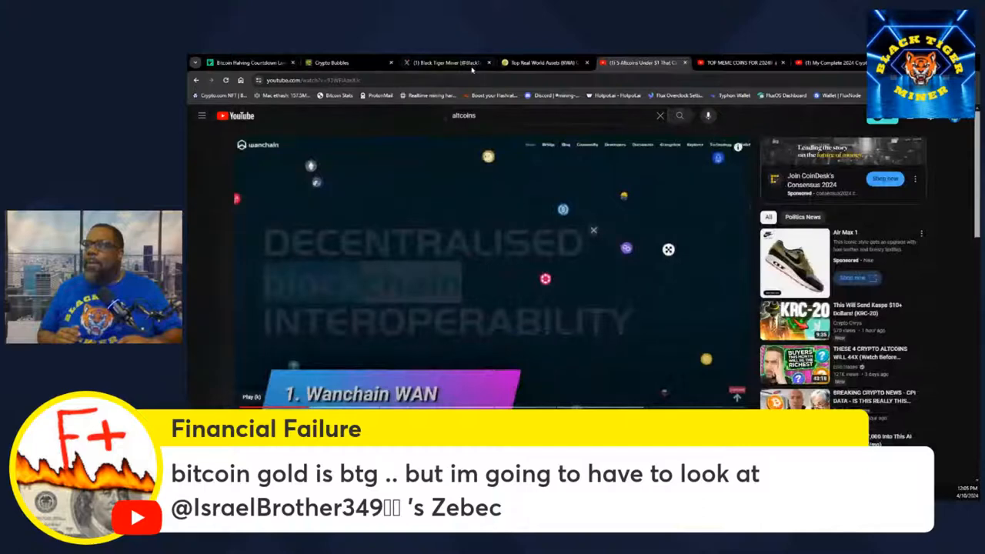
pyautogui.moveTo(542, 62)
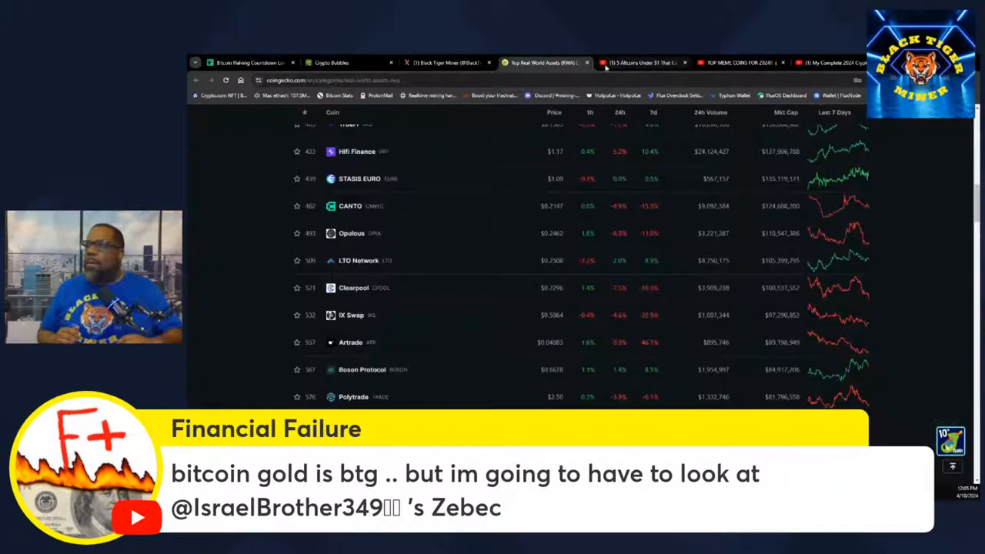
# Switch from the CoinGecko category table to the Crypto Bubbles market map
pyautogui.click(644, 61)
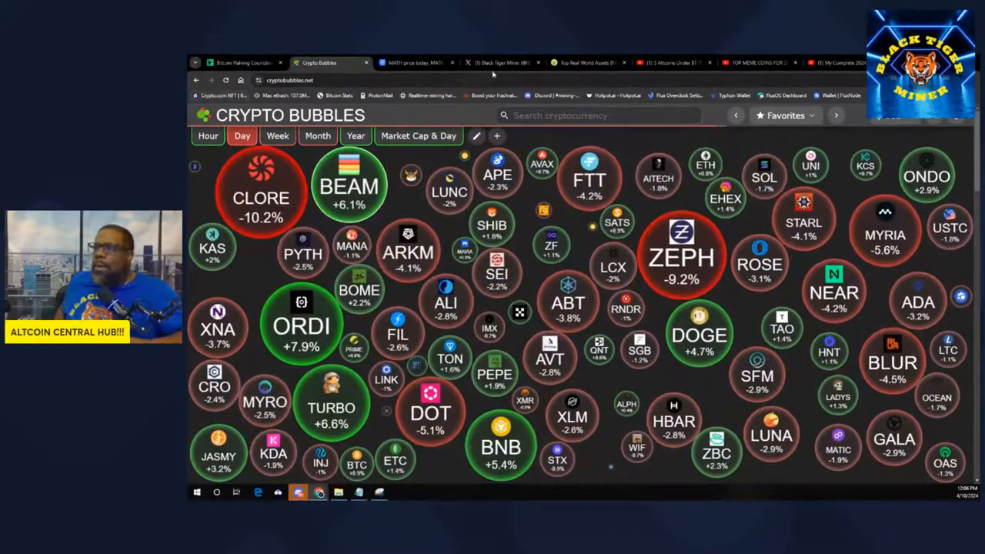
# Bring up the Black Tiger Miner X profile, glancing back at CoinGecko's coin listing
pyautogui.click(496, 62)
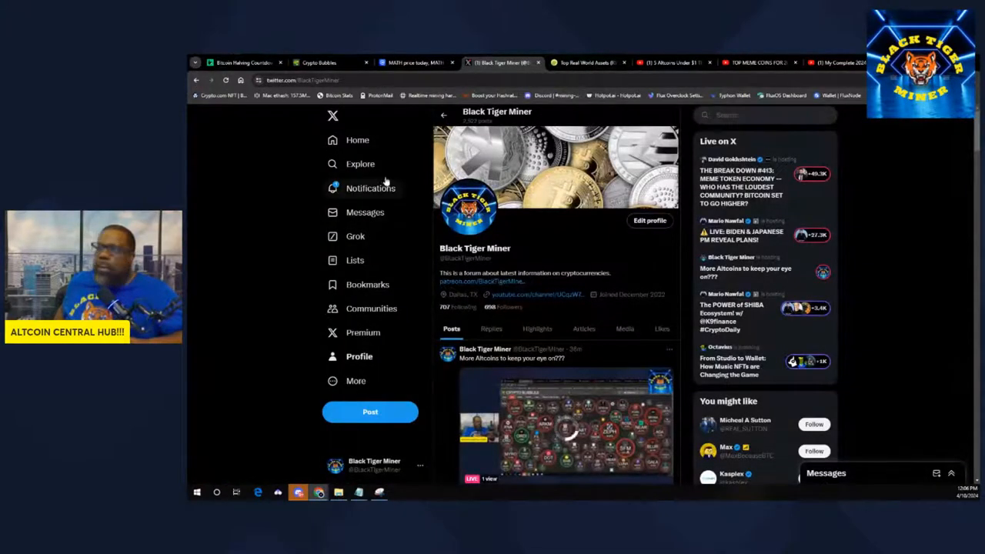
pyautogui.click(588, 61)
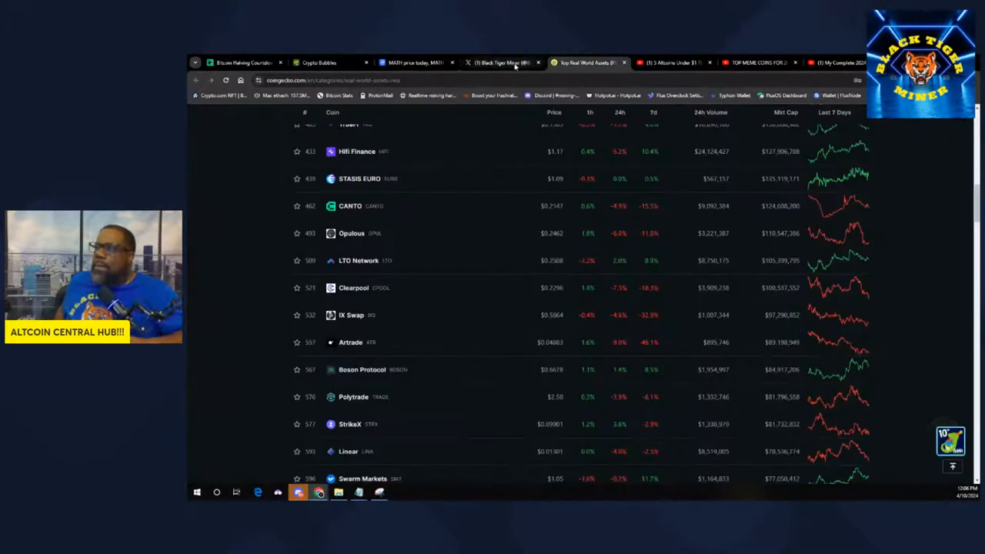
pyautogui.click(500, 62)
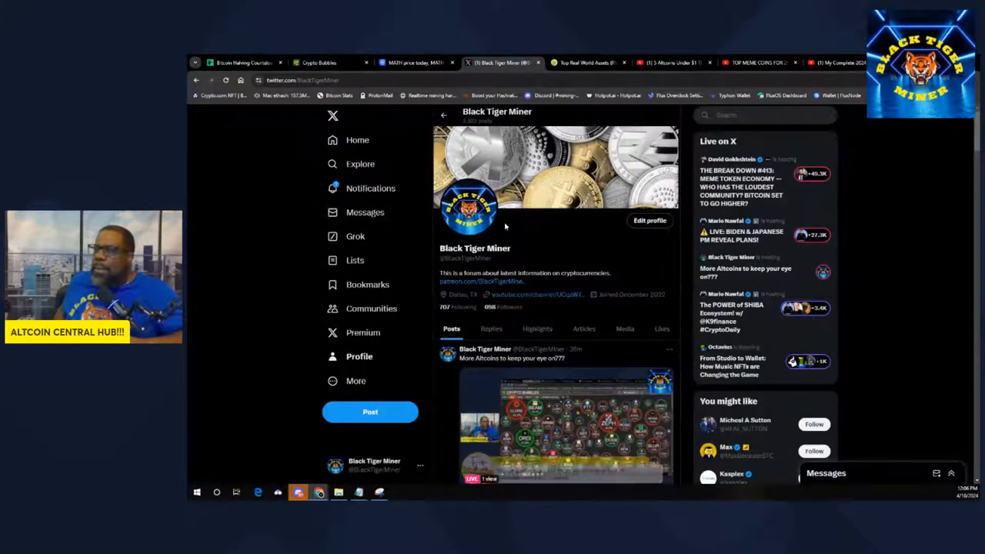
pyautogui.moveTo(675, 61)
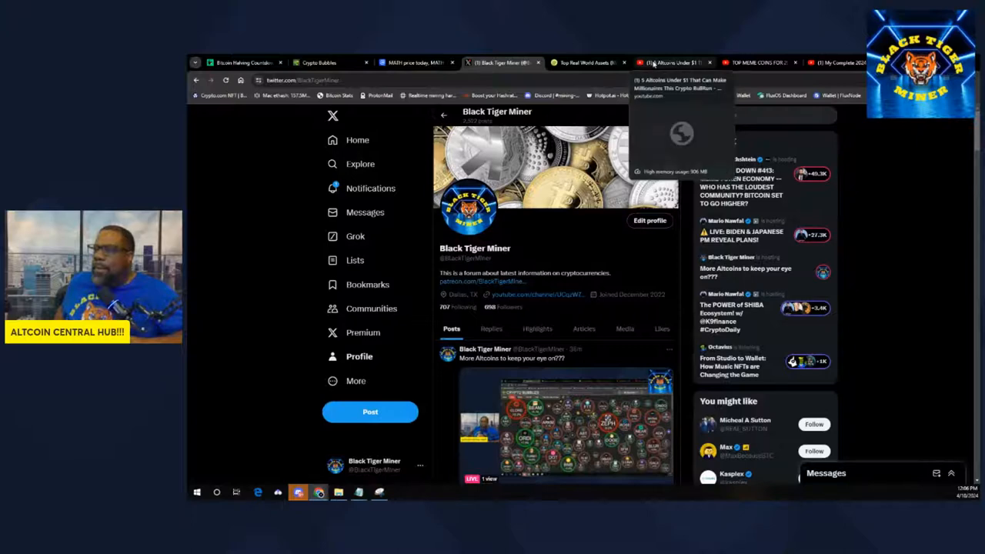
# Switch to the altcoins-under-$1 YouTube video and let its Wanchain WAN section play
pyautogui.click(674, 62)
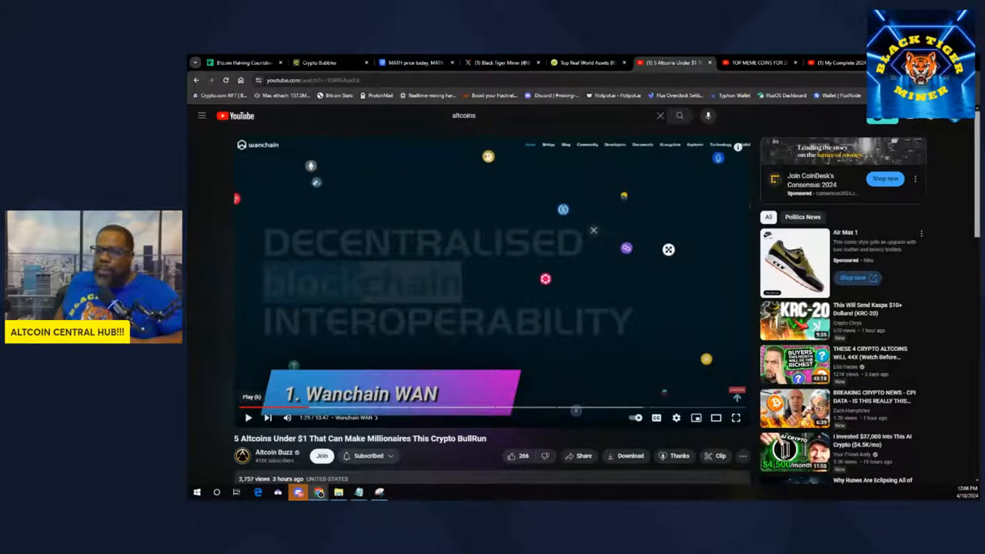
pyautogui.moveTo(363, 268)
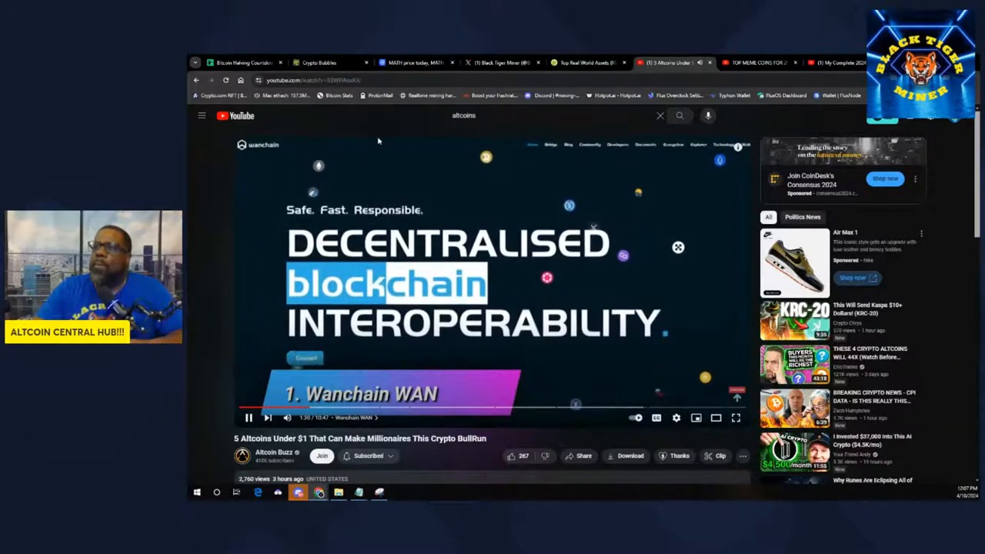
# Flip between CoinMarketCap's MATH page and YouTube, check MATH's chart and markets, then return to the video
pyautogui.click(416, 62)
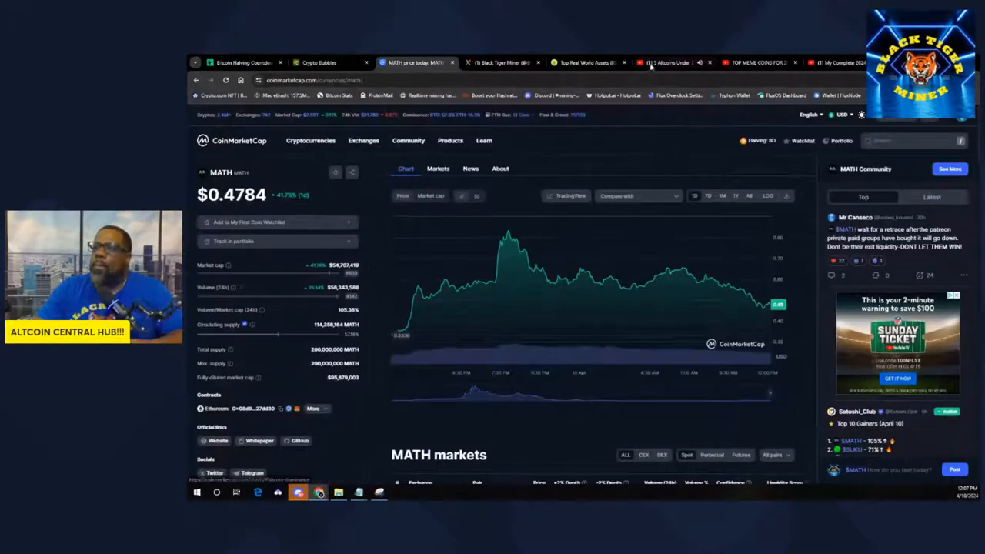
pyautogui.click(670, 62)
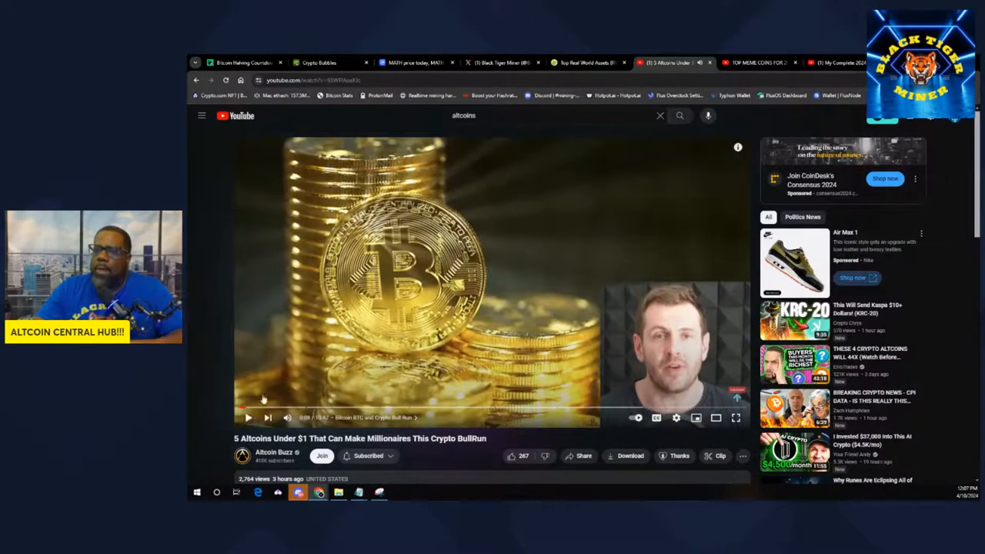
pyautogui.click(415, 61)
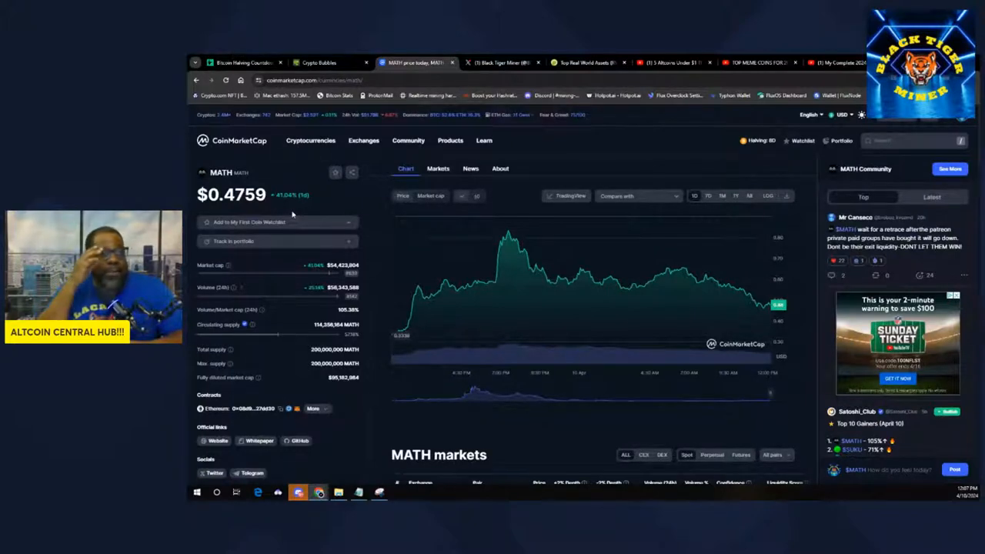
pyautogui.moveTo(314, 209)
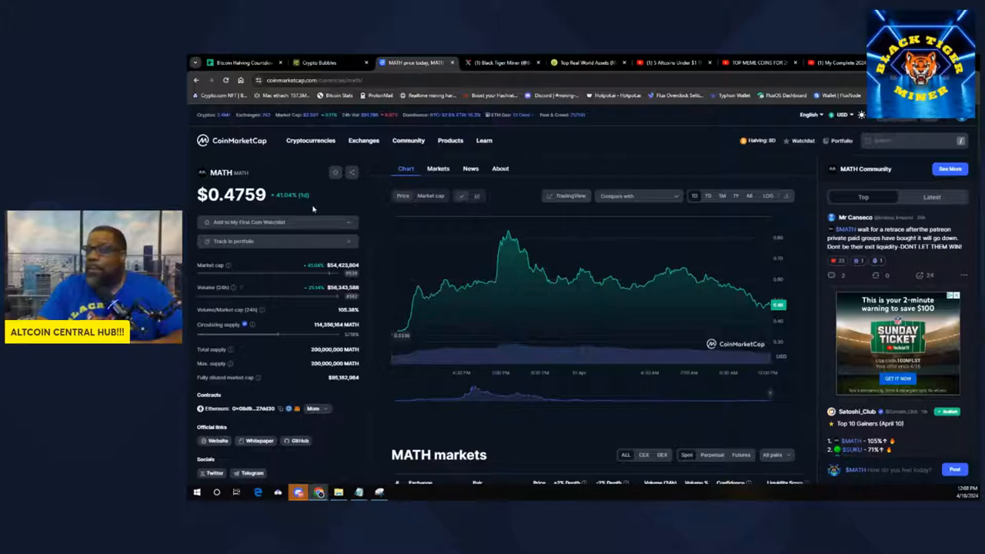
pyautogui.click(437, 168)
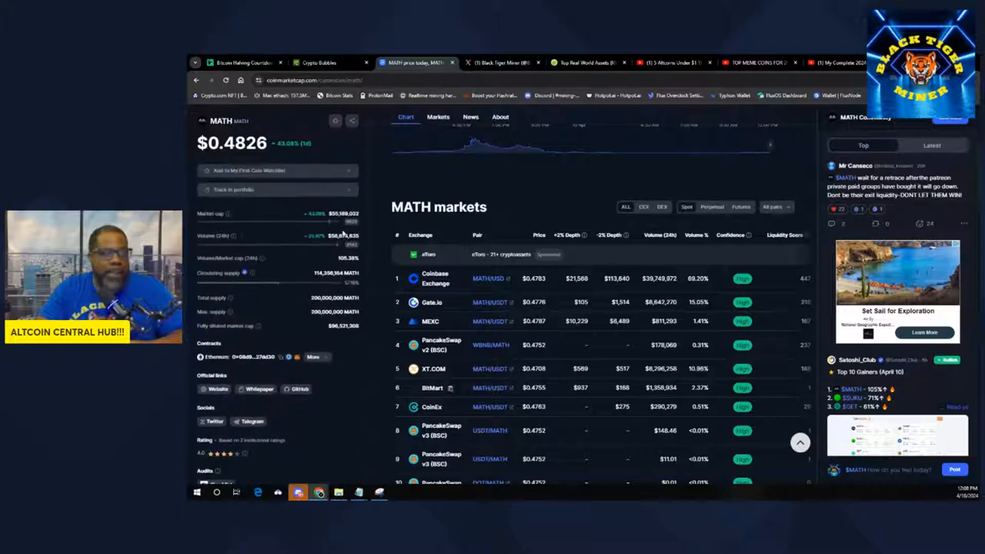
pyautogui.click(675, 62)
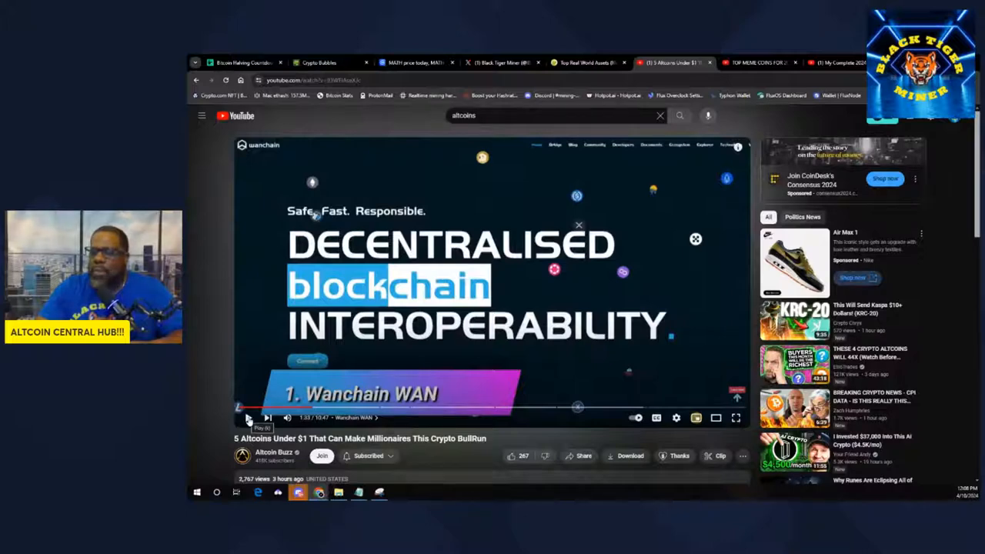
# Resume the altcoins video through Wanchain's chart, then bring up Turbo on Live Coin Watch
pyautogui.click(248, 418)
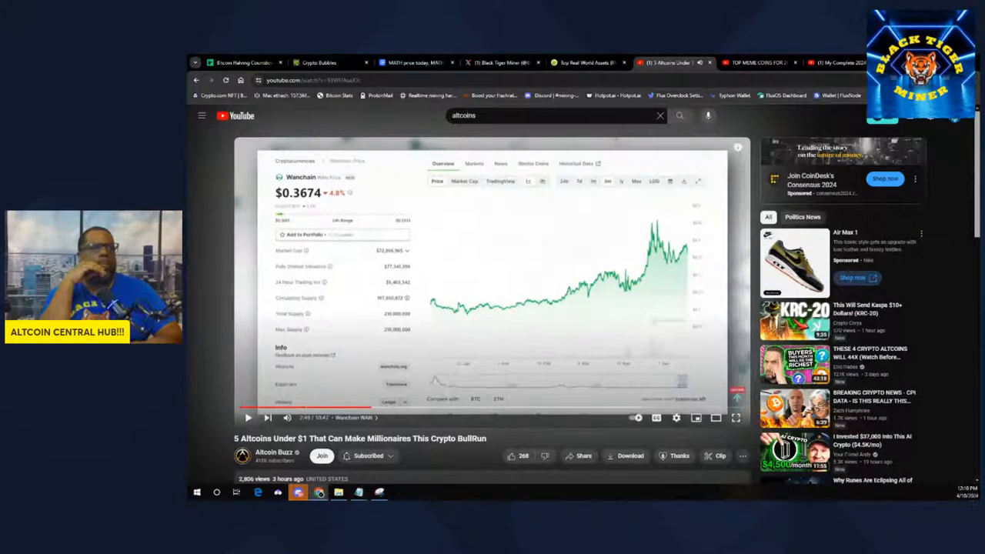
pyautogui.click(434, 62)
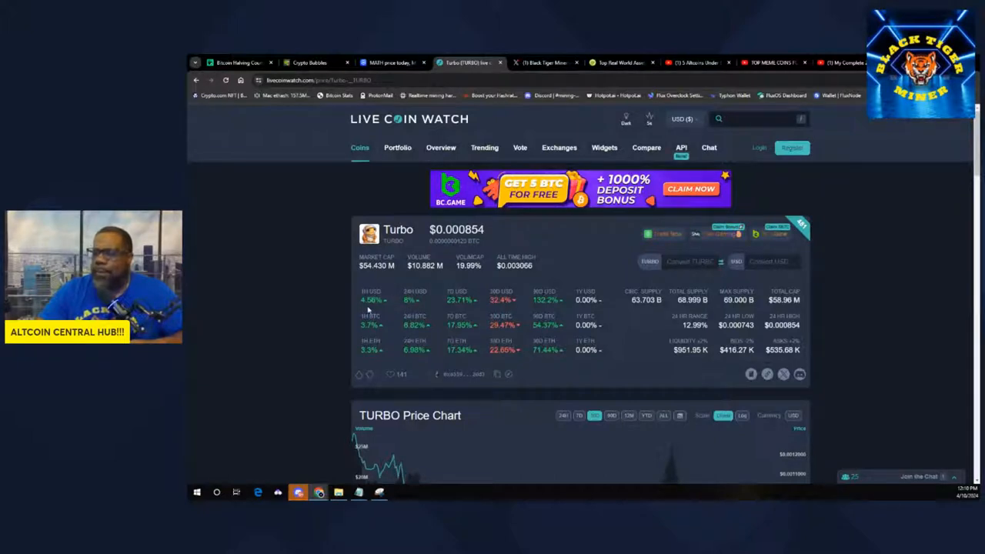
# Show TURBO's Live Coin Watch price chart over a shorter timeframe revealing the recent spike
pyautogui.scroll(-3)
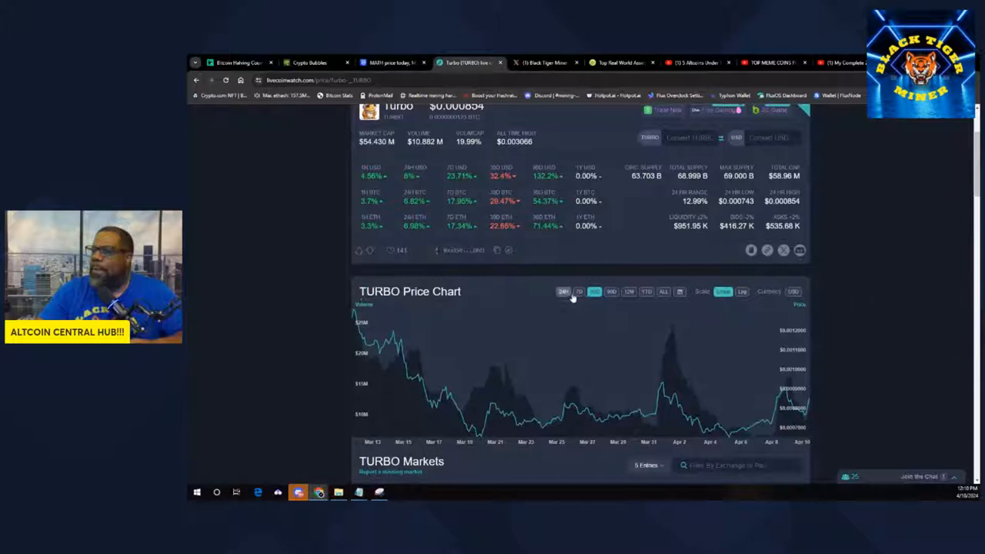
pyautogui.click(579, 292)
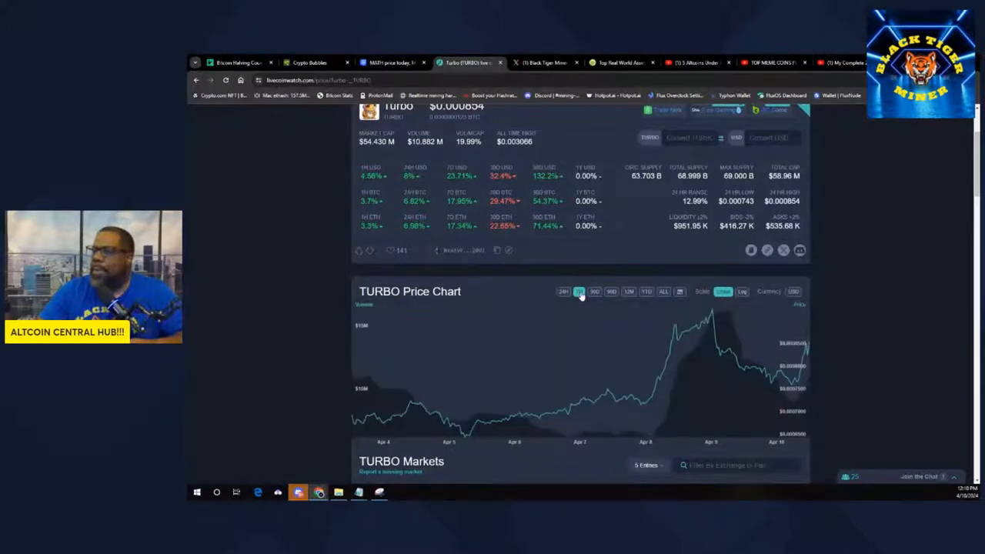
pyautogui.moveTo(679, 317)
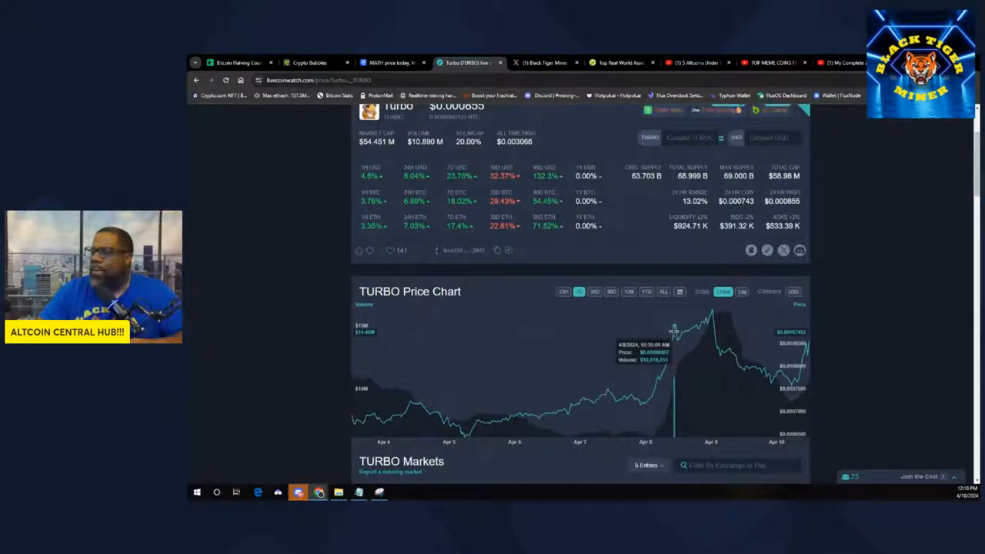
pyautogui.moveTo(711, 315)
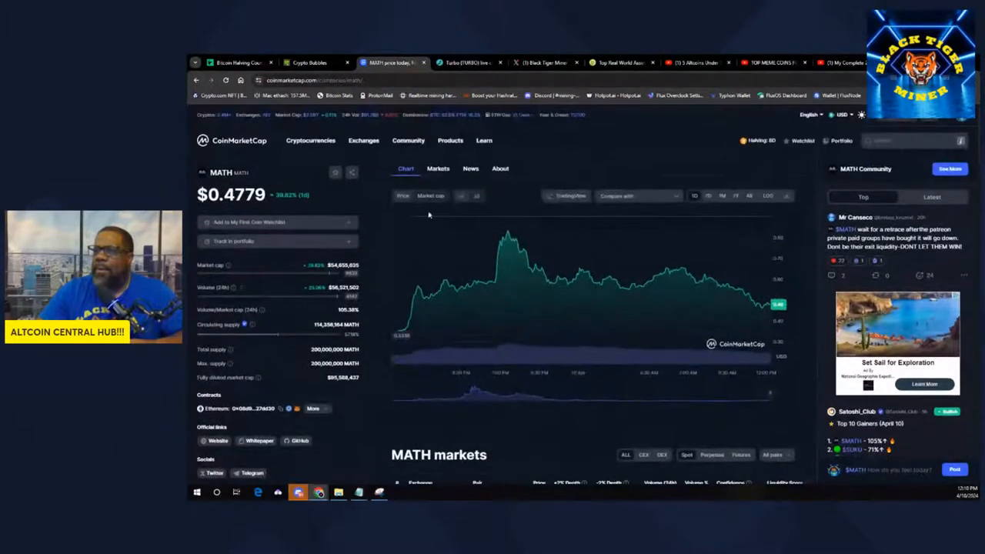
# Glance at Live Coin Watch's Turbo page, then go back to MATH on CoinMarketCap
pyautogui.click(462, 62)
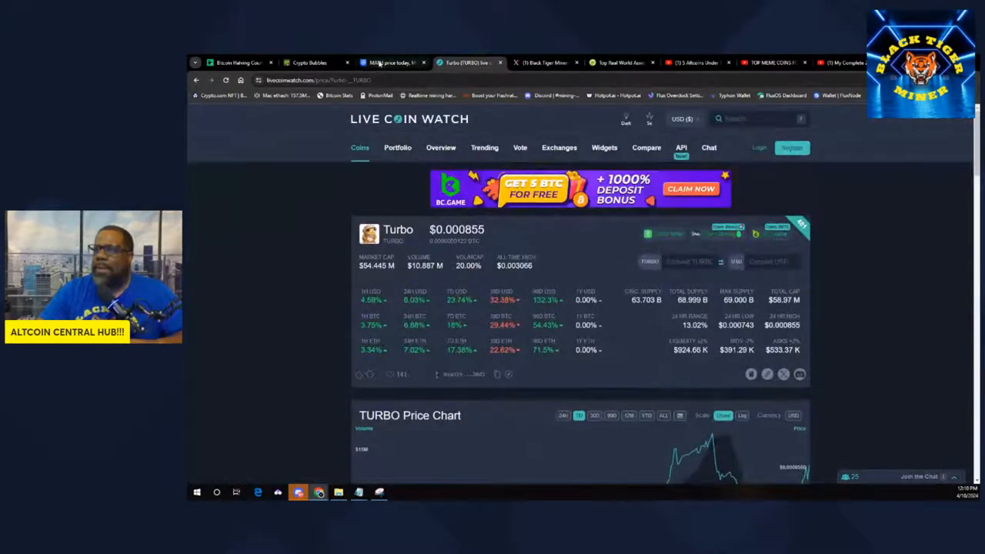
pyautogui.click(388, 62)
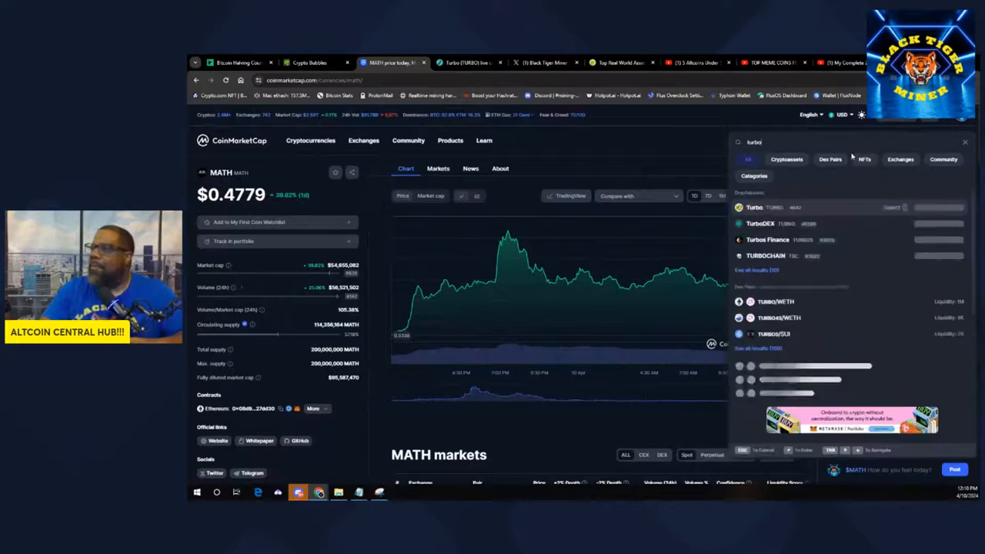
# Open Turbo from CoinMarketCap's search results, review its markets, then switch to Live Coin Watch's Turbo page
pyautogui.click(756, 207)
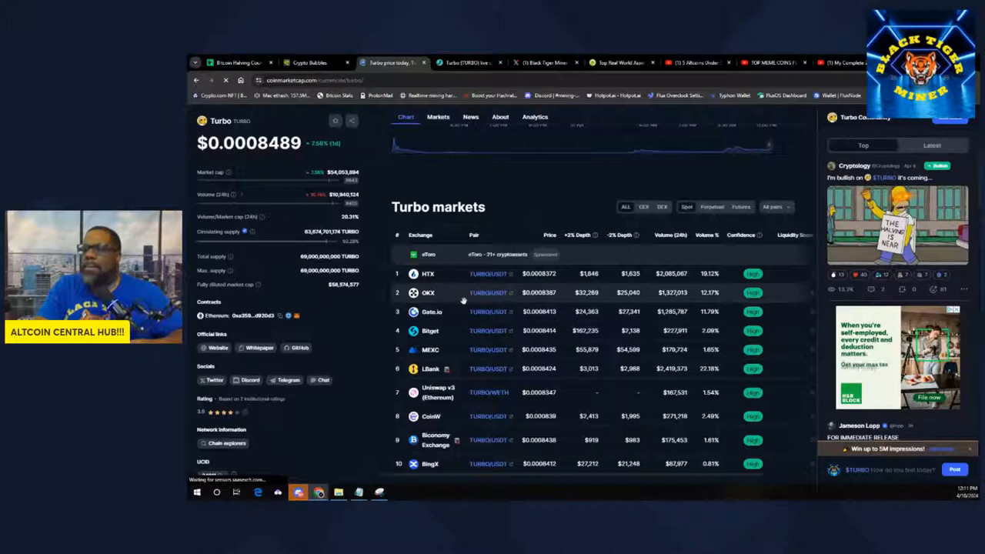
pyautogui.scroll(-3)
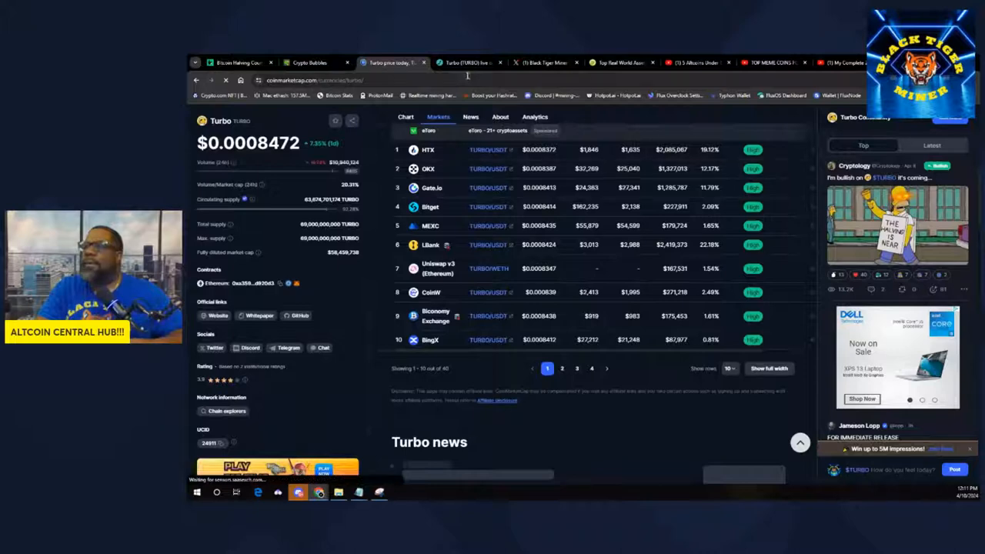
pyautogui.click(462, 62)
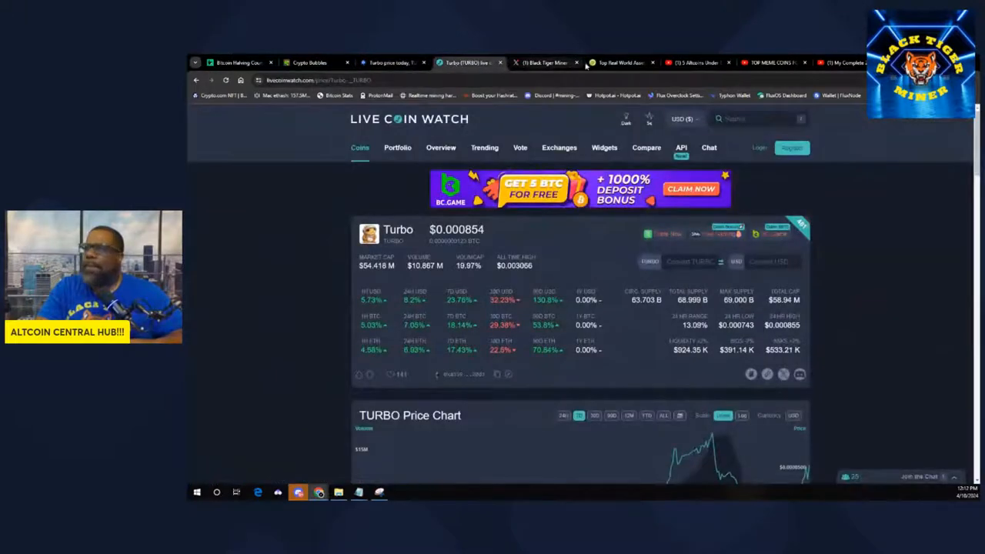
# Jump the altcoins video ahead to Pyth Network, then switch to the Crypto Bubbles coin map
pyautogui.click(691, 61)
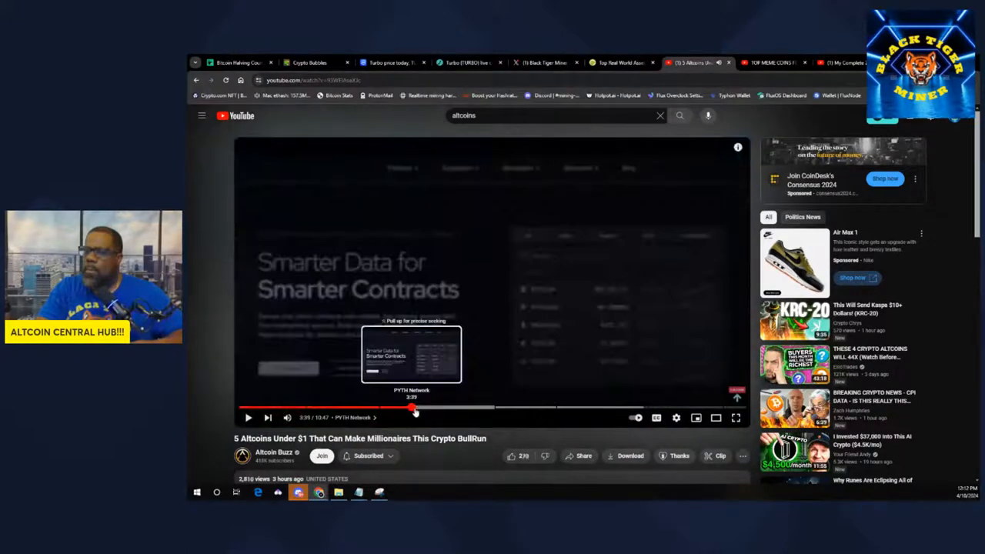
pyautogui.click(248, 418)
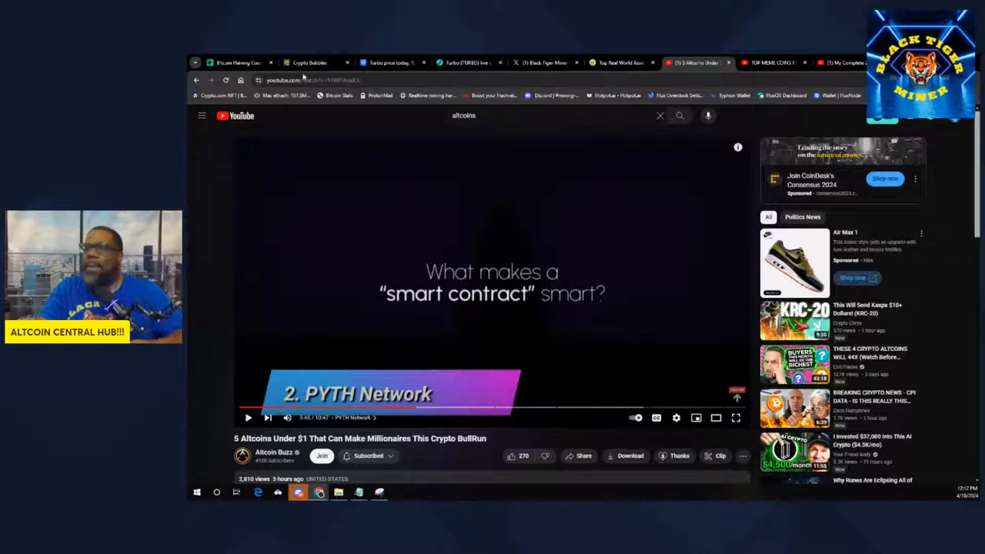
pyautogui.click(307, 62)
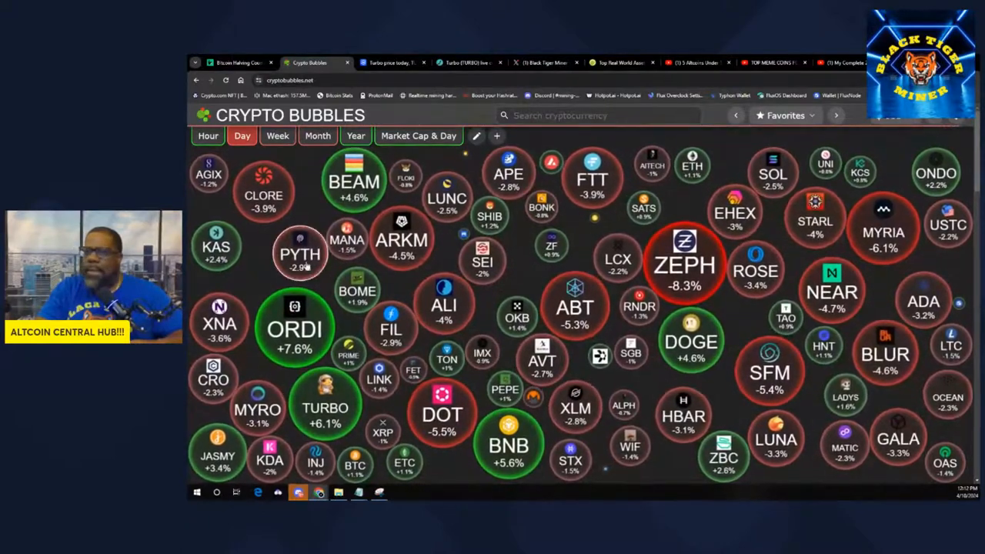
# Check Pyth Network's price details on Crypto Bubbles, then move to Turbo on Live Coin Watch
pyautogui.click(298, 254)
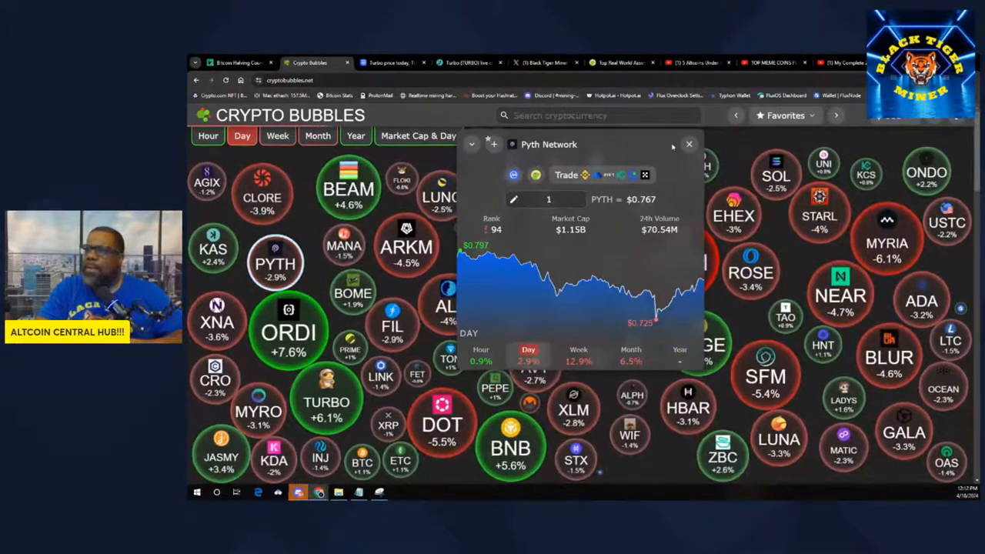
pyautogui.click(690, 145)
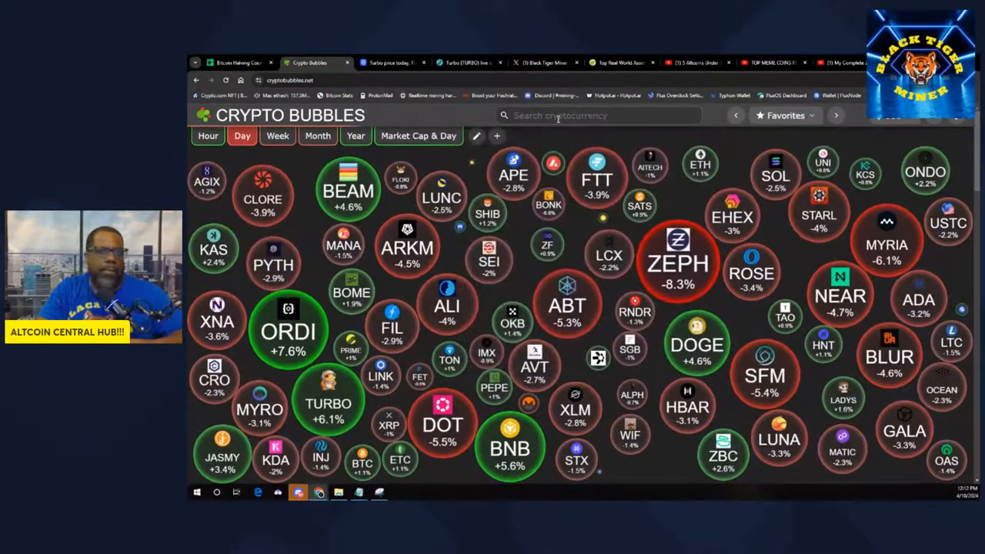
pyautogui.click(393, 62)
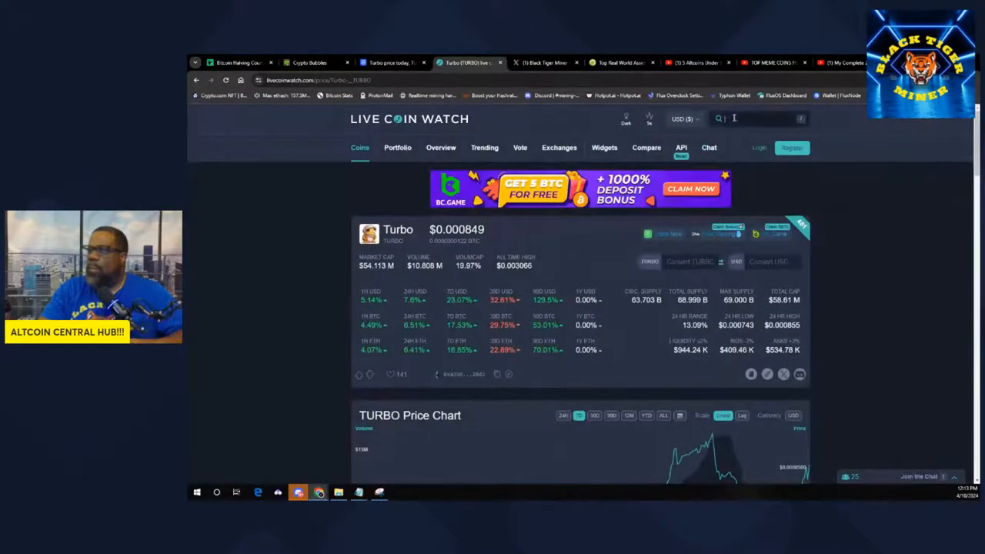
# Search 'mo' on Live Coin Watch, open Morph Tracker's page, then return to the altcoins video
pyautogui.write('mort')
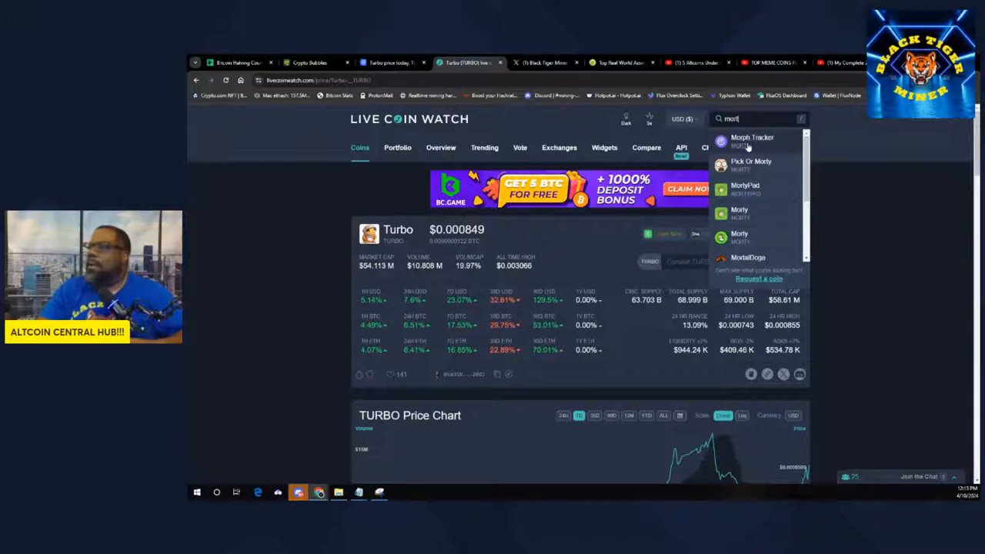
pyautogui.click(751, 142)
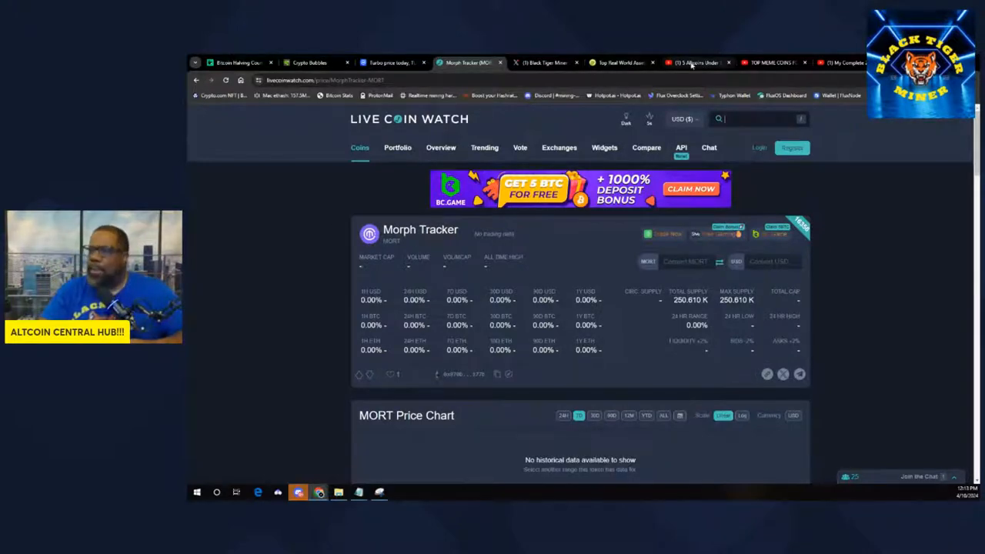
pyautogui.click(693, 61)
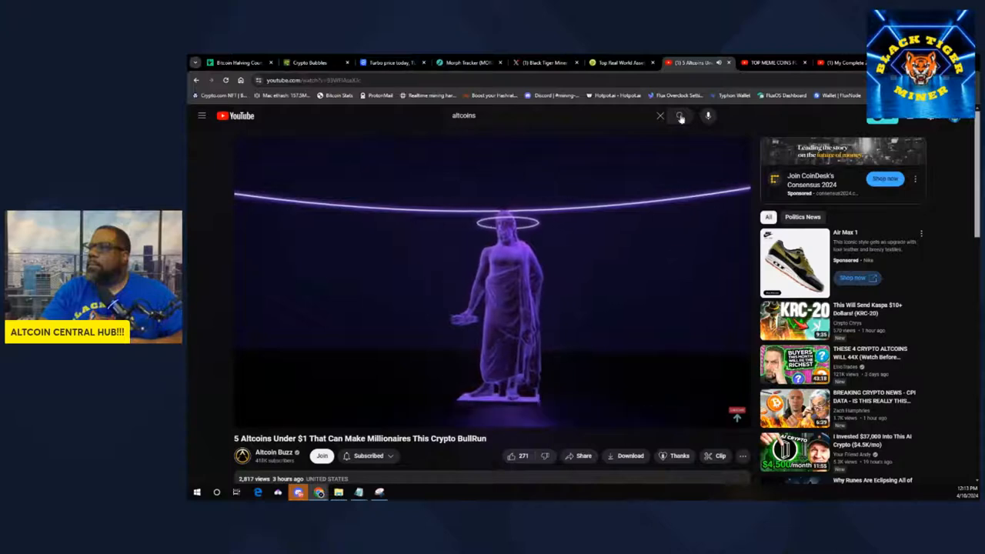
pyautogui.click(465, 62)
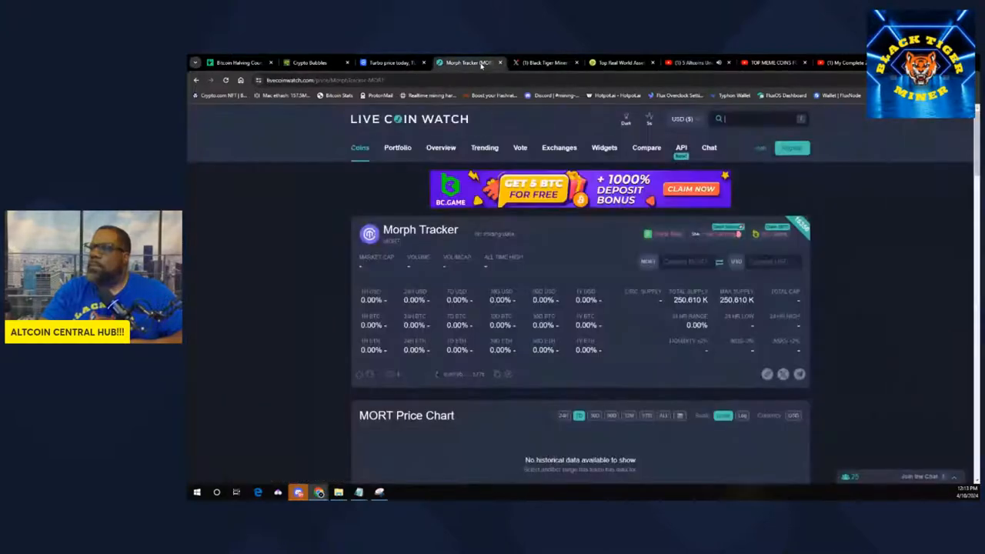
pyautogui.click(388, 62)
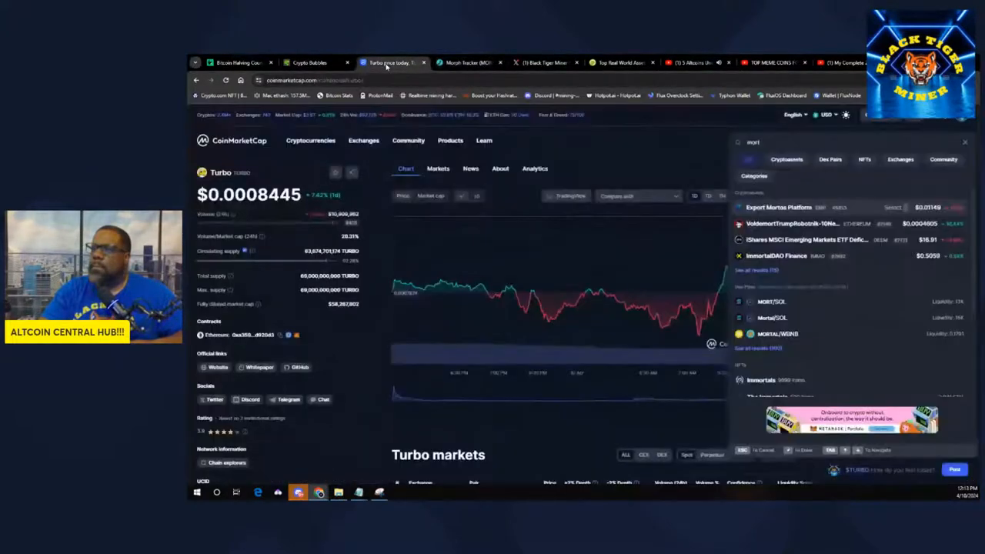
pyautogui.click(470, 61)
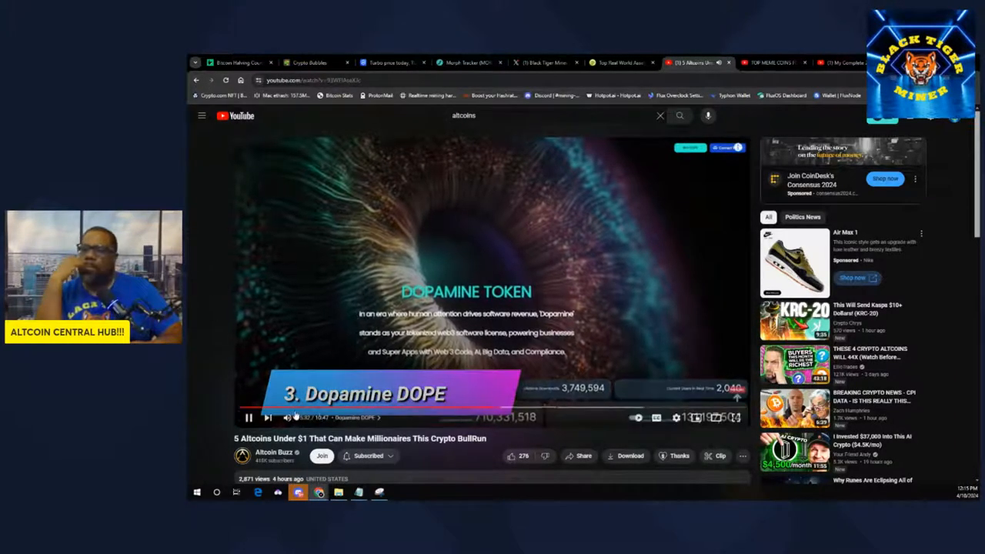
# Browse the Mort the Mouse Lemur website, scrolling through its content
pyautogui.click(248, 417)
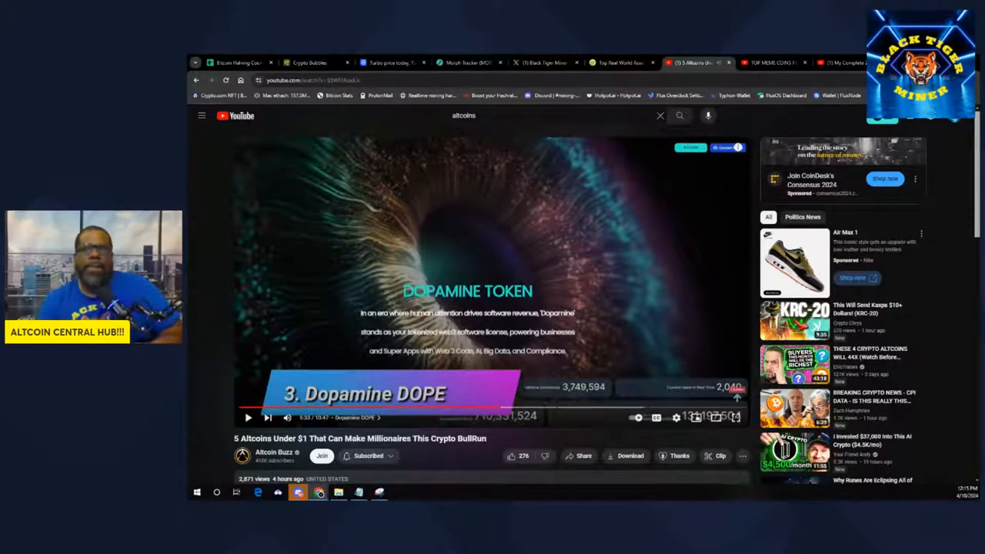
pyautogui.click(495, 62)
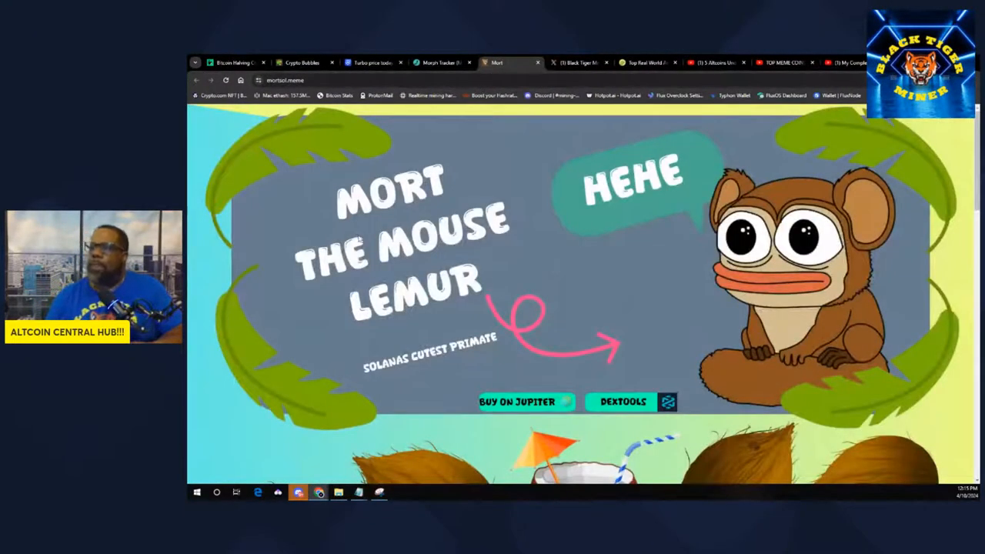
pyautogui.scroll(-3)
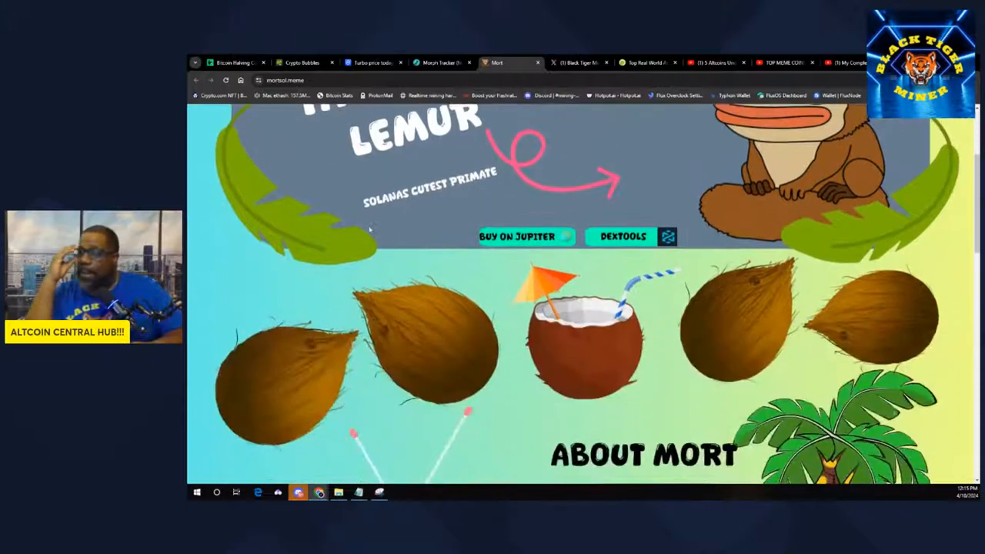
pyautogui.scroll(3)
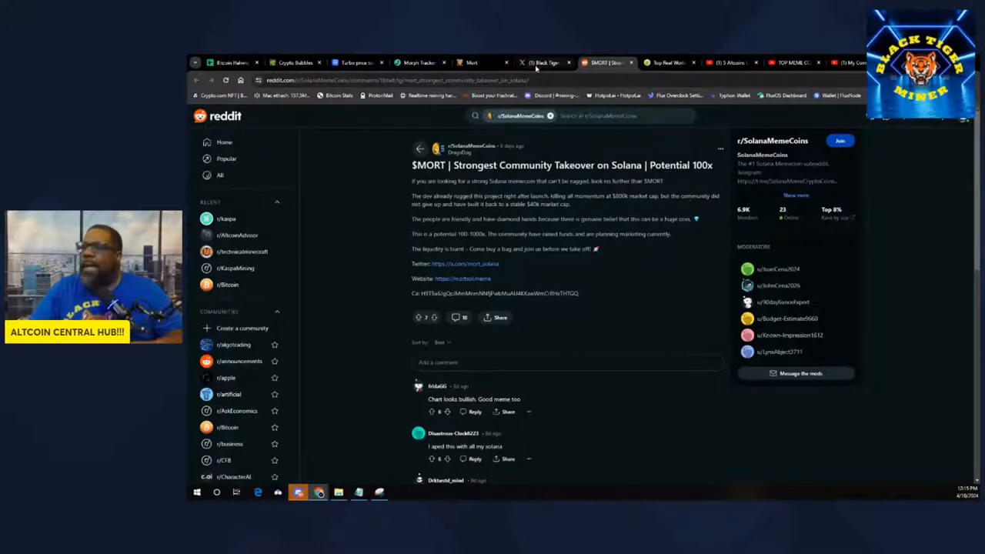
pyautogui.click(477, 62)
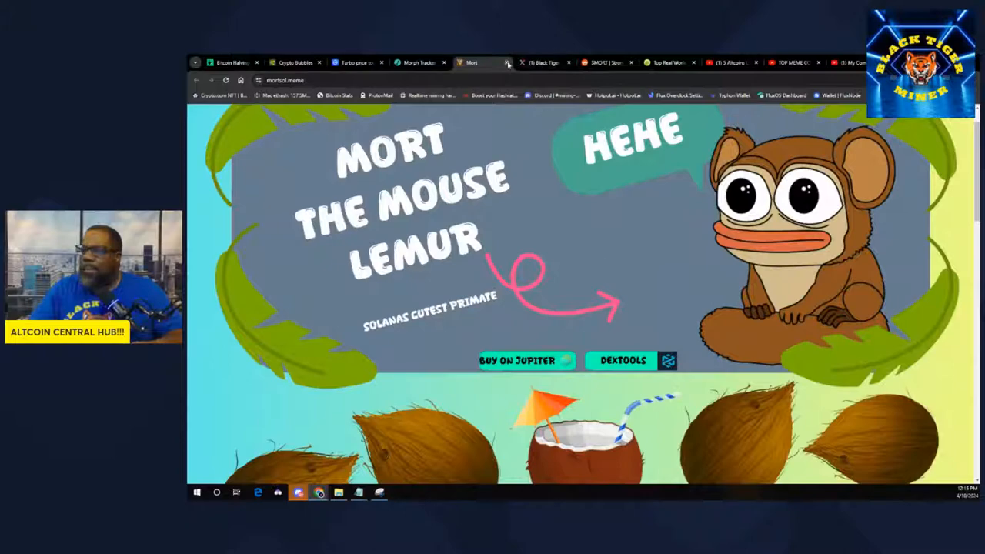
pyautogui.scroll(-3)
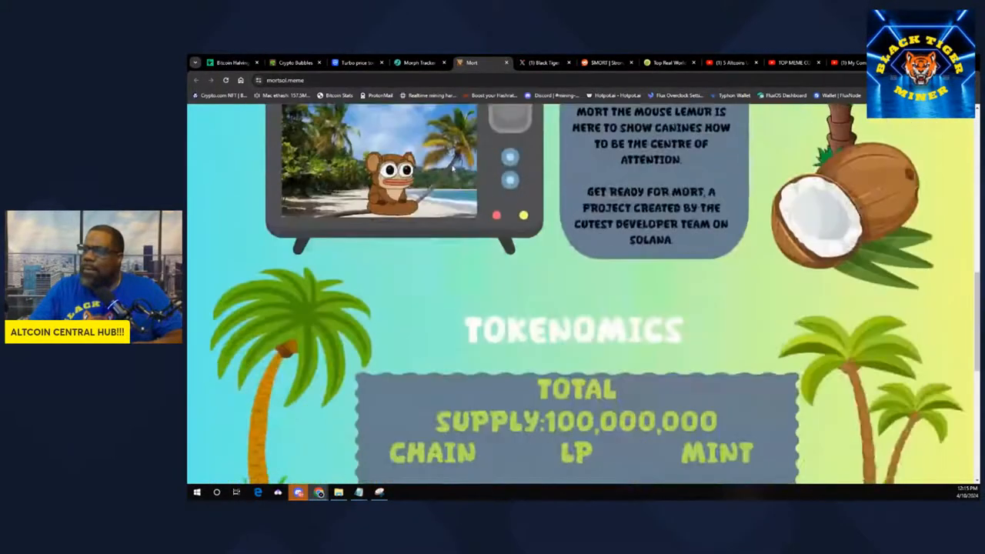
pyautogui.scroll(-3)
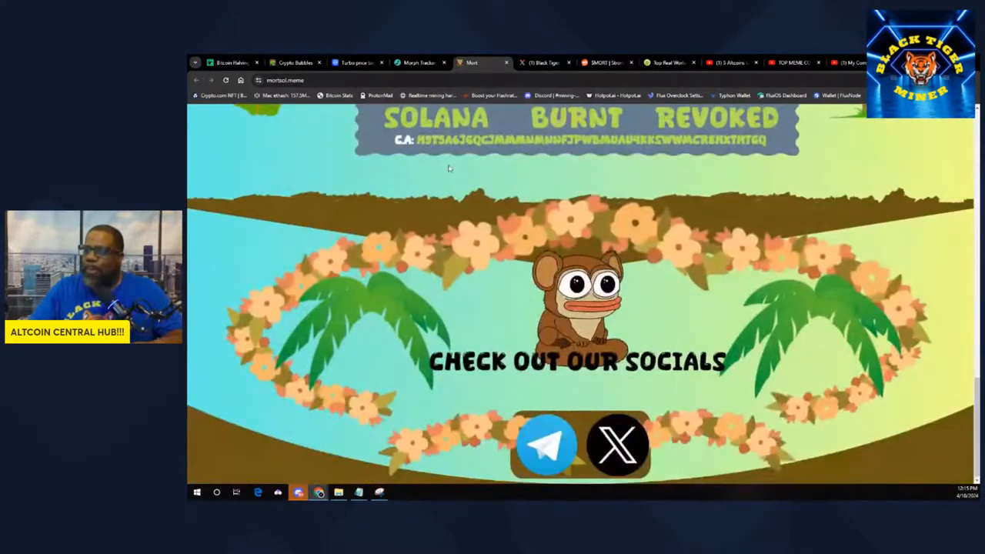
# Close the Mort website and the Reddit $MORT post, then return to the altcoins video
pyautogui.click(477, 62)
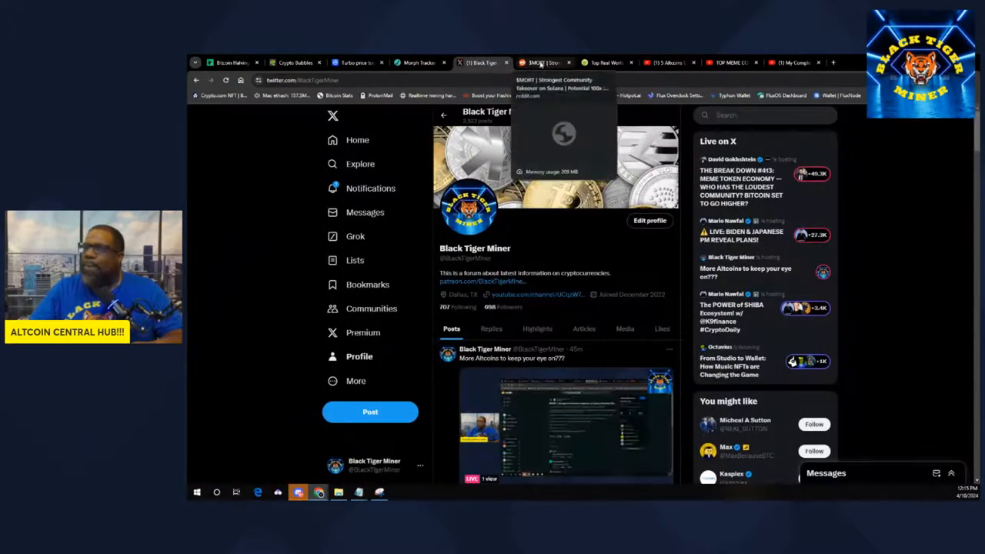
pyautogui.click(542, 61)
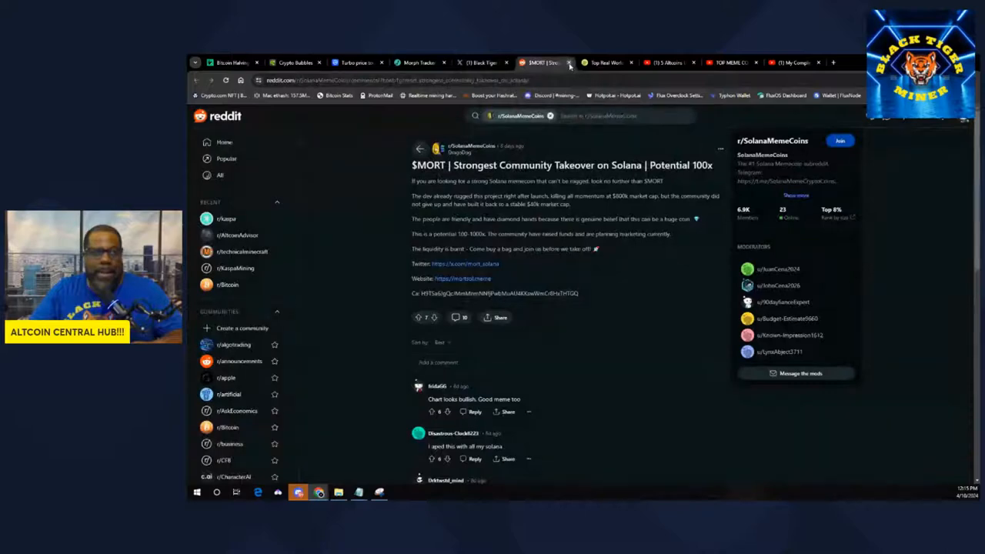
pyautogui.click(480, 61)
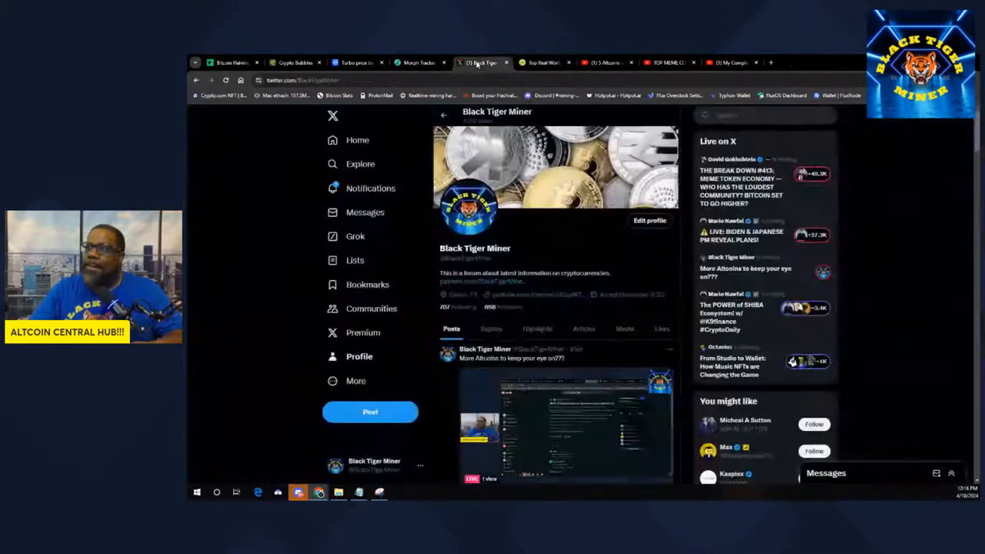
pyautogui.click(419, 61)
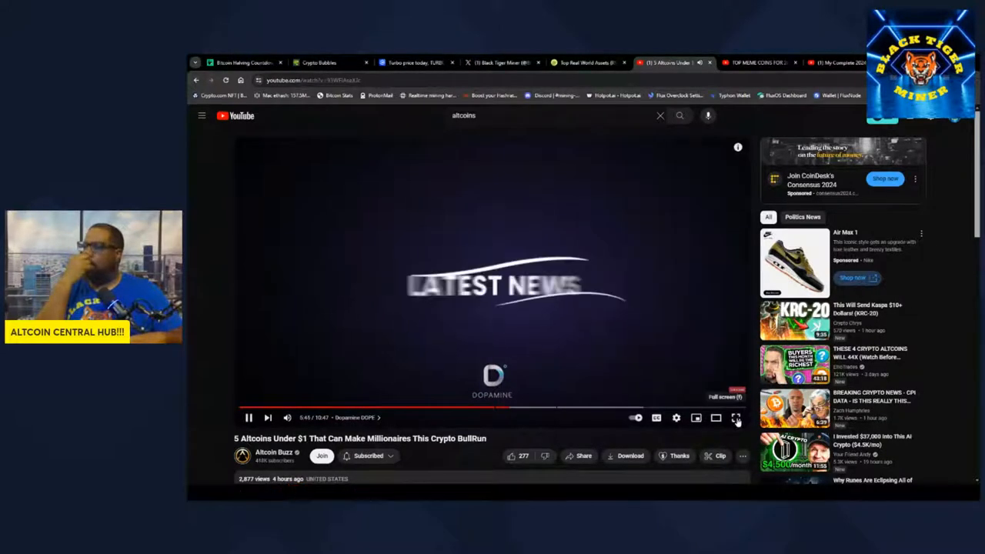
# Watch the altcoins video full screen until it reaches The Graph (GRT) section
pyautogui.click(736, 419)
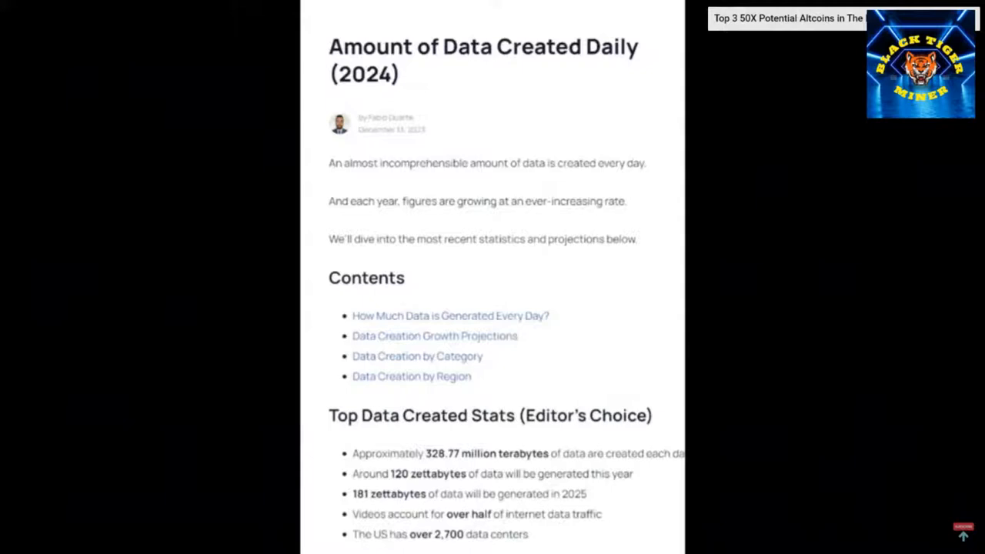
pyautogui.scroll(-3)
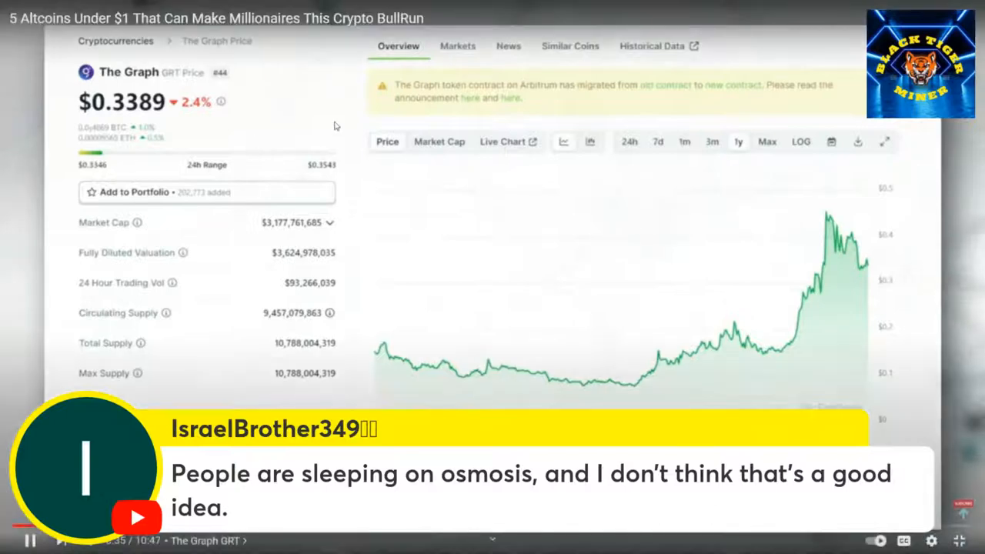
# Bring up CoinMarketCap's Osmosis page showing OSMO at $1.26 with its daily chart
pyautogui.click(767, 142)
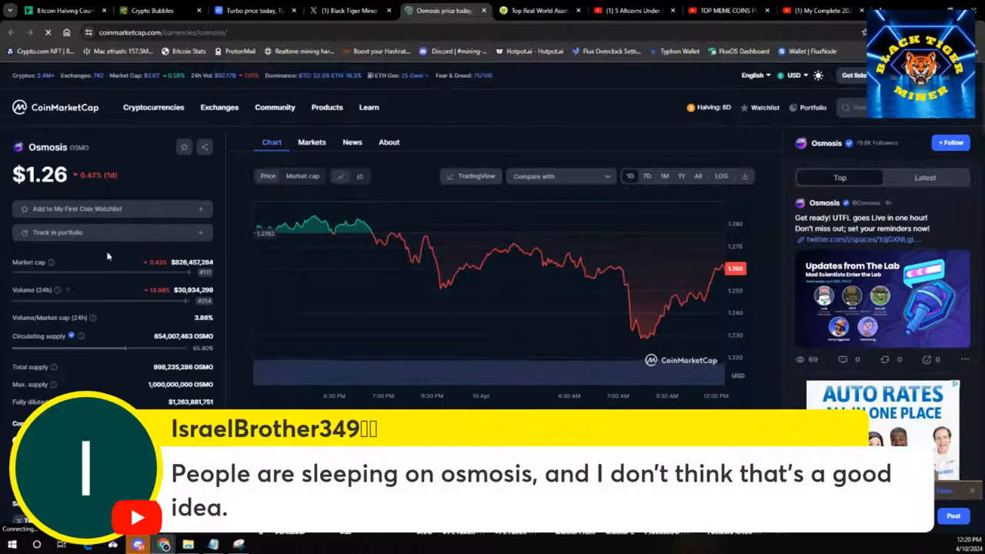
pyautogui.moveTo(151, 305)
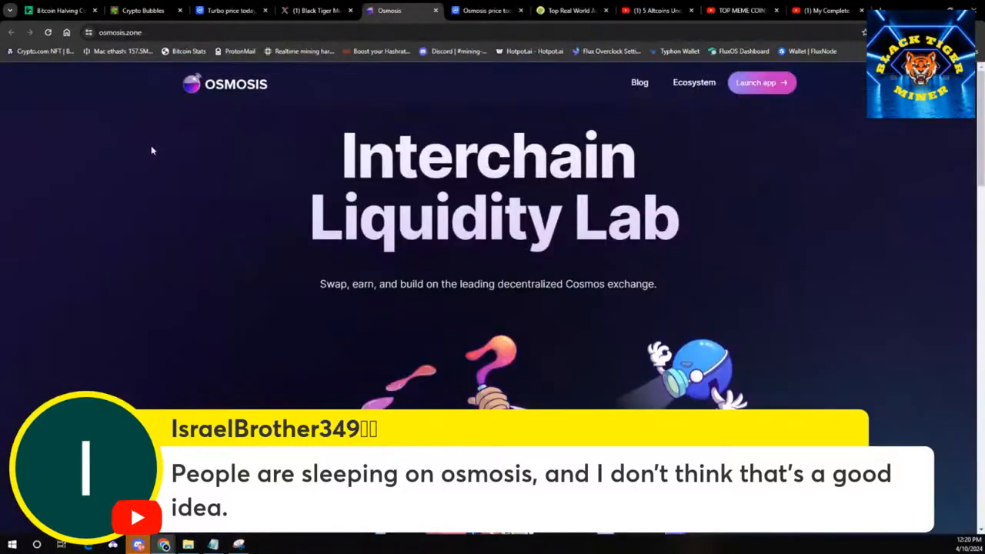
pyautogui.scroll(-3)
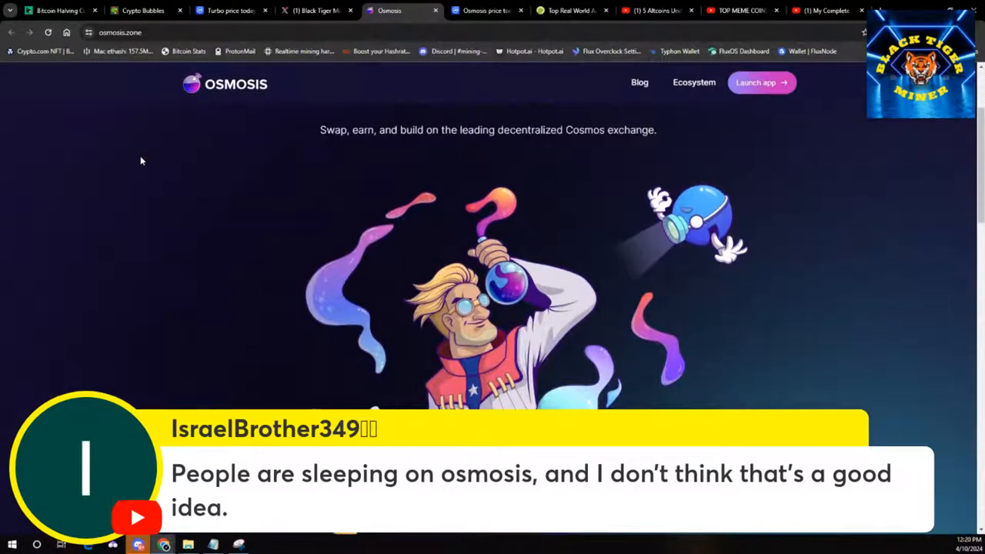
pyautogui.scroll(-3)
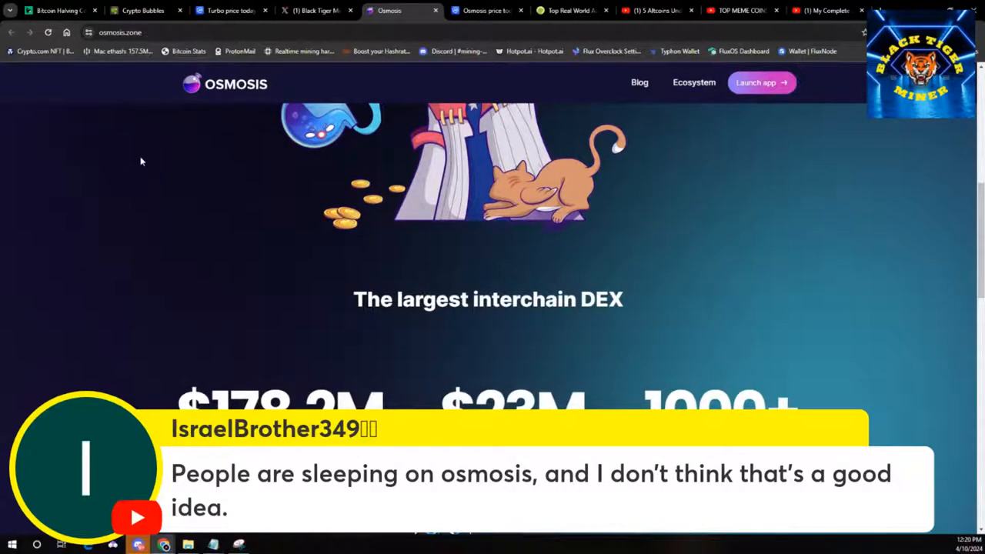
pyautogui.scroll(-3)
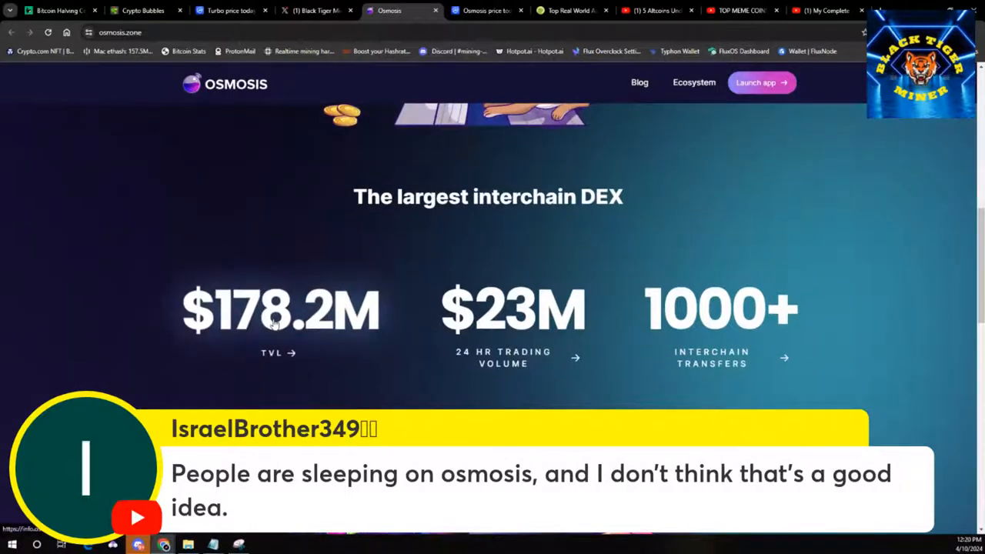
pyautogui.moveTo(437, 331)
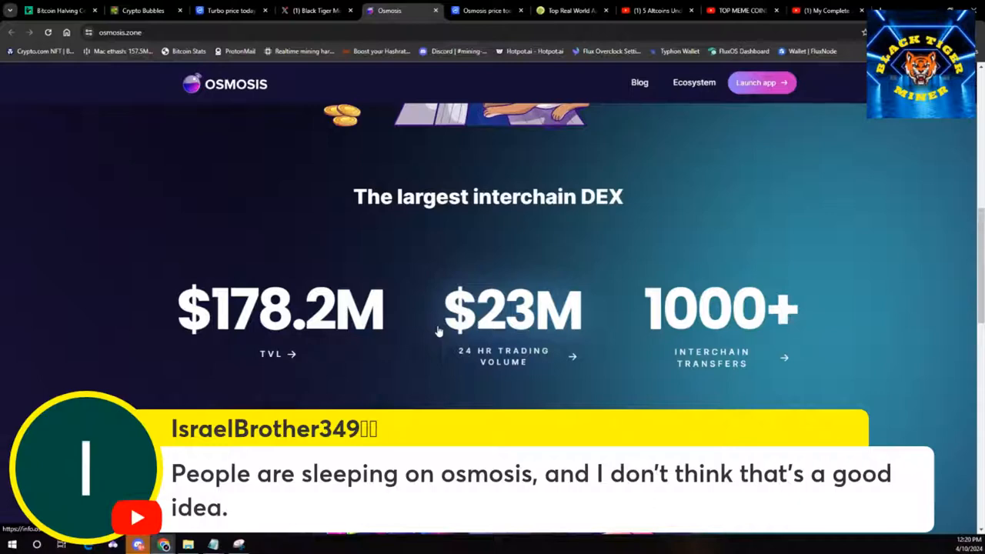
pyautogui.scroll(-3)
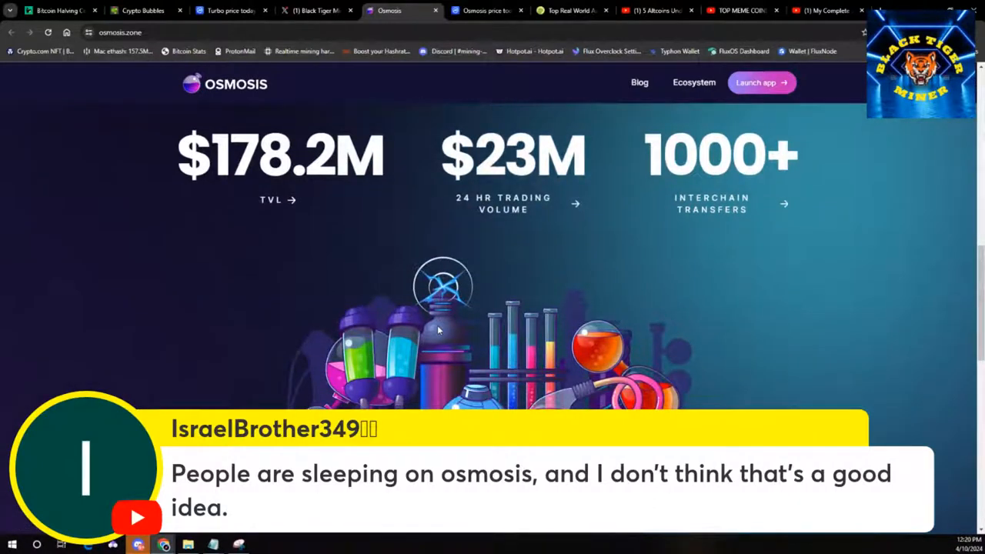
pyautogui.scroll(-3)
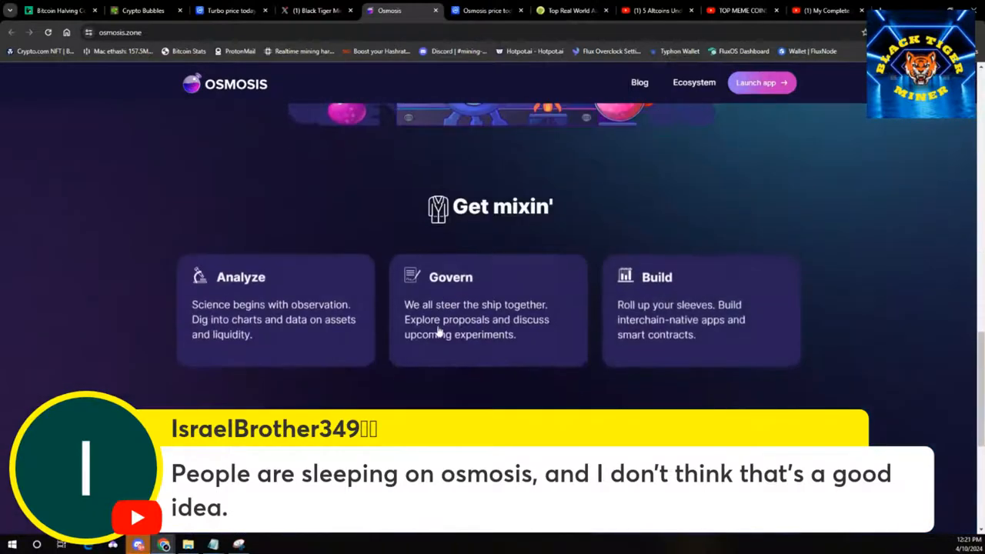
pyautogui.scroll(-3)
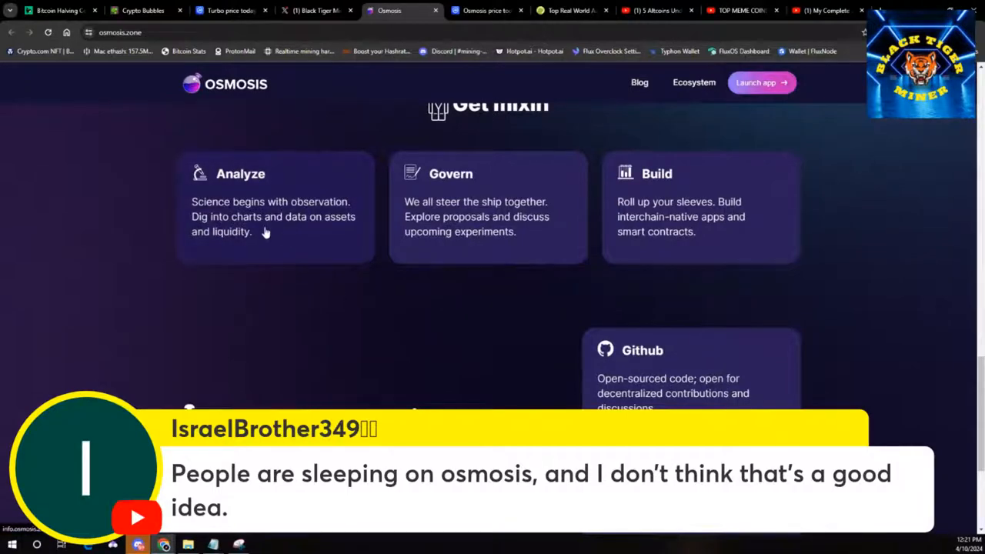
pyautogui.moveTo(336, 231)
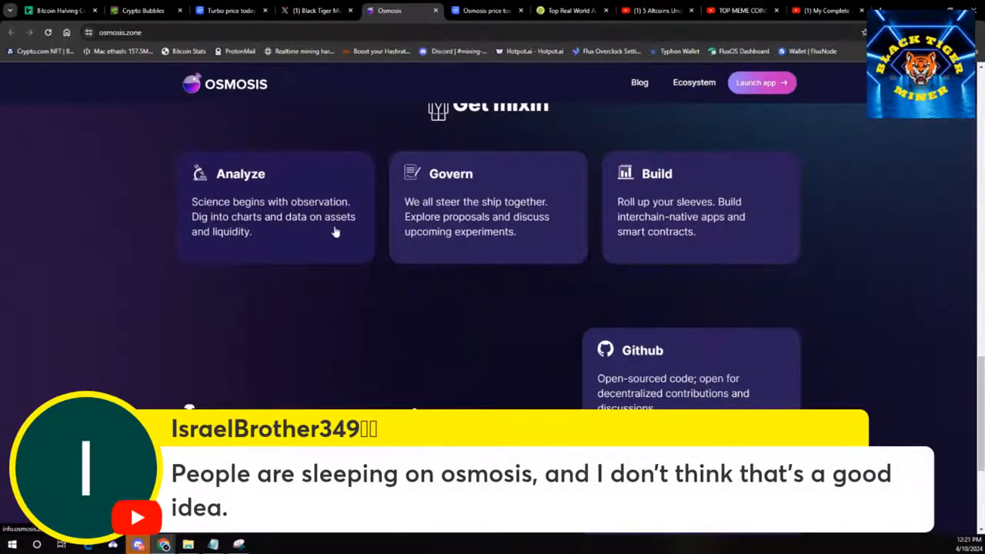
pyautogui.scroll(-3)
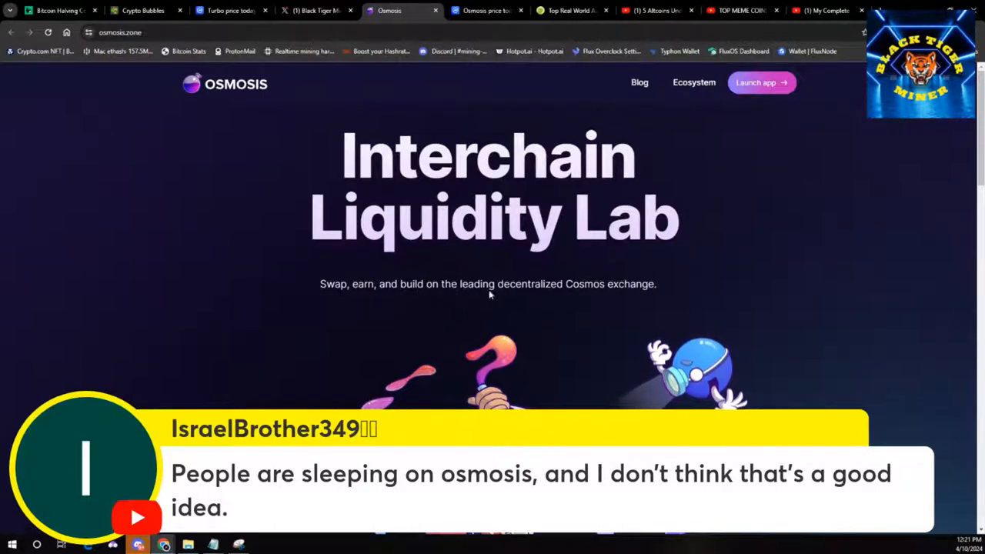
pyautogui.moveTo(567, 296)
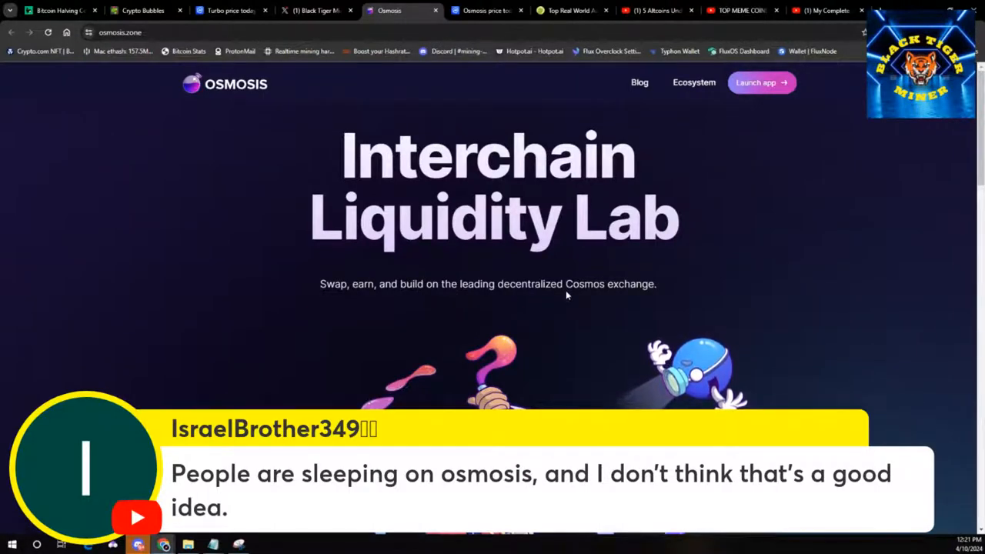
pyautogui.moveTo(592, 295)
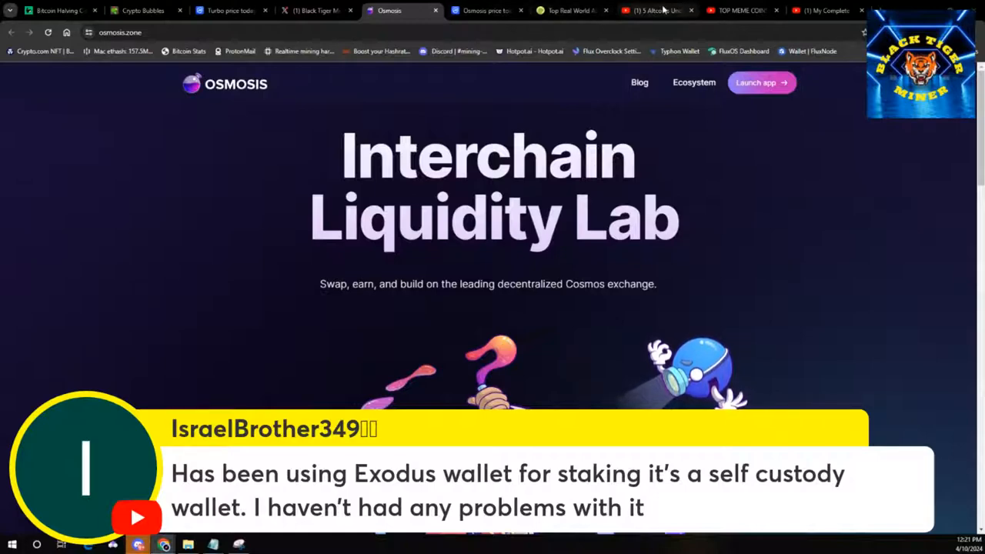
# Return to the altcoins video on its fifth pick, BEAM, briefly viewing it full screen
pyautogui.click(654, 10)
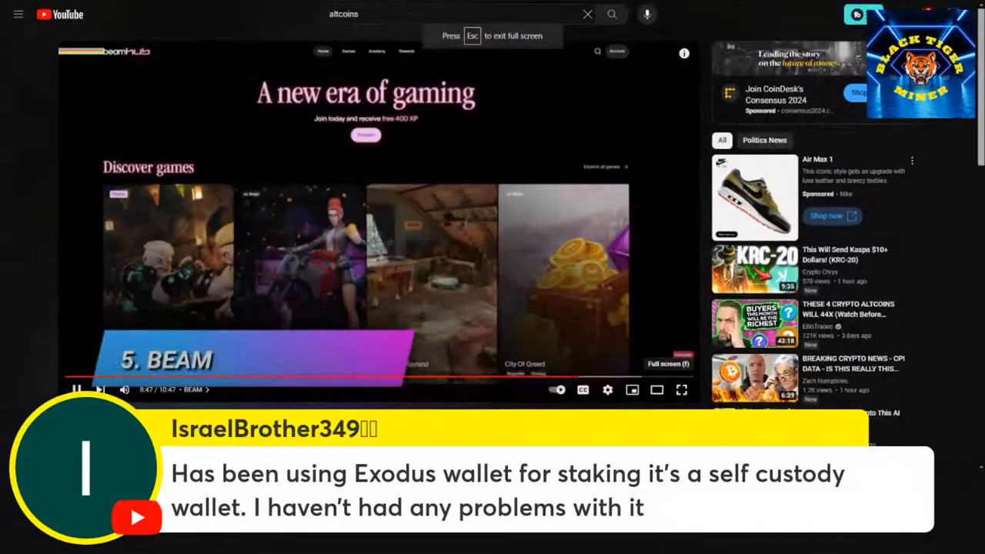
pyautogui.click(681, 389)
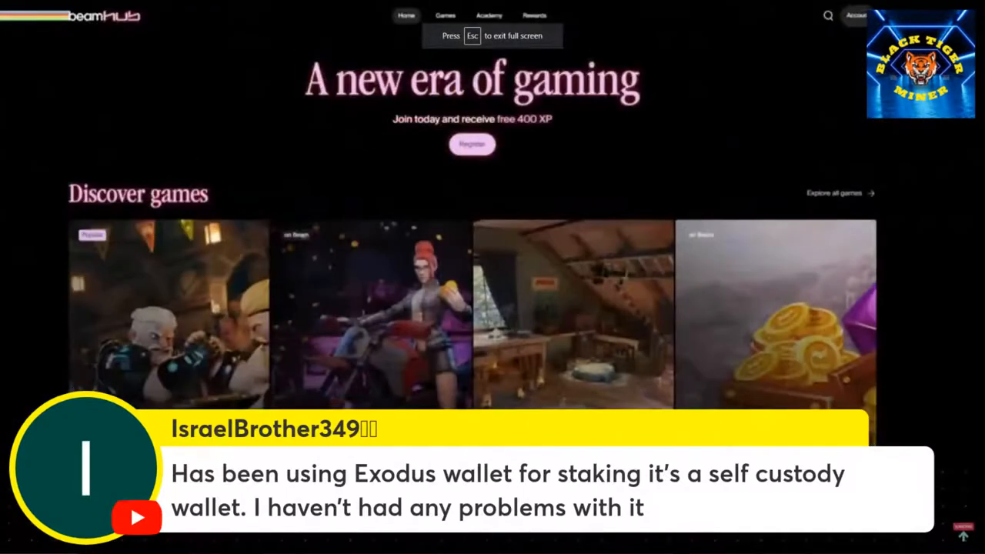
pyautogui.press('Escape')
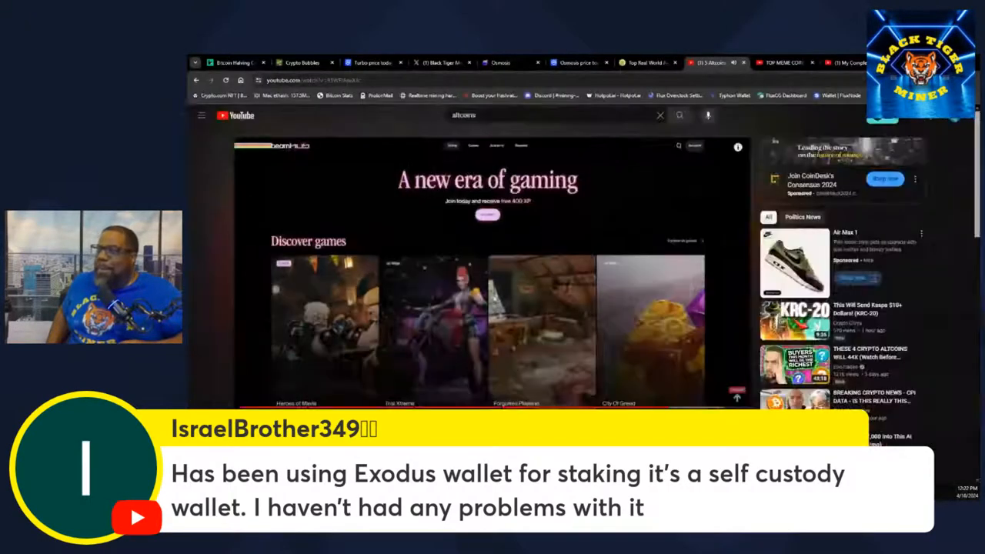
# Return to the Osmosis website and look down through its liquidity and volume charts
pyautogui.click(578, 62)
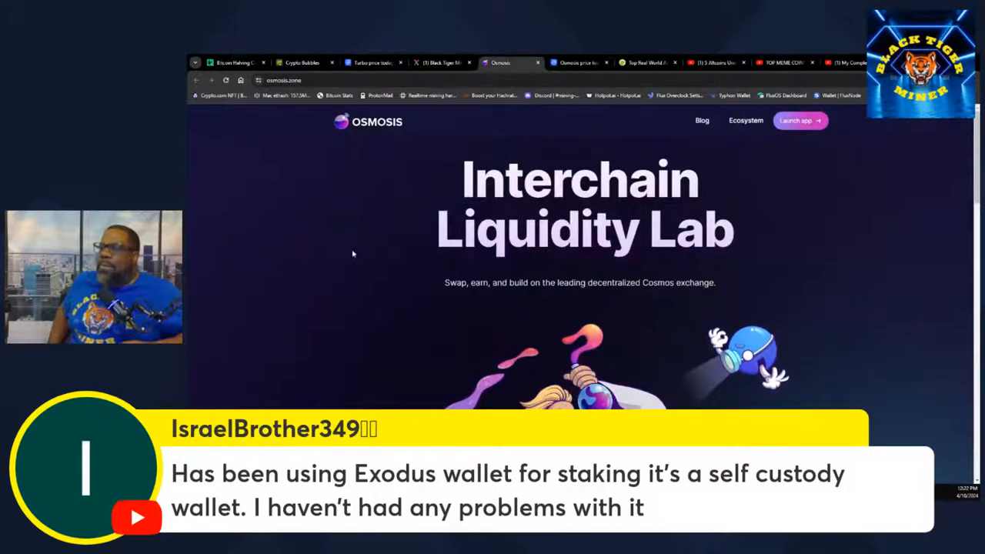
pyautogui.scroll(-3)
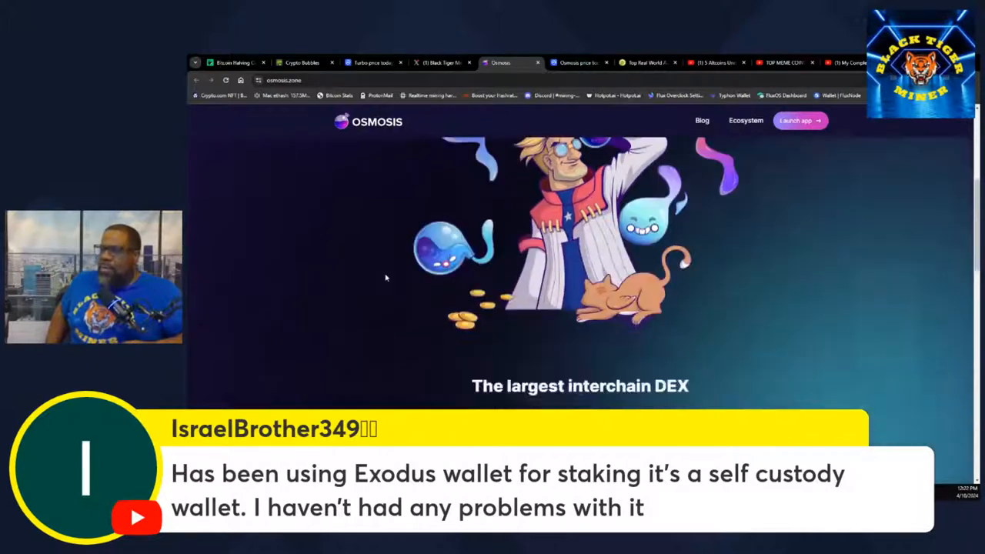
pyautogui.scroll(-3)
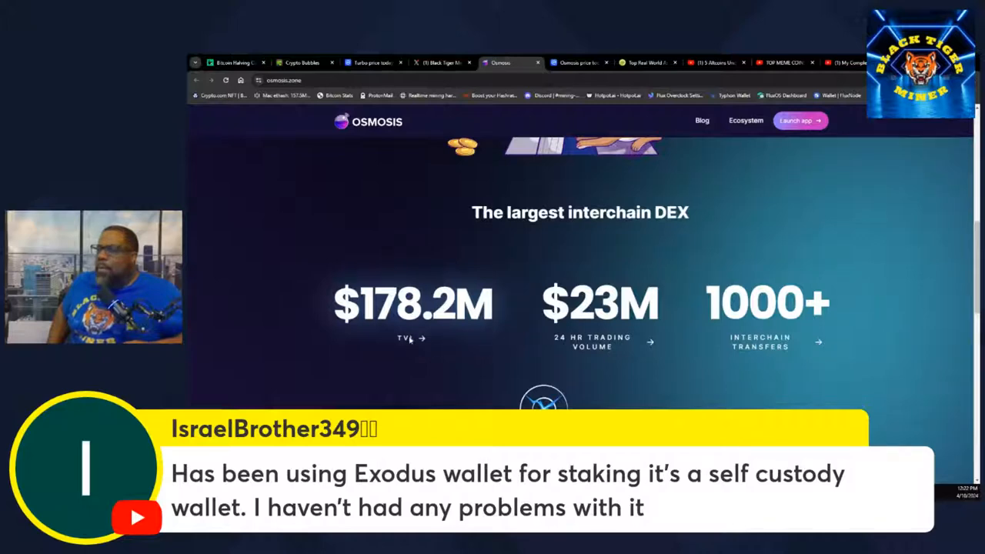
pyautogui.click(542, 62)
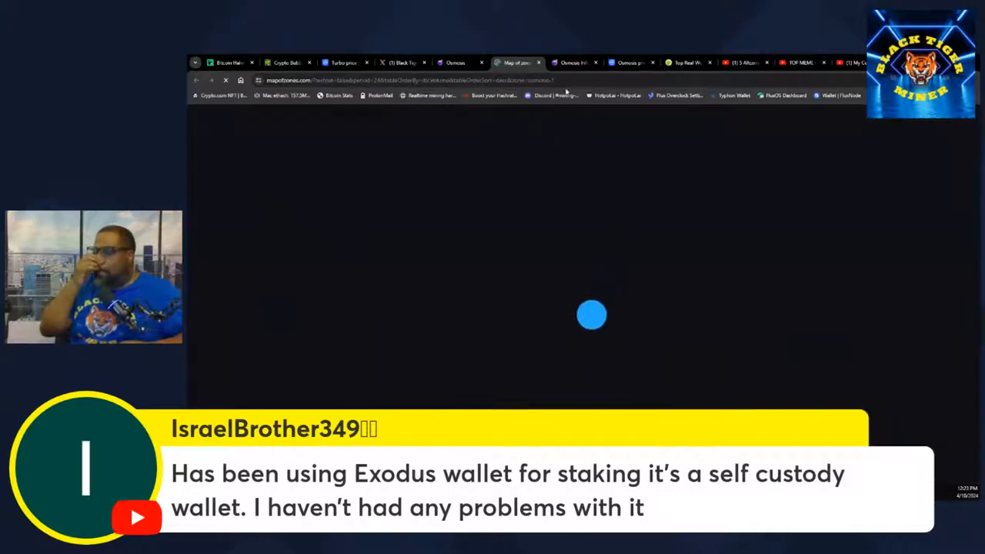
pyautogui.click(455, 61)
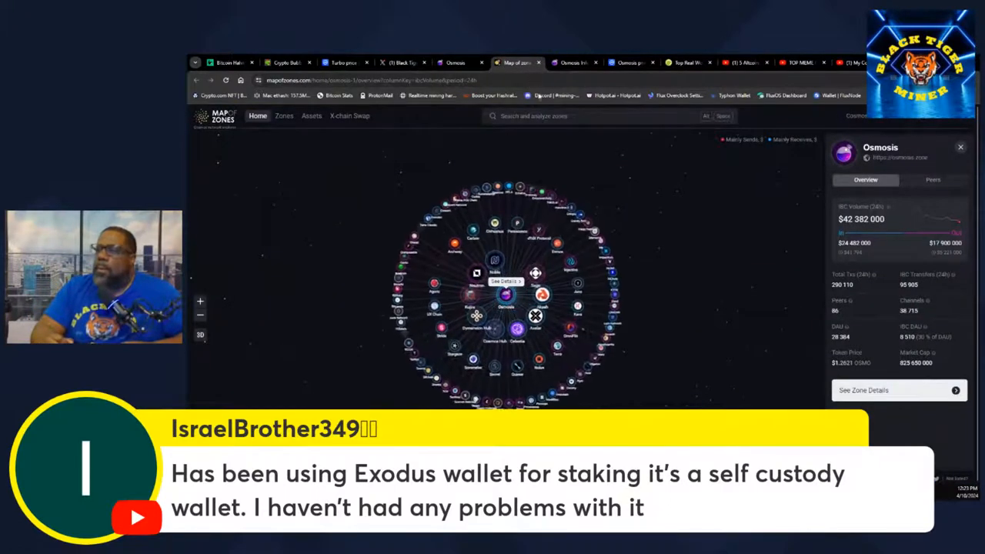
# Review the Osmosis overview's top tokens list, then go back to the Map of Zones view
pyautogui.click(573, 61)
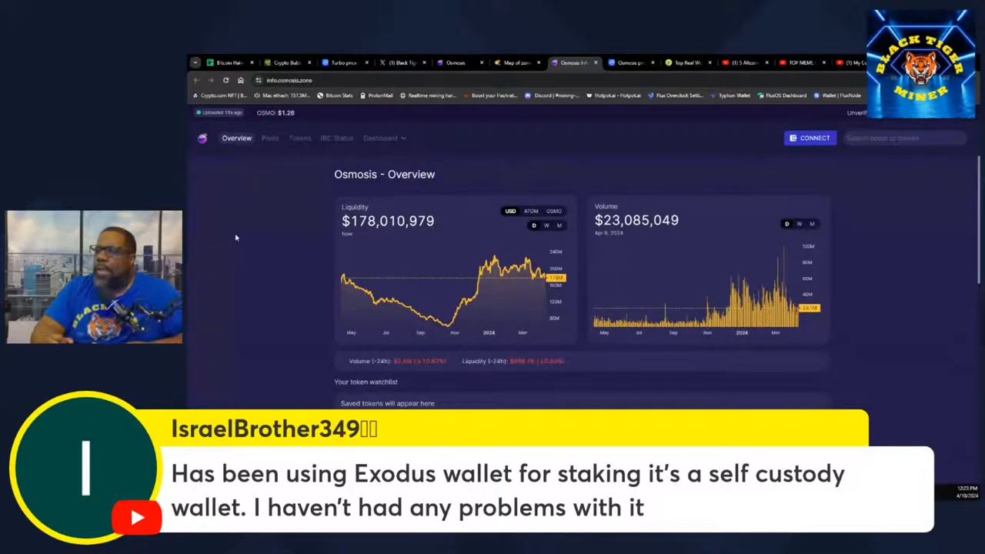
pyautogui.scroll(-3)
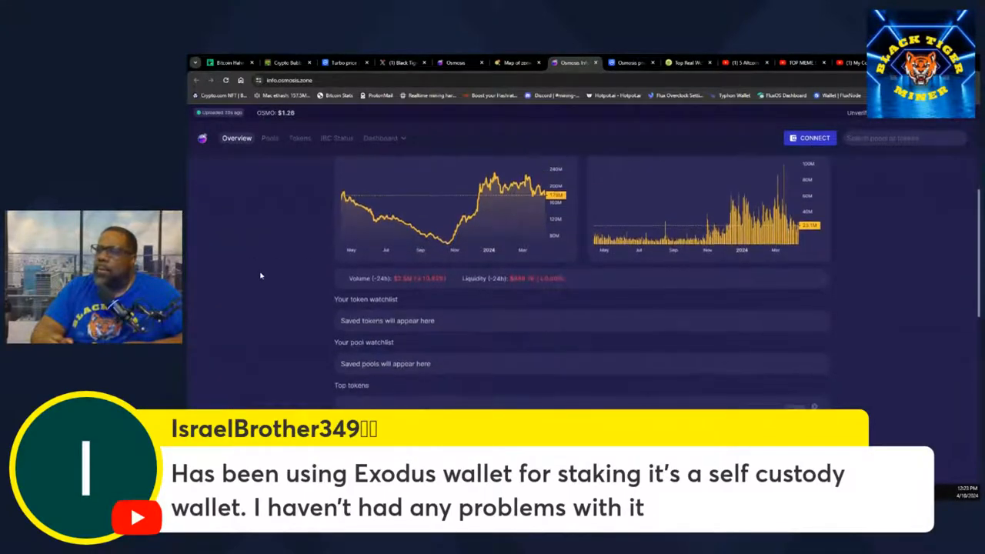
pyautogui.scroll(-3)
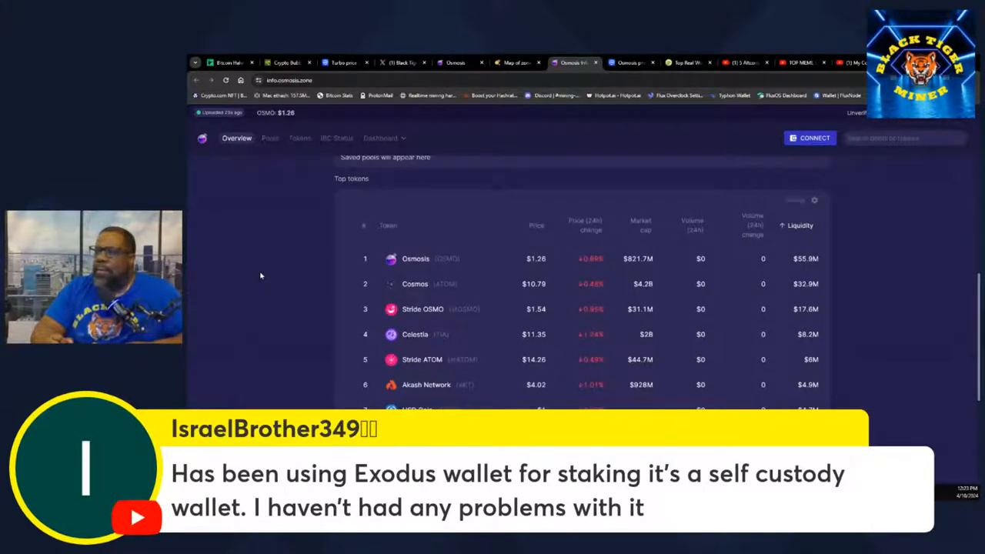
pyautogui.scroll(-3)
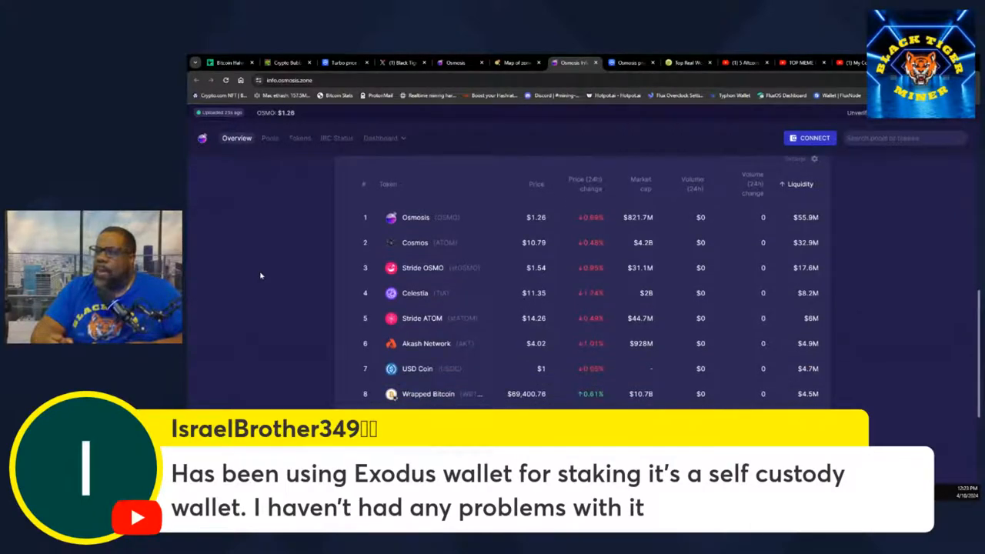
pyautogui.scroll(-3)
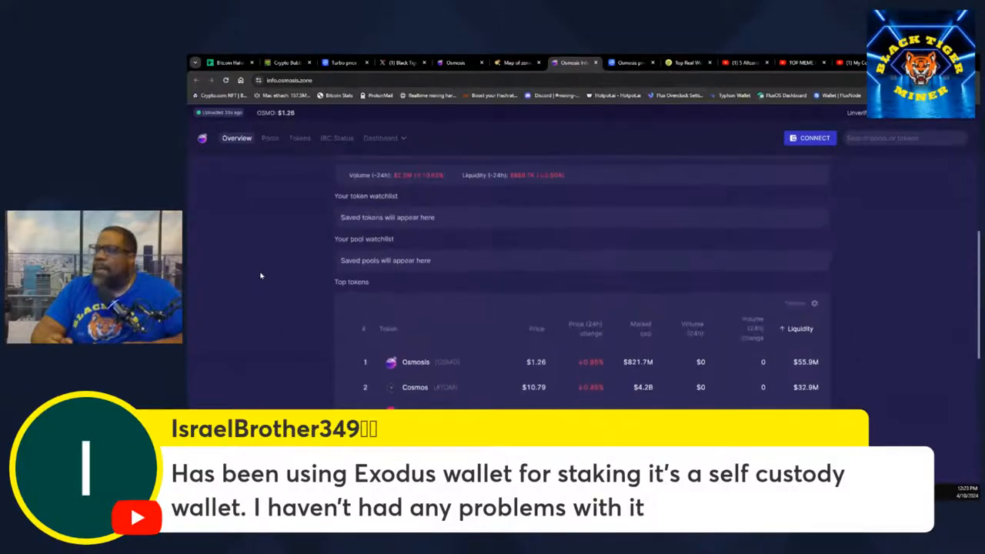
pyautogui.click(516, 61)
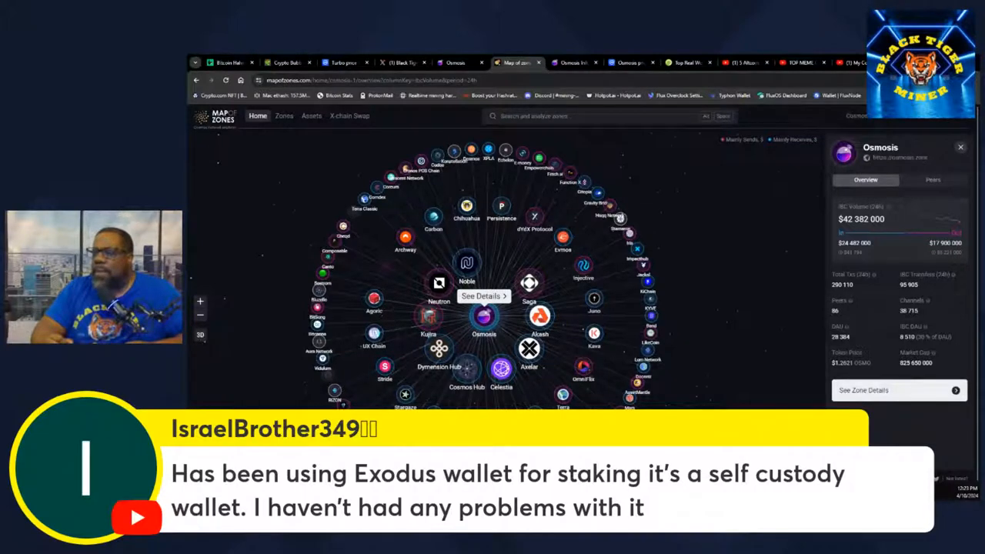
pyautogui.moveTo(593, 399)
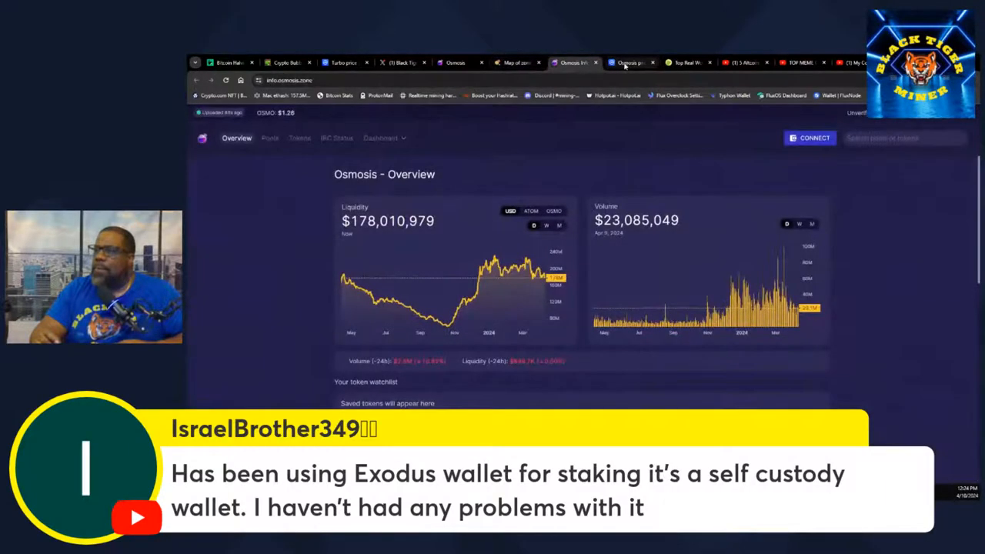
# Check CoinMarketCap's Osmosis page at $1.27, then CoinGecko's ranked coin list
pyautogui.click(630, 61)
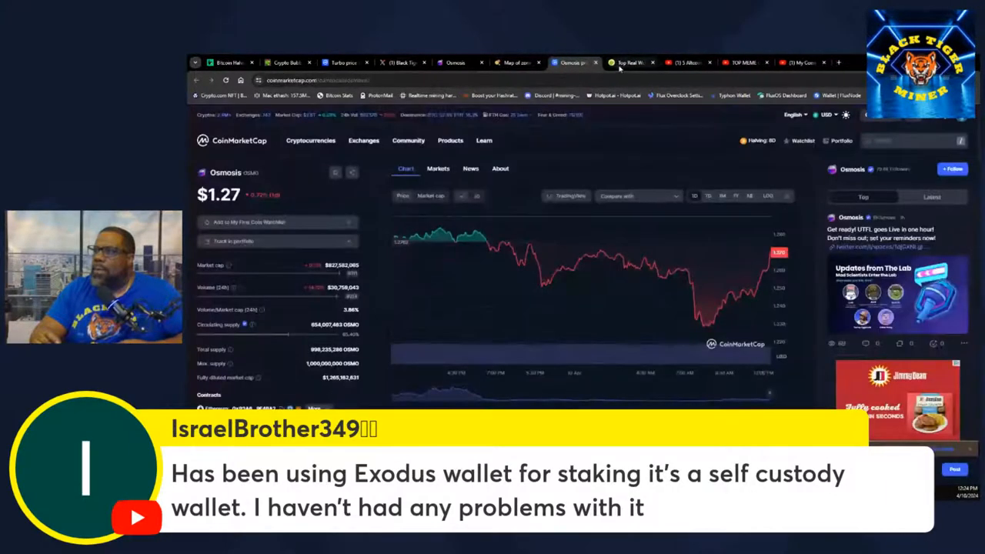
pyautogui.click(632, 62)
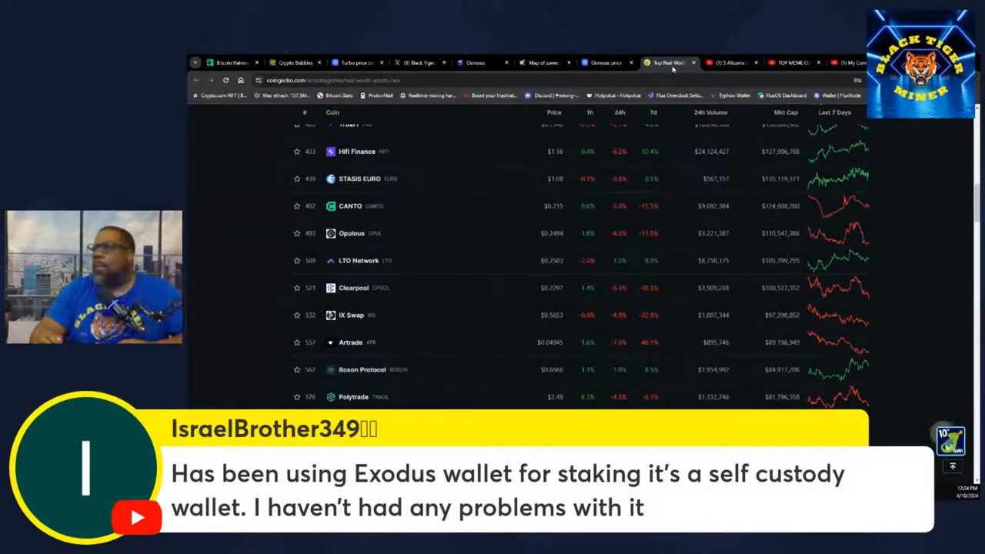
# Bring back the '5 Altcoins Under $1 That Can Make Millionaires' YouTube video
pyautogui.click(732, 61)
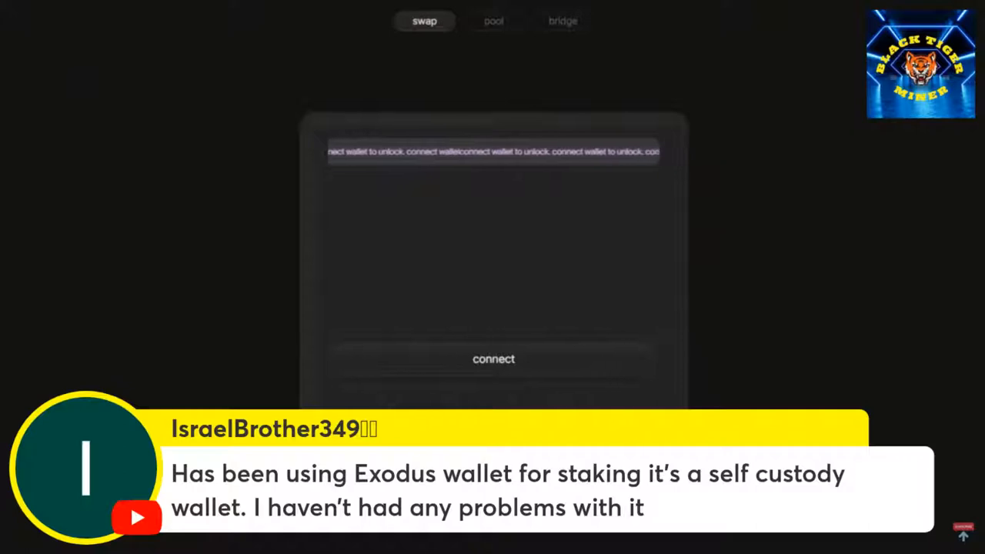
pyautogui.click(564, 22)
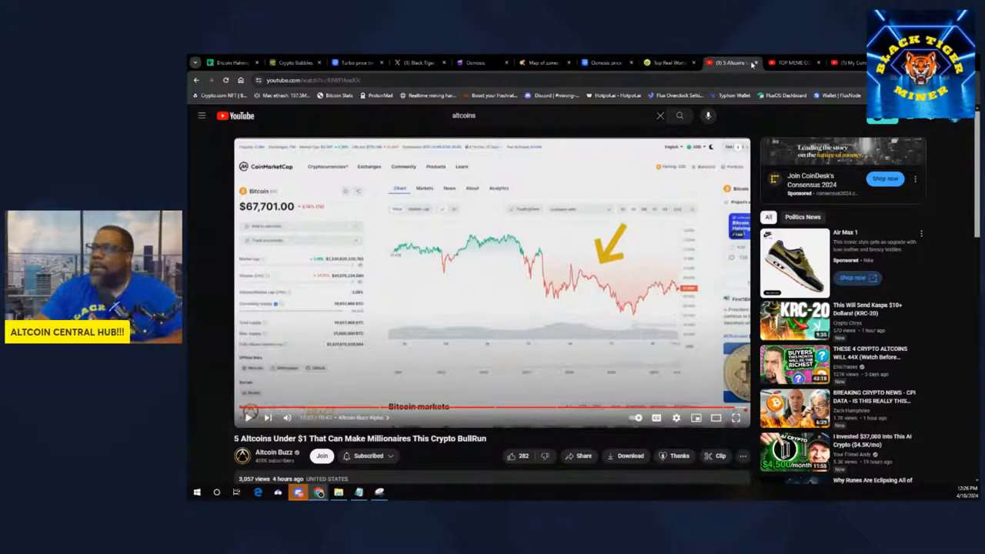
pyautogui.moveTo(729, 61)
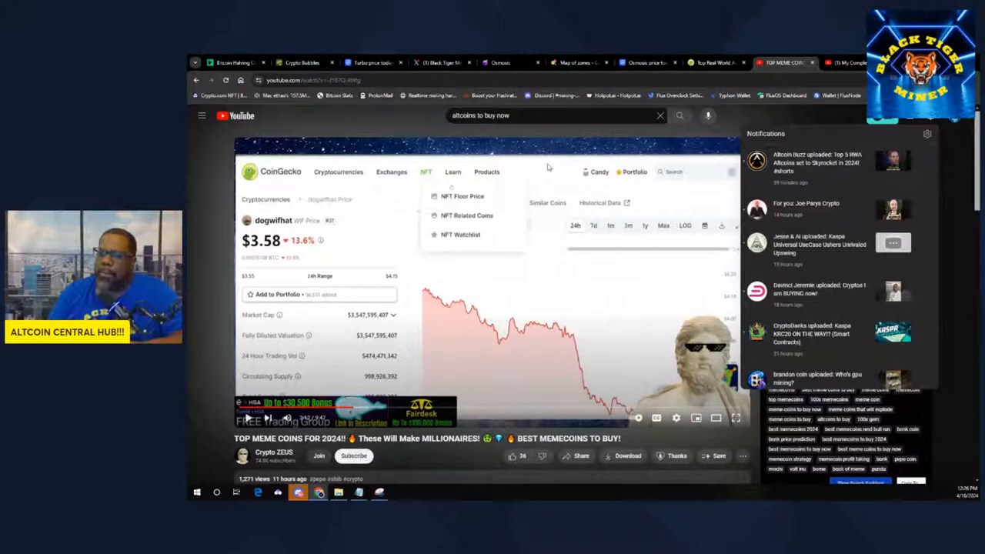
pyautogui.moveTo(434, 268)
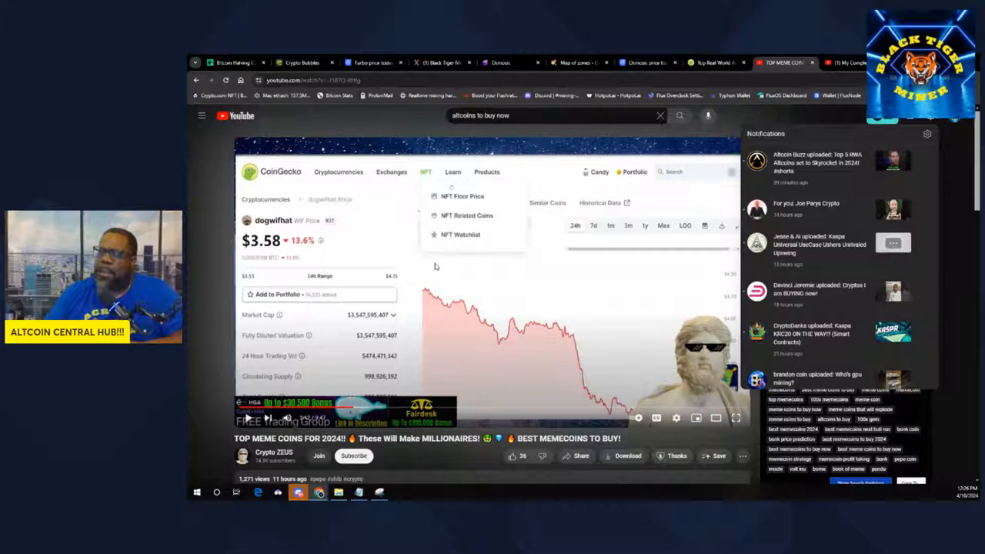
pyautogui.moveTo(345, 356)
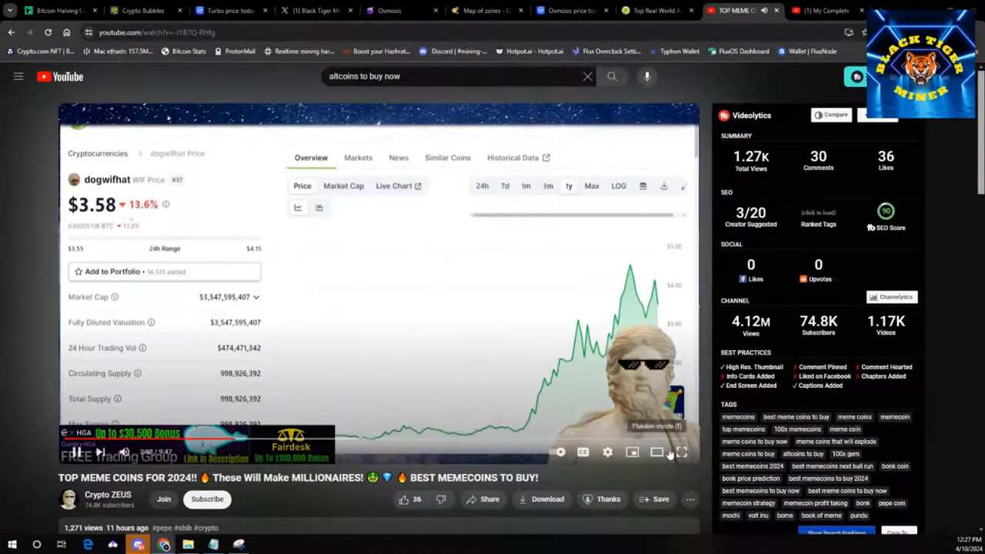
# Watch the meme-coin video full screen through Pepe's all-time CoinGecko chart
pyautogui.click(682, 453)
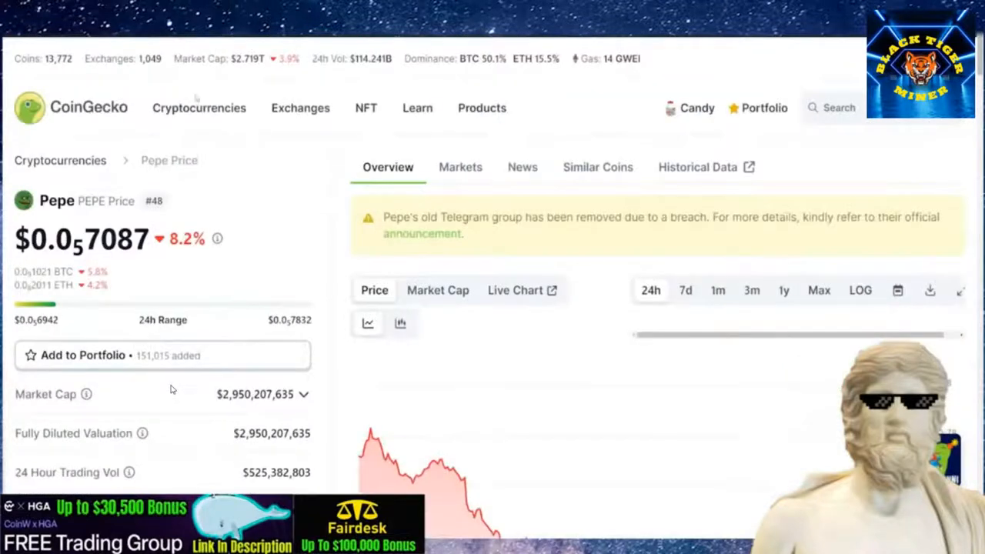
pyautogui.scroll(-3)
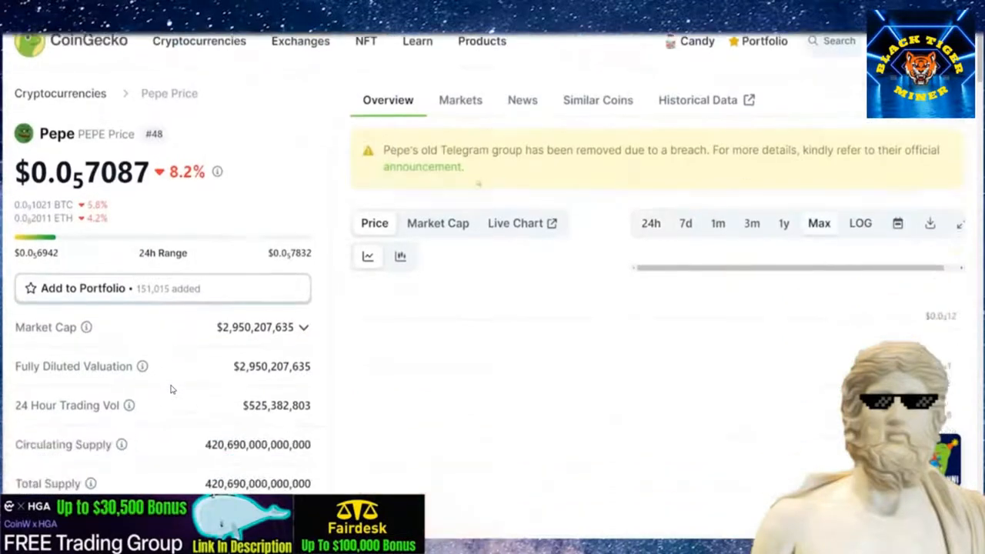
pyautogui.scroll(-3)
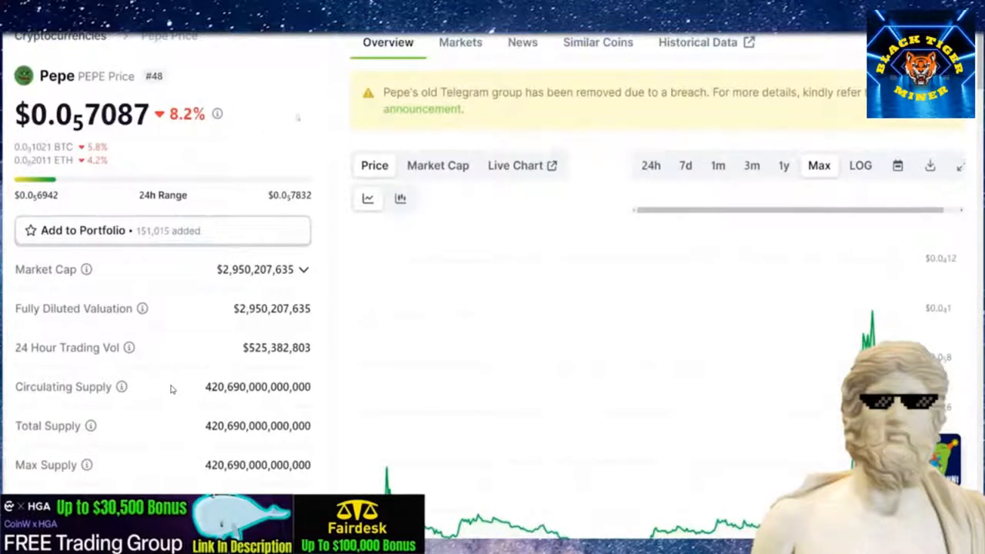
pyautogui.scroll(-3)
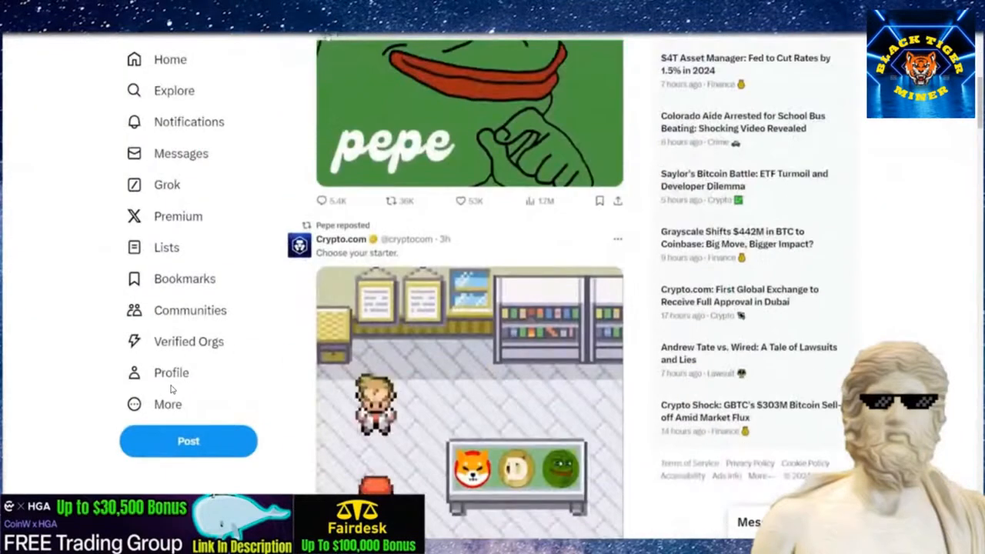
# Follow the video through Pepe's X profile and posts to CoinGecko's Myro page at $0.2322
pyautogui.scroll(-3)
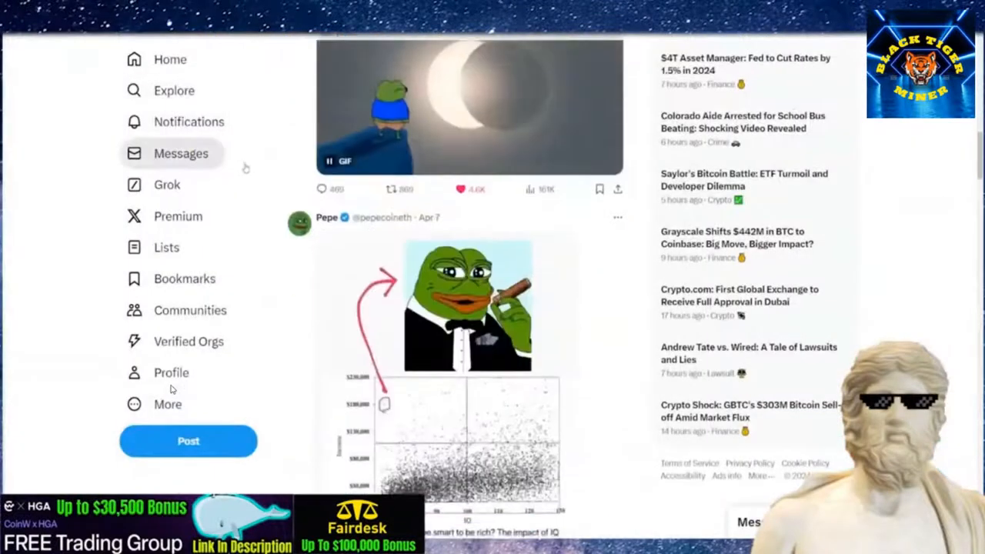
pyautogui.scroll(-3)
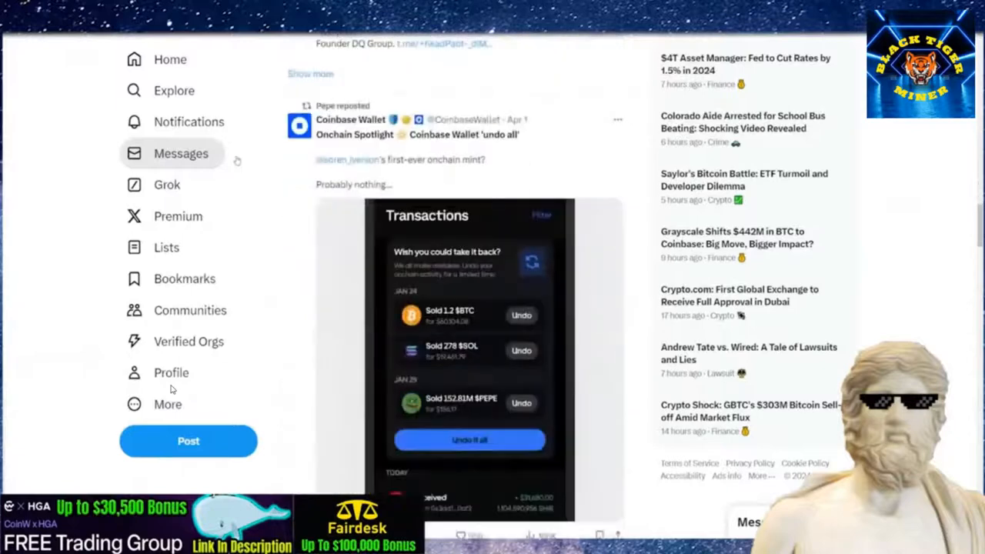
pyautogui.scroll(-3)
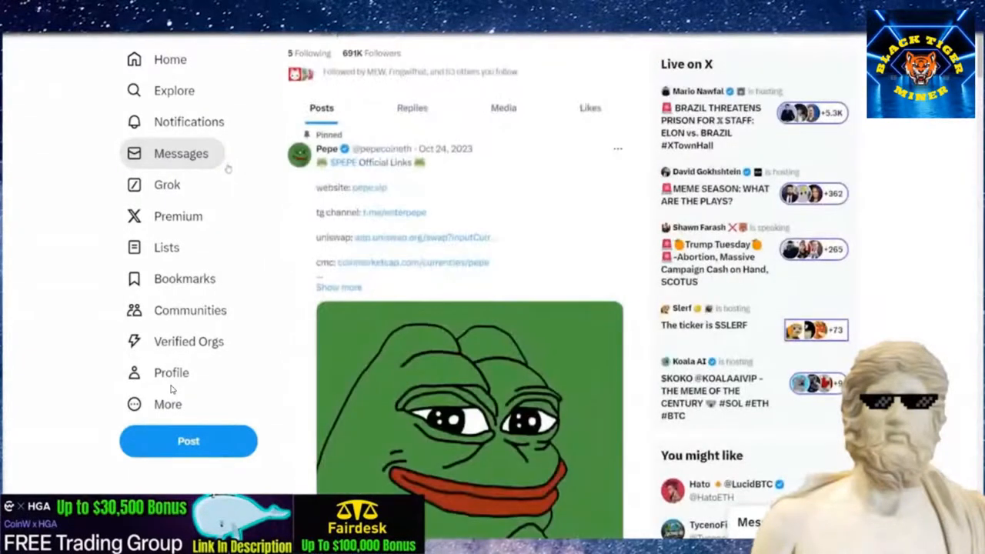
pyautogui.scroll(-3)
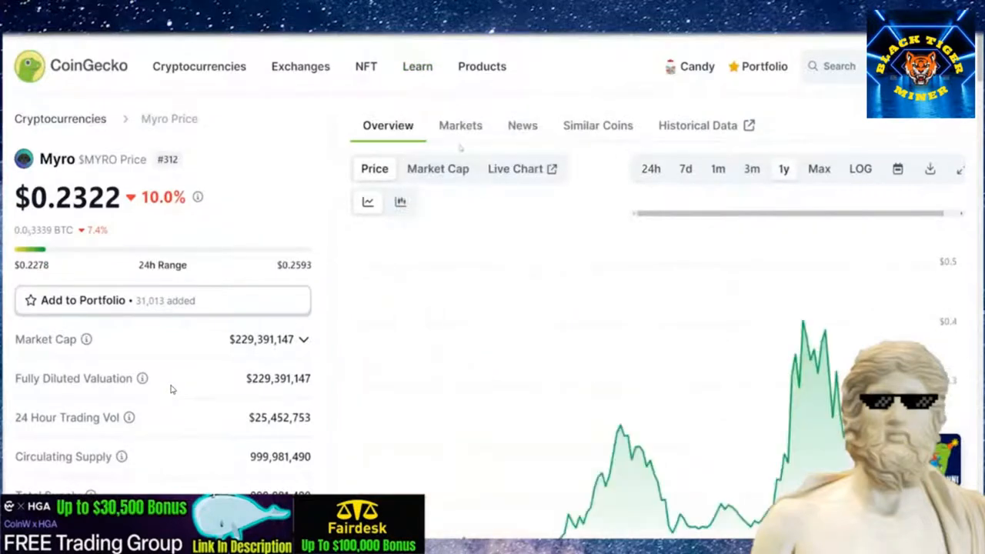
# Follow the Myro CoinGecko page from market stats down to its contract, website and community info
pyautogui.scroll(-3)
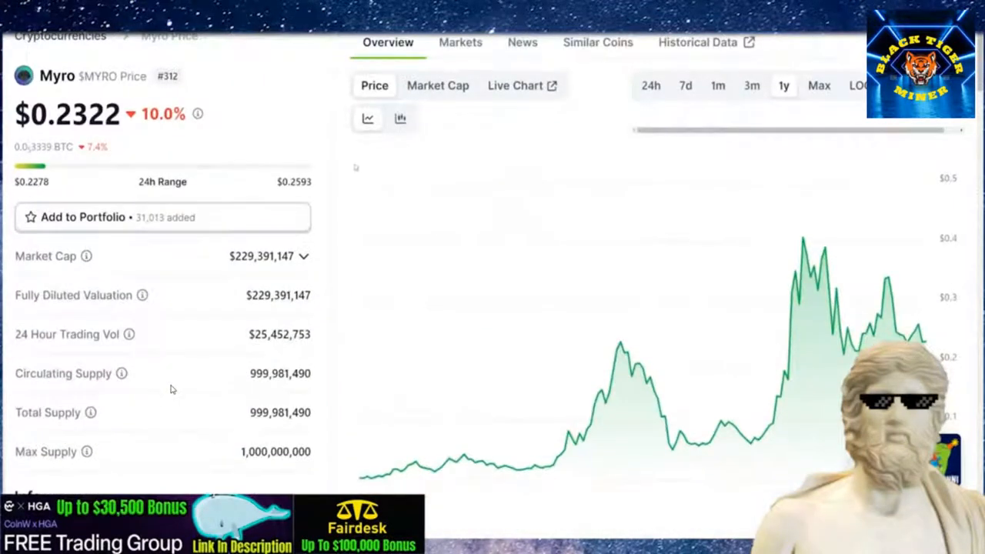
pyautogui.scroll(-3)
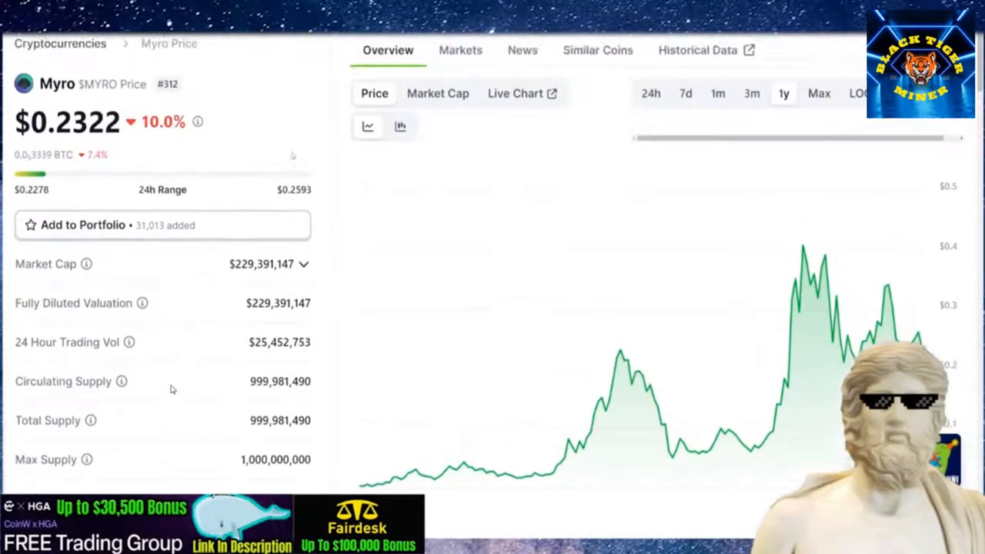
pyautogui.scroll(-3)
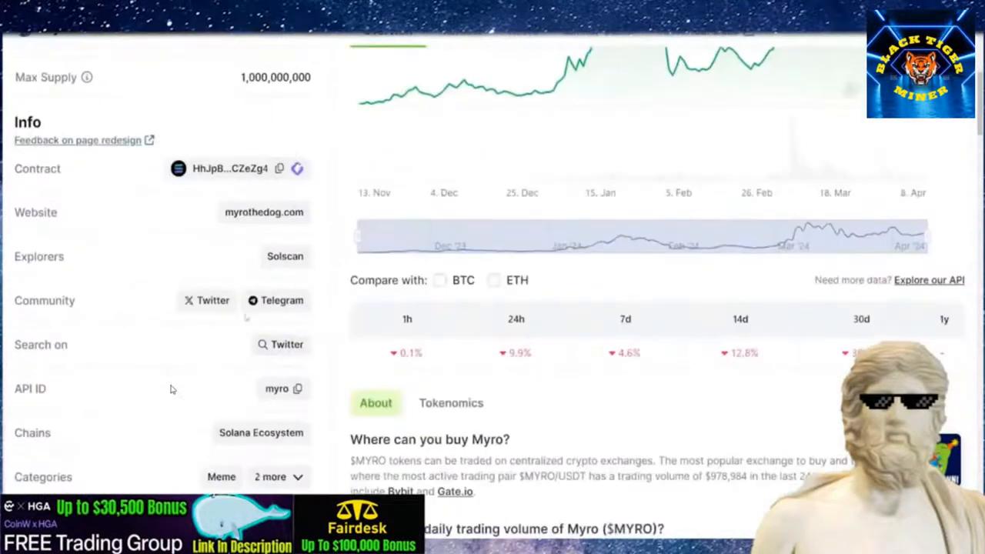
pyautogui.scroll(-3)
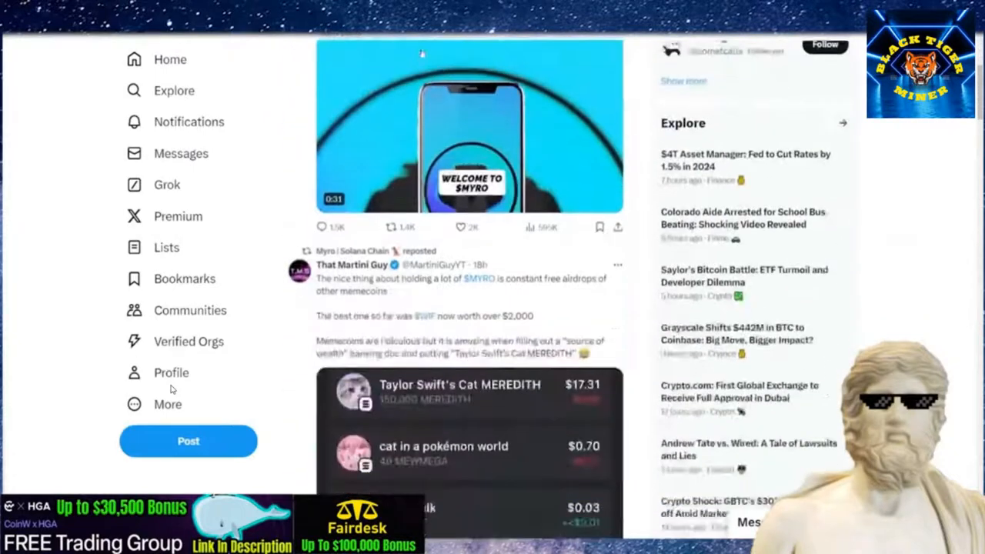
# Look through the Myro Solana Chain X feed of $MYRO posts and reposts
pyautogui.scroll(-3)
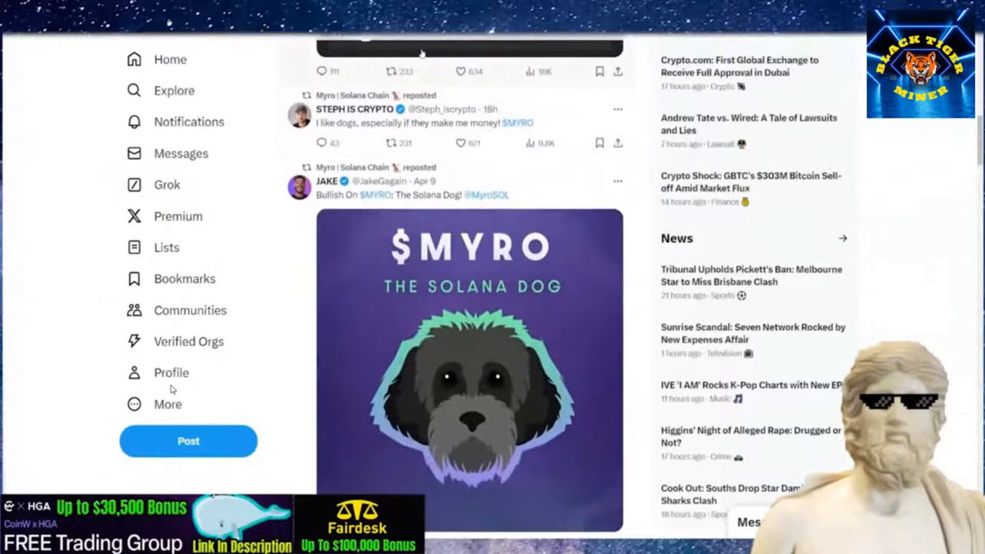
pyautogui.scroll(-3)
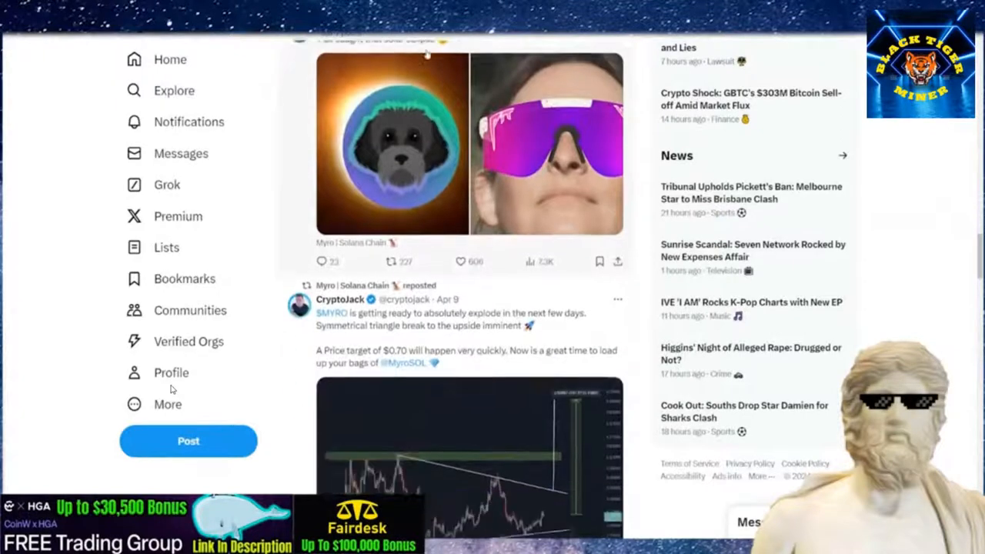
pyautogui.scroll(-3)
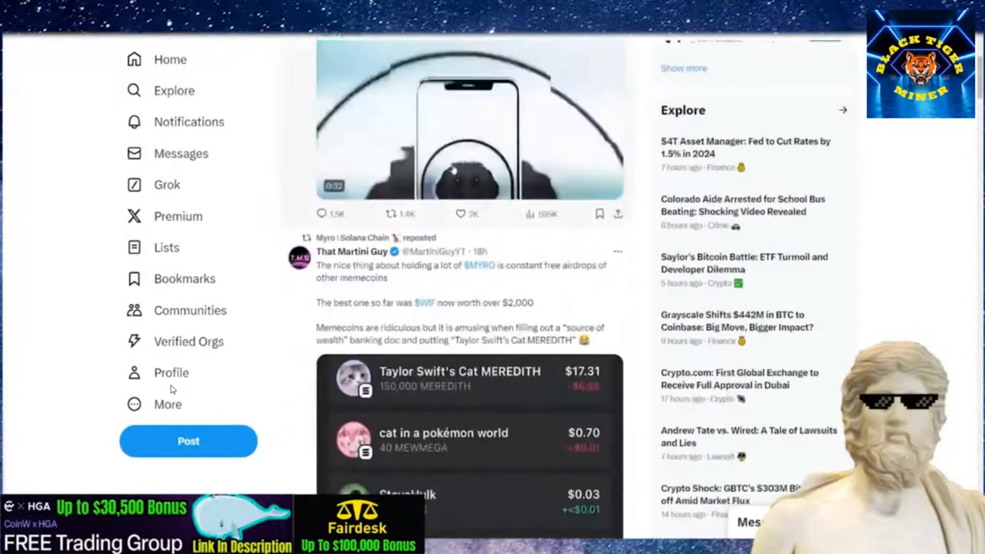
pyautogui.scroll(-3)
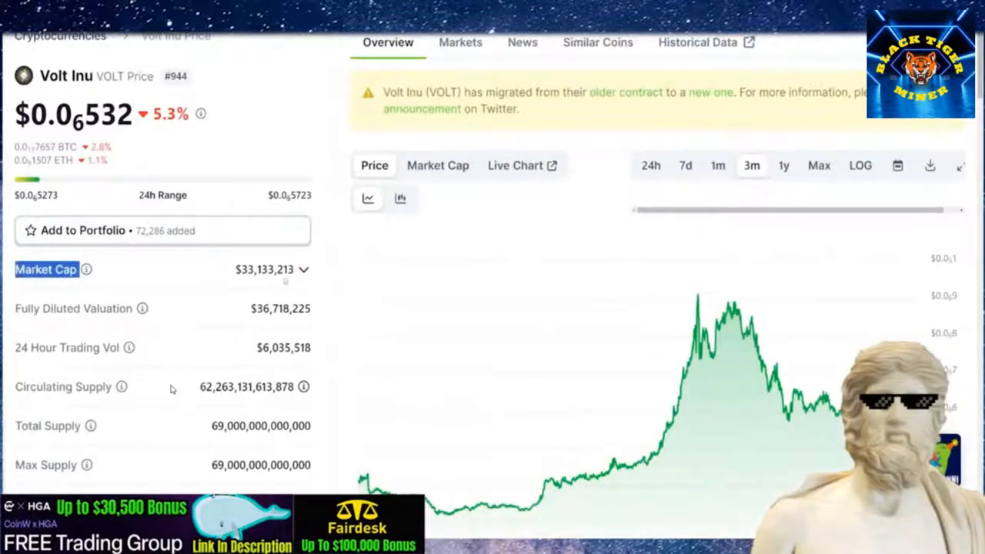
# Review CoinGecko's Volt Inu page at $0.0₆532 with its contract migration notice and 3-month chart
pyautogui.scroll(-3)
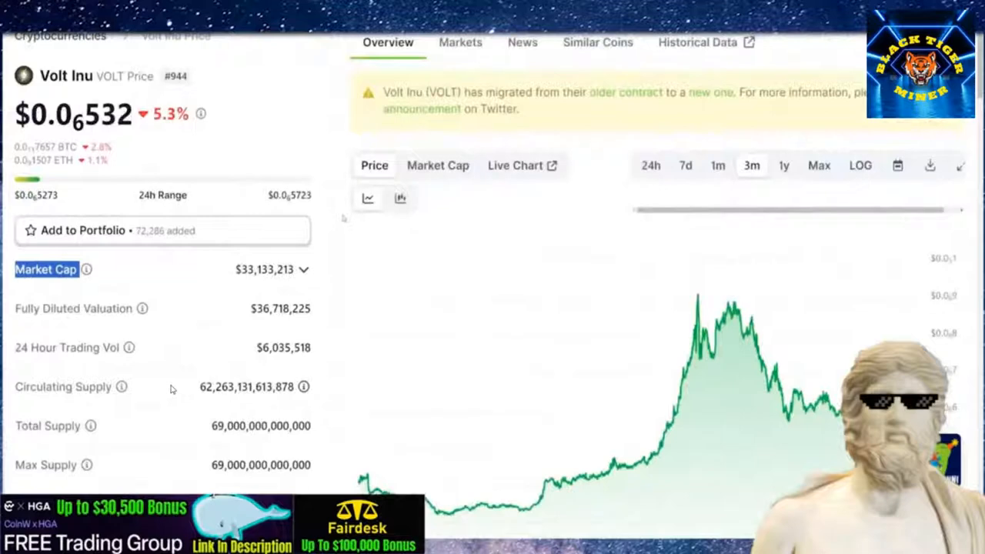
pyautogui.scroll(-3)
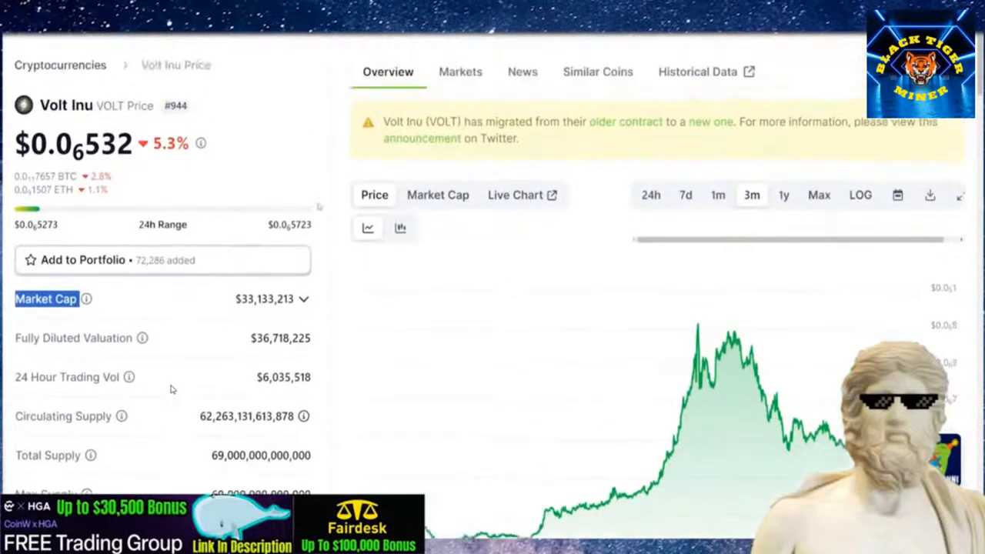
pyautogui.scroll(3)
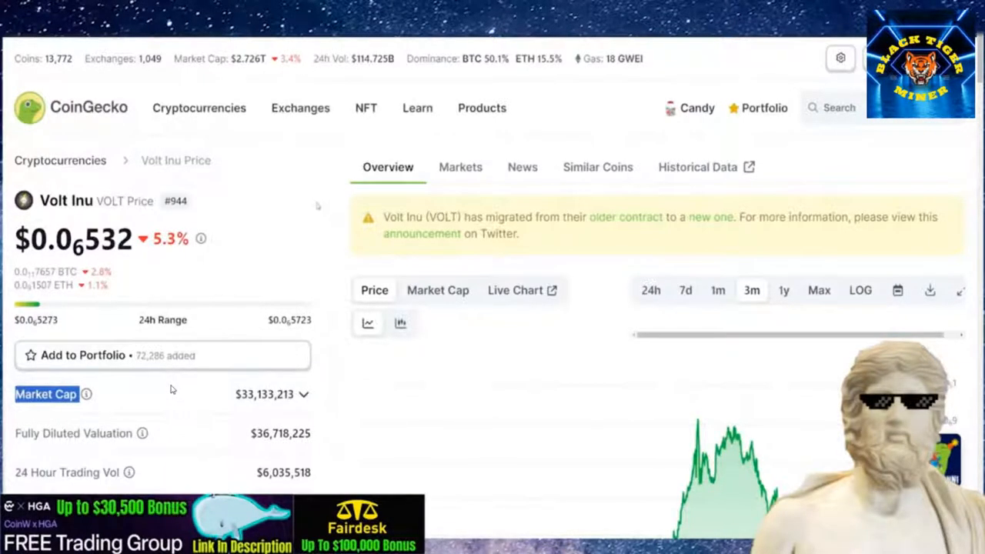
pyautogui.scroll(-3)
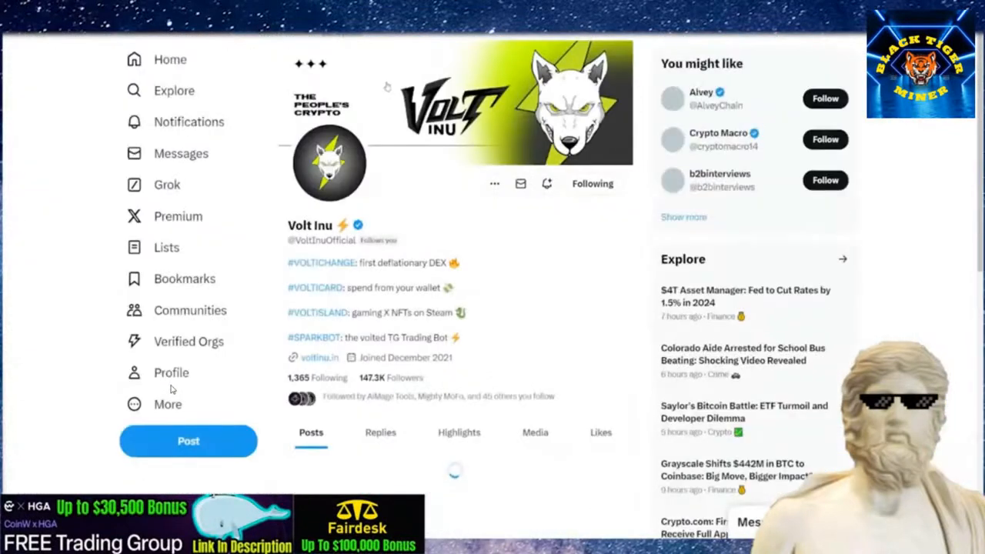
# Scroll down through Volt Inu's recent posts on its X profile
pyautogui.scroll(-3)
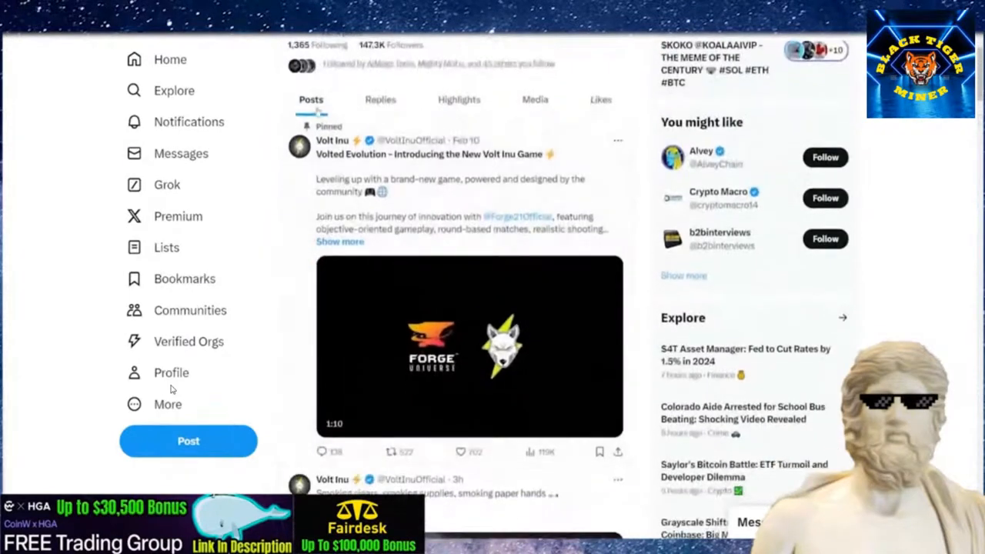
pyautogui.scroll(-3)
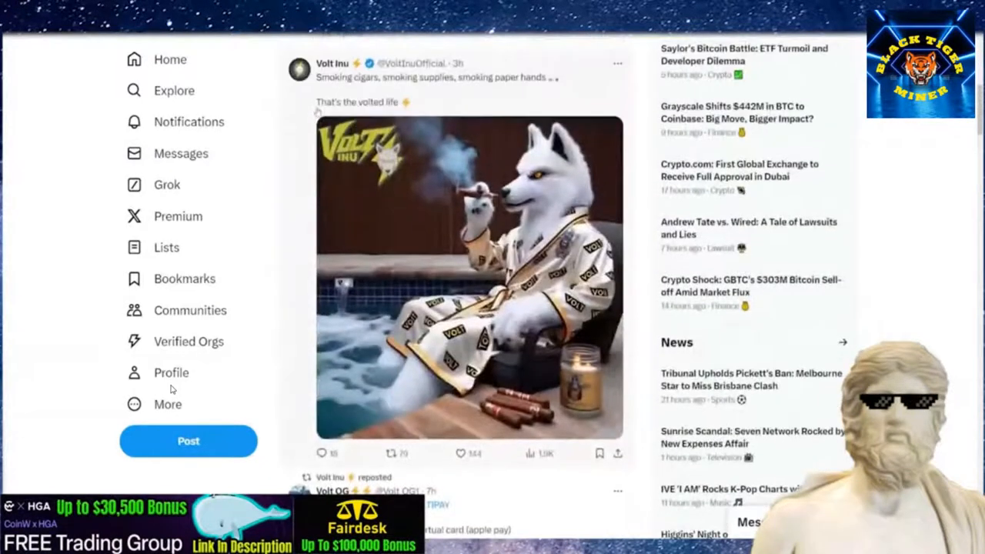
pyautogui.scroll(-3)
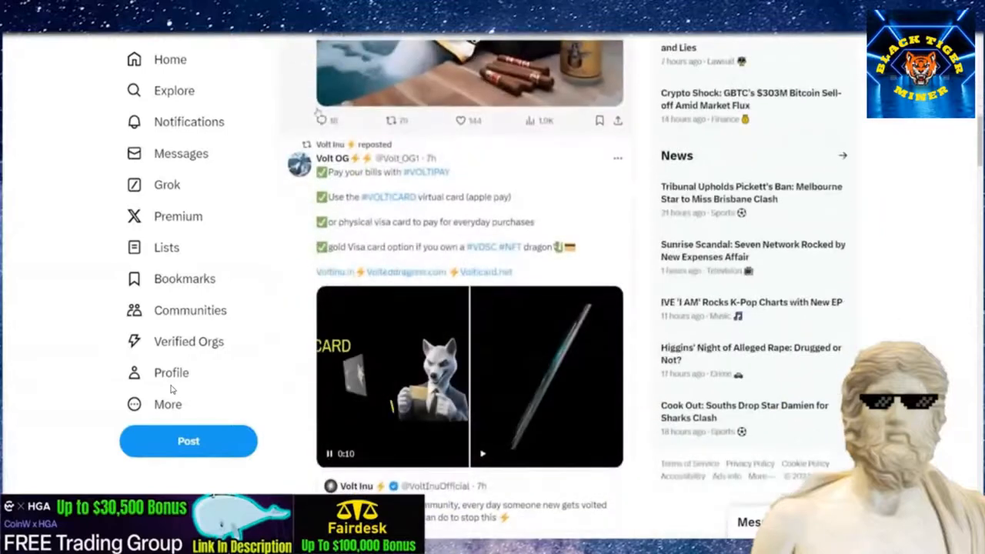
pyautogui.scroll(-3)
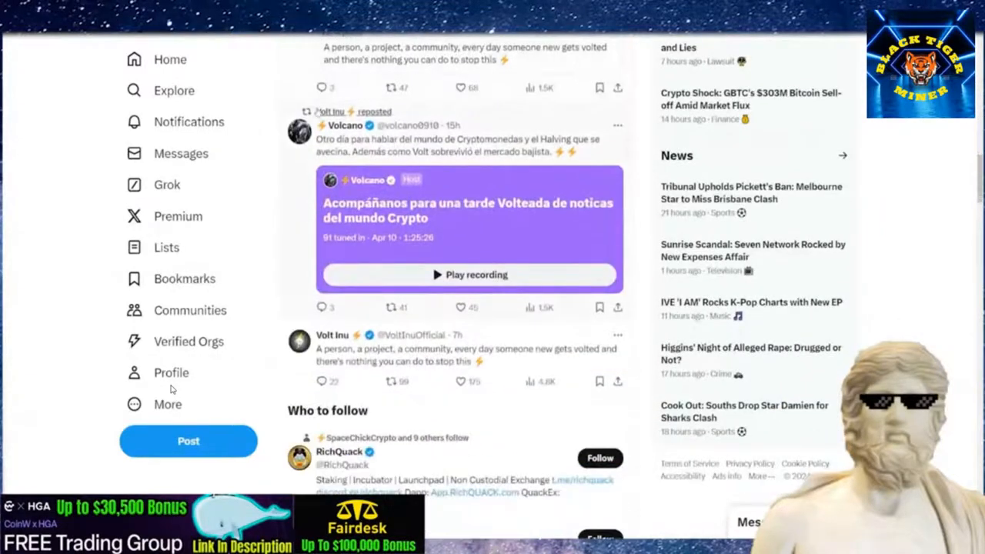
pyautogui.scroll(-3)
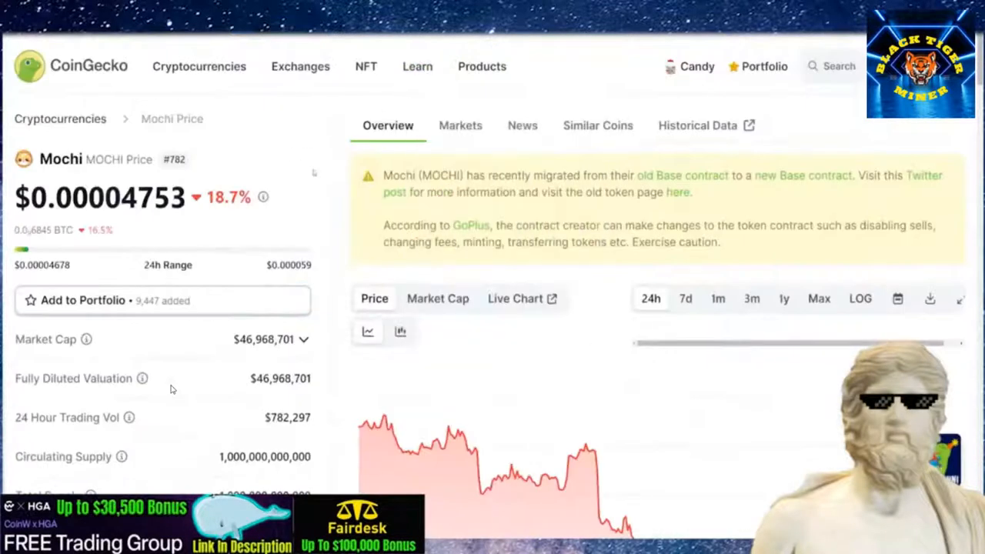
# Show Mochi's price chart at Max range, then scroll down past its stats to the Info section
pyautogui.scroll(-3)
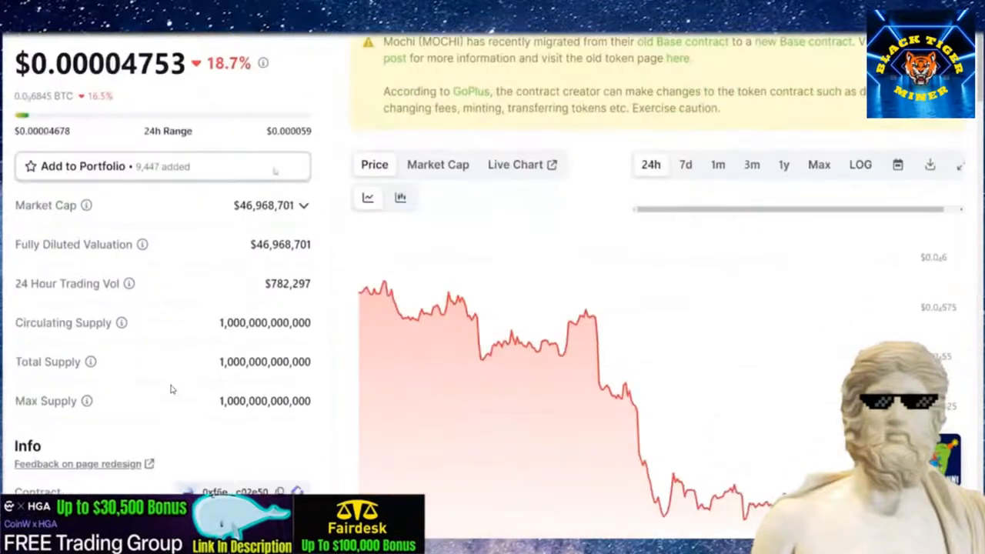
pyautogui.click(819, 132)
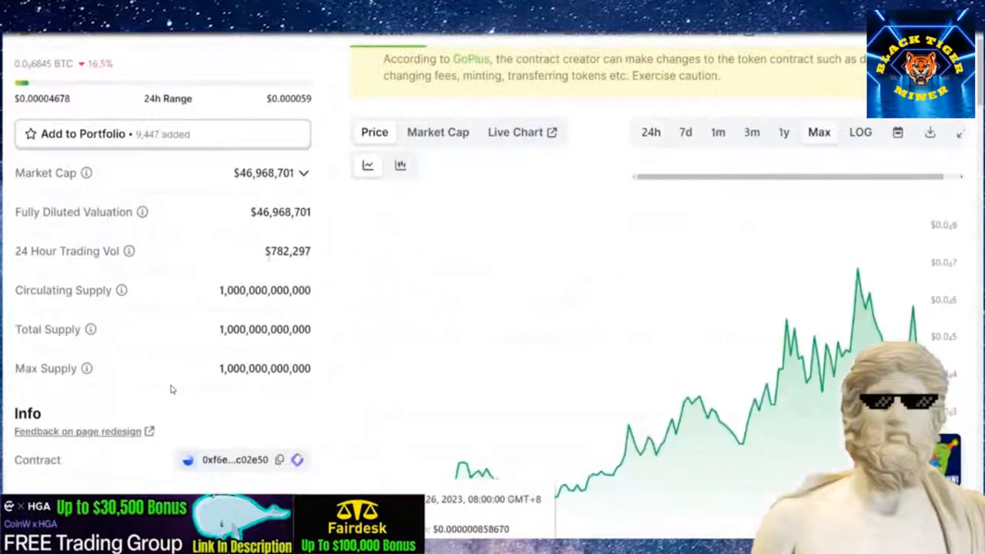
pyautogui.scroll(-3)
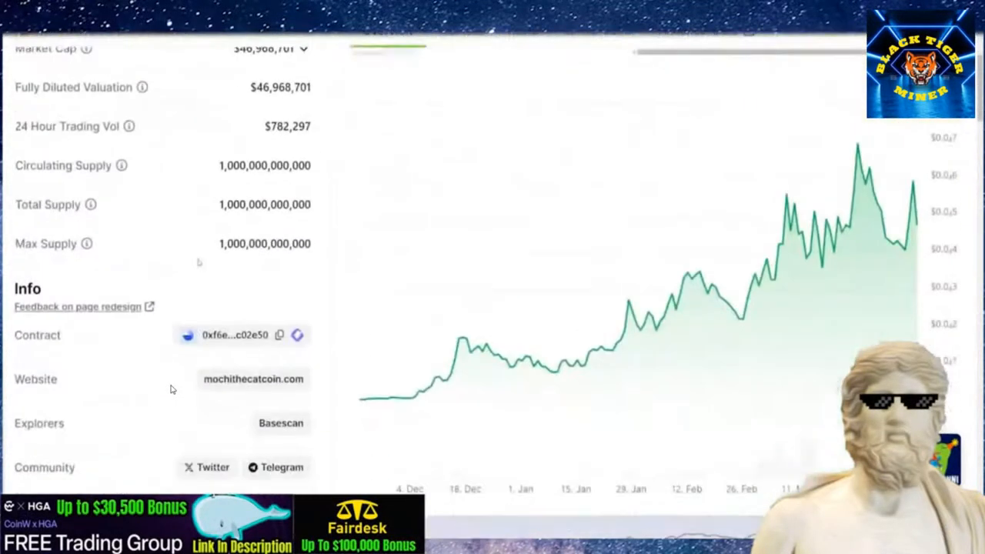
pyautogui.scroll(-3)
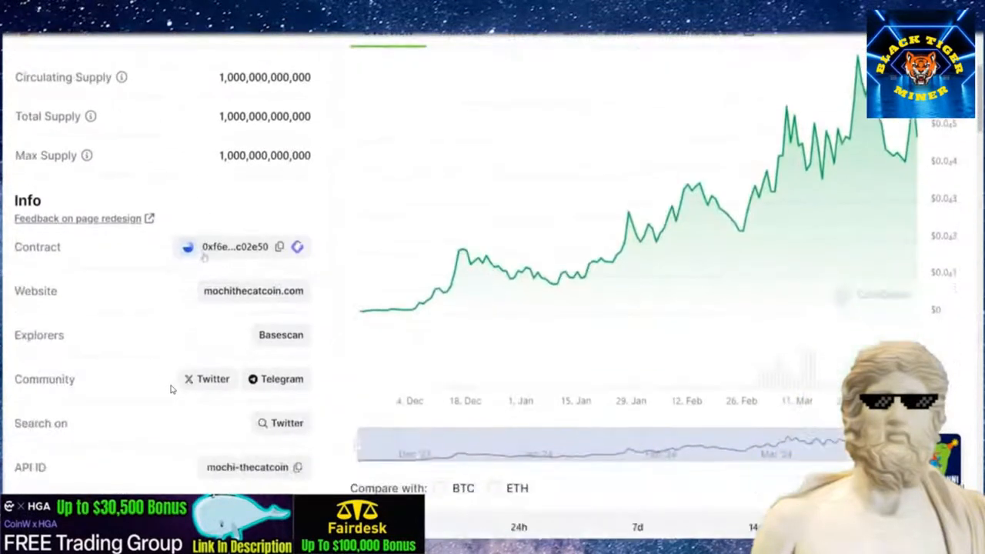
pyautogui.scroll(-3)
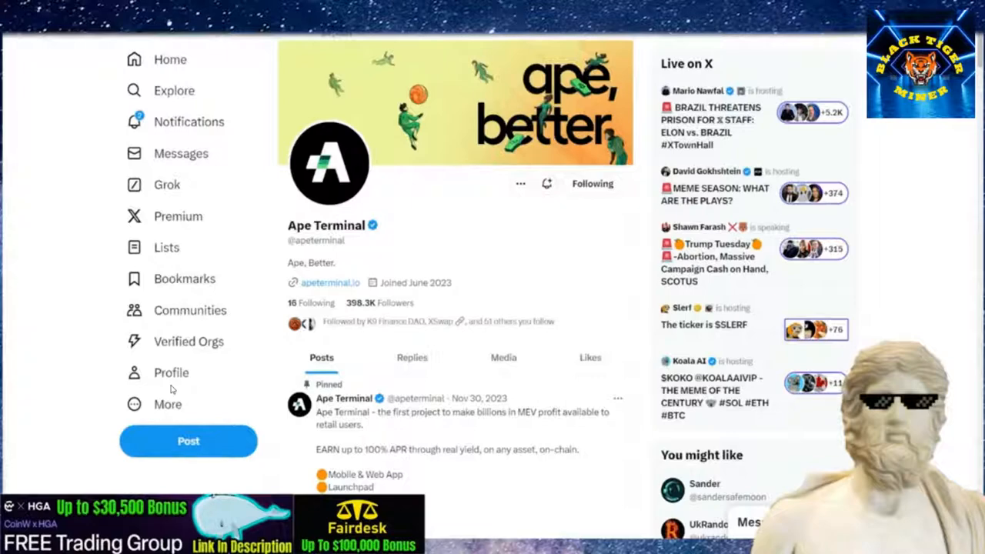
# Scroll the X feed from Ape Terminal to Catamoto's post quoting the Tenset IDO announcement
pyautogui.scroll(-3)
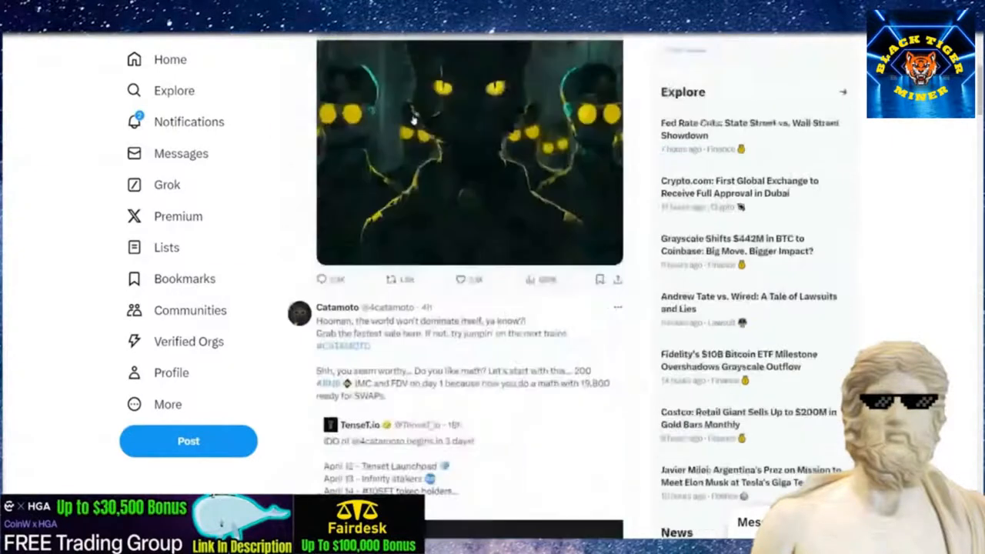
pyautogui.scroll(-3)
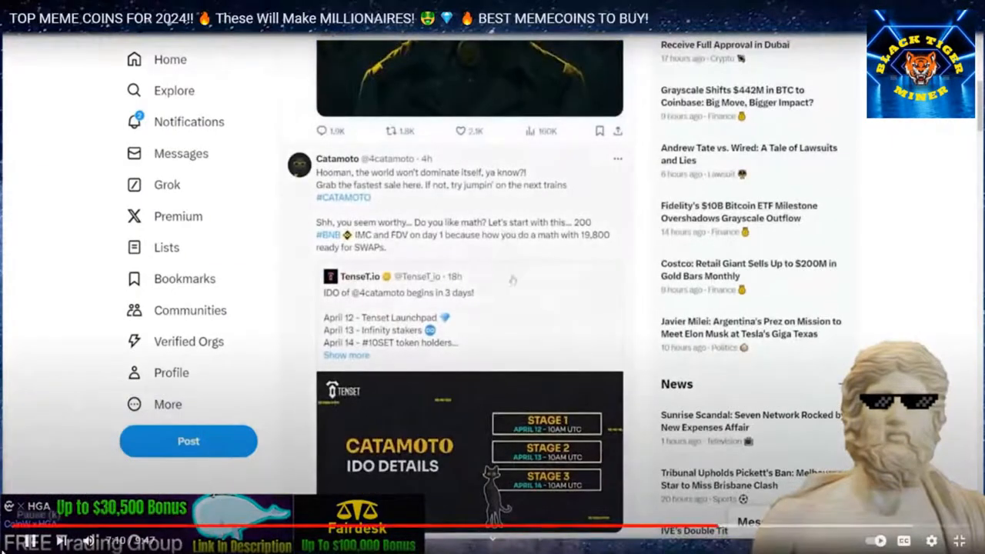
# Let the meme-coin video play on to Tenset's CoinGecko page at $1.28, up 16.8%
pyautogui.scroll(-3)
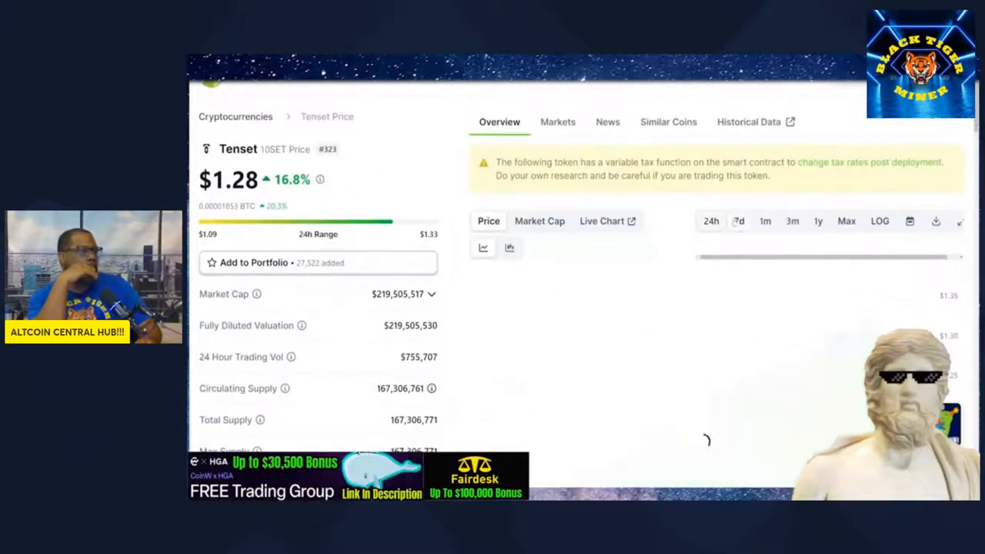
# Return from Tenset's CoinGecko page to Catamoto's X post, down at the Stage 1 IDO details
pyautogui.scroll(-3)
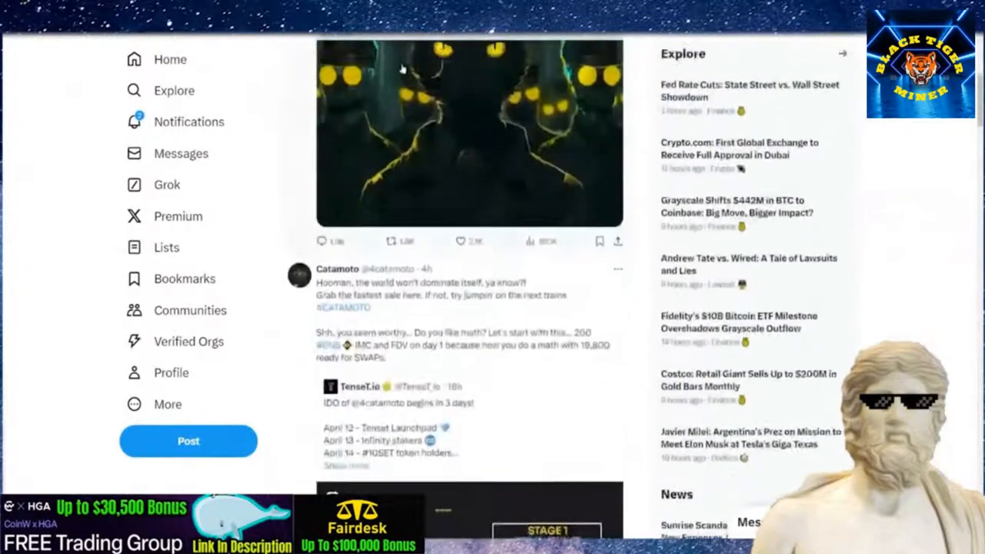
# Scroll past the Autonomy Capital and tCapital posts and switch to CoinGecko's meme coin list
pyautogui.scroll(-3)
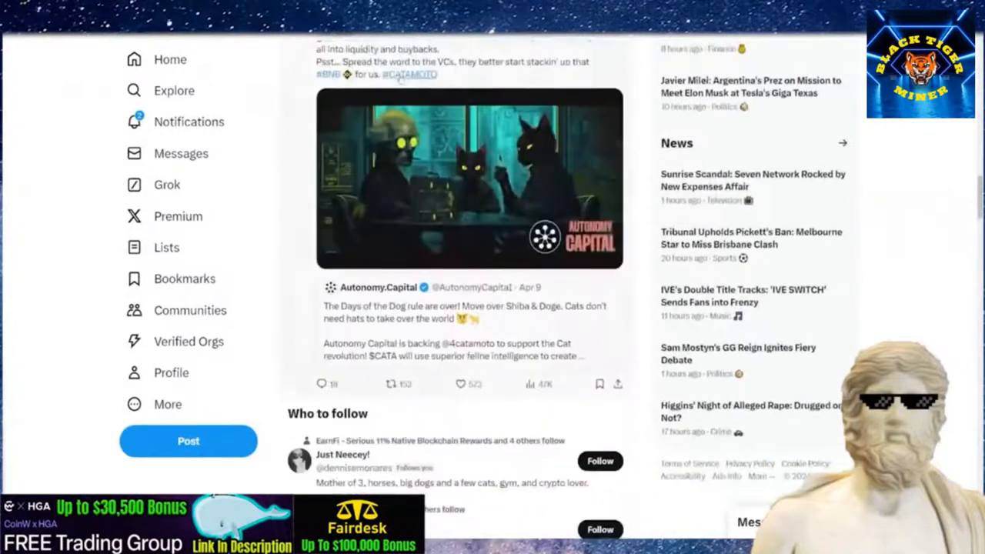
pyautogui.scroll(-3)
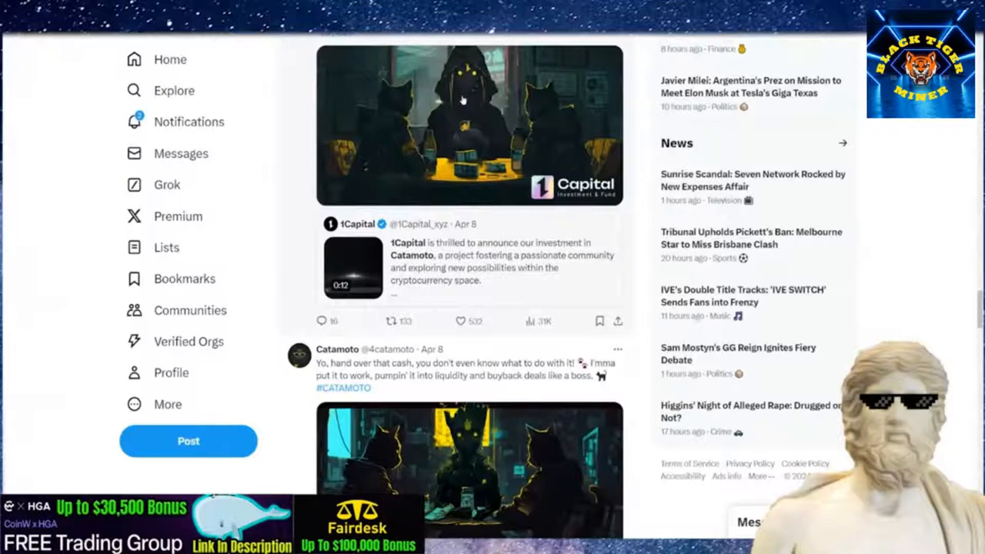
pyautogui.click(338, 348)
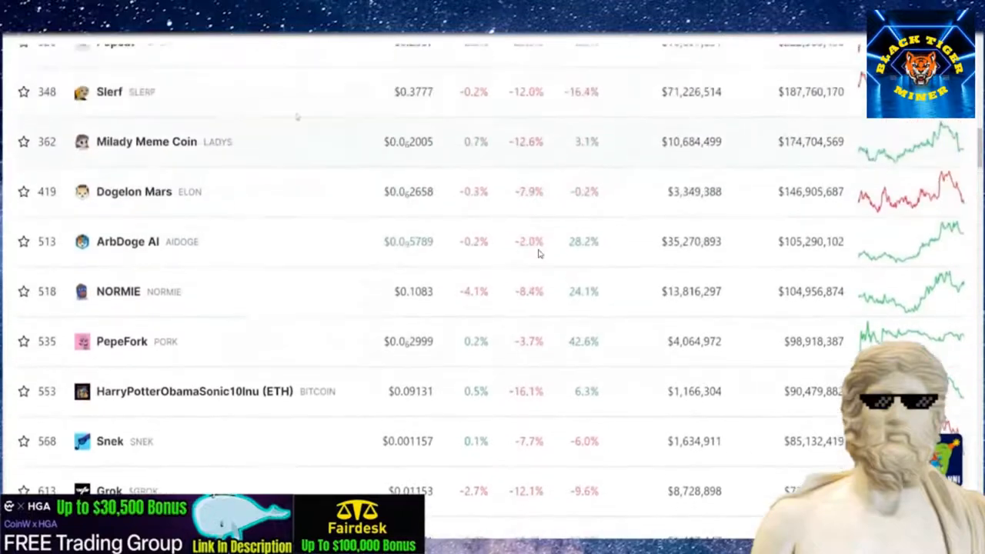
# Scroll CoinGecko's Top Meme Coins rankings, then leave full screen for the exit plan video
pyautogui.scroll(3)
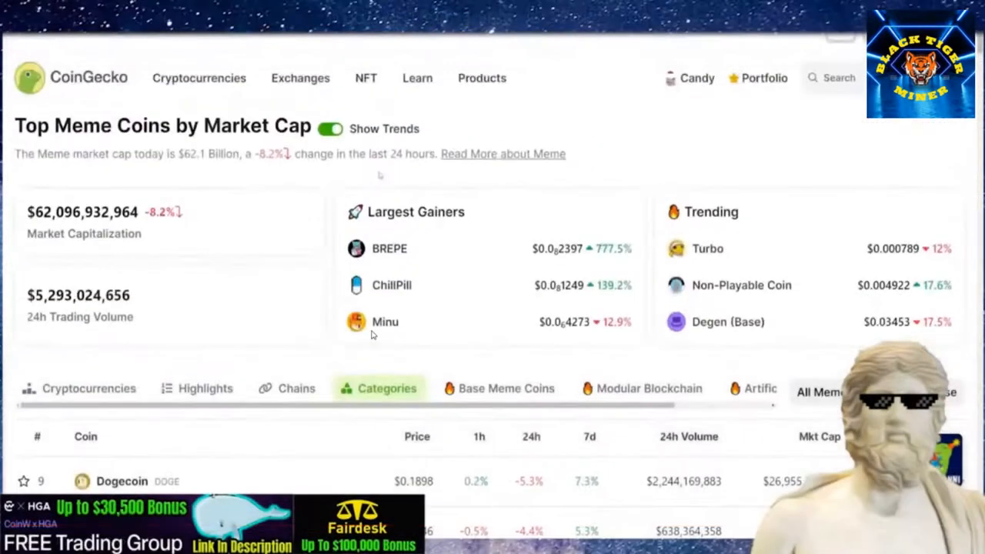
pyautogui.scroll(-3)
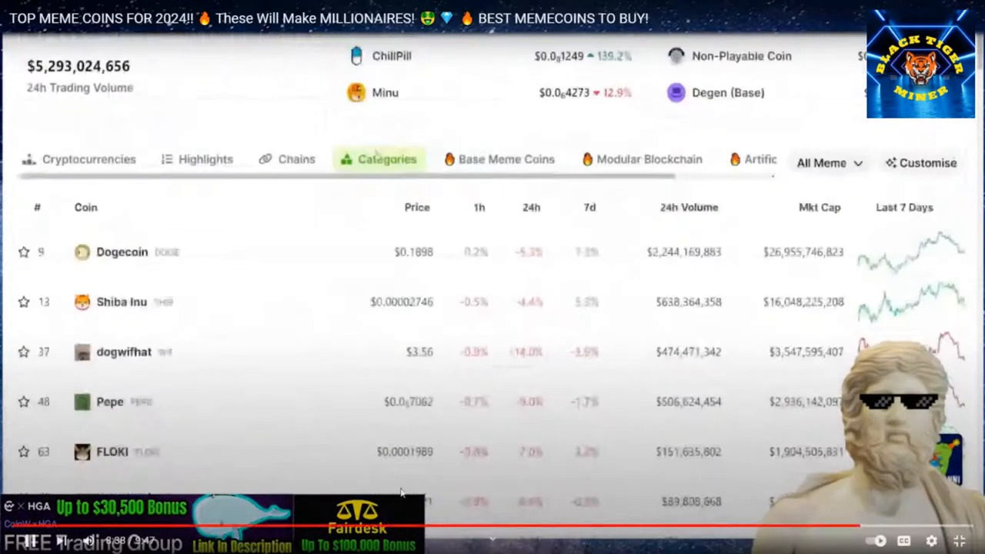
pyautogui.scroll(-3)
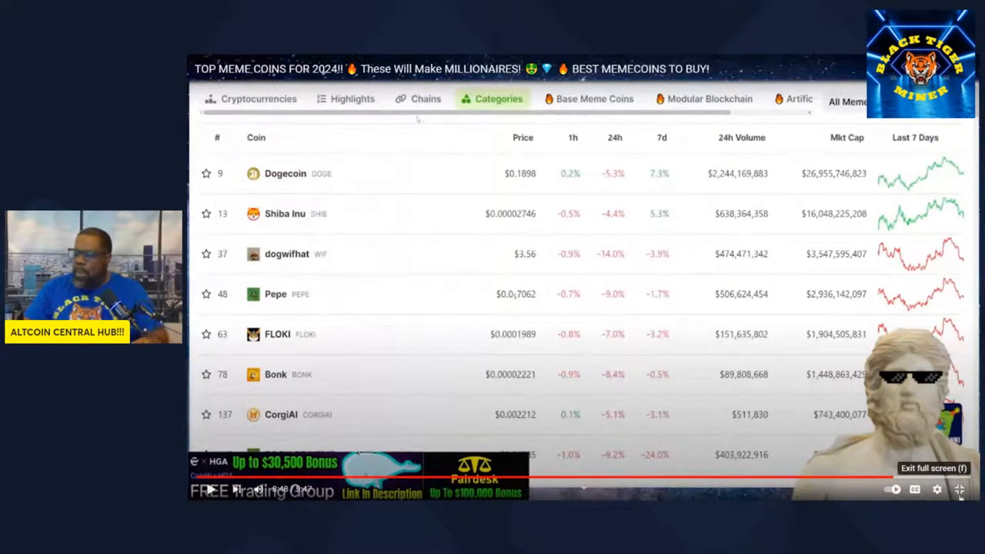
pyautogui.click(961, 489)
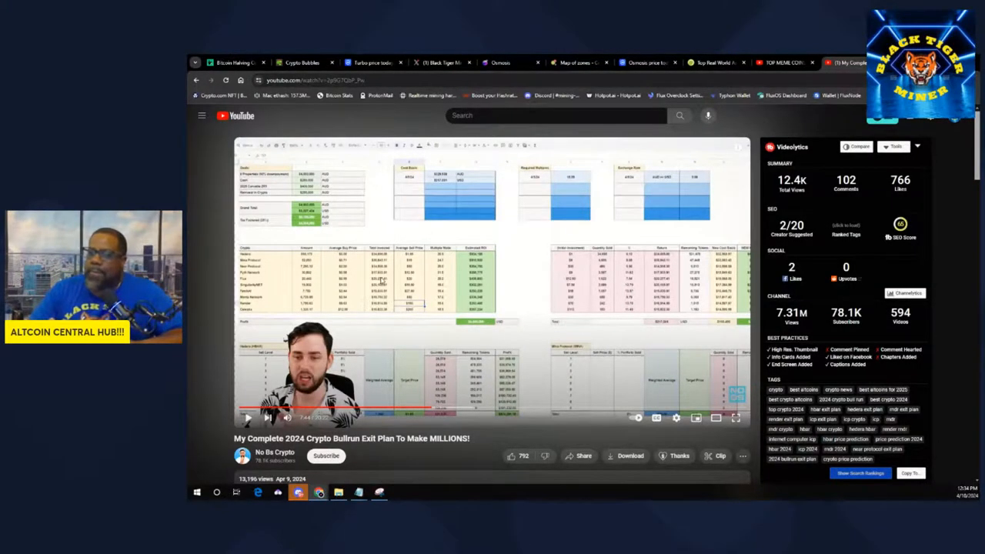
# Play the Crypto Bullrun exit plan video full screen showing its exit-price spreadsheet
pyautogui.scroll(-3)
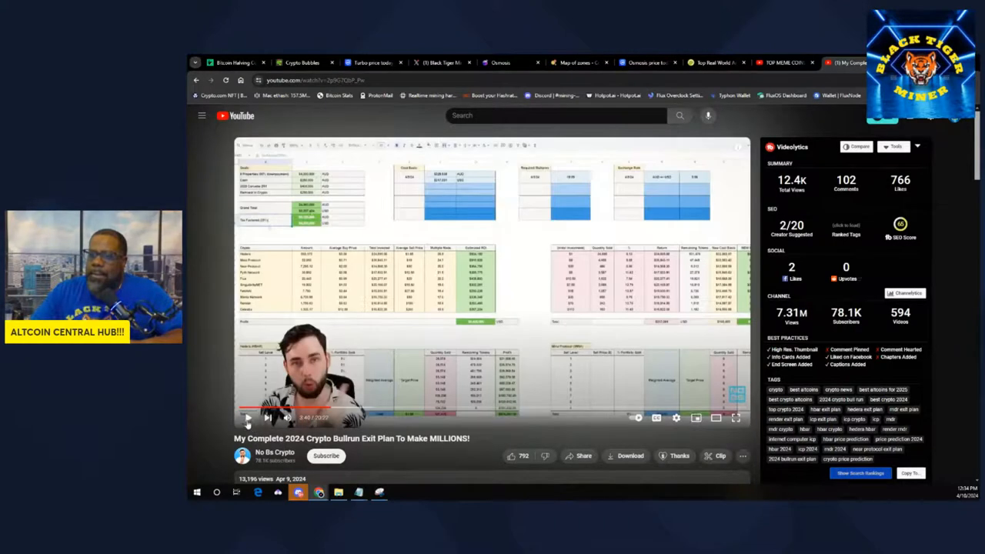
pyautogui.click(249, 417)
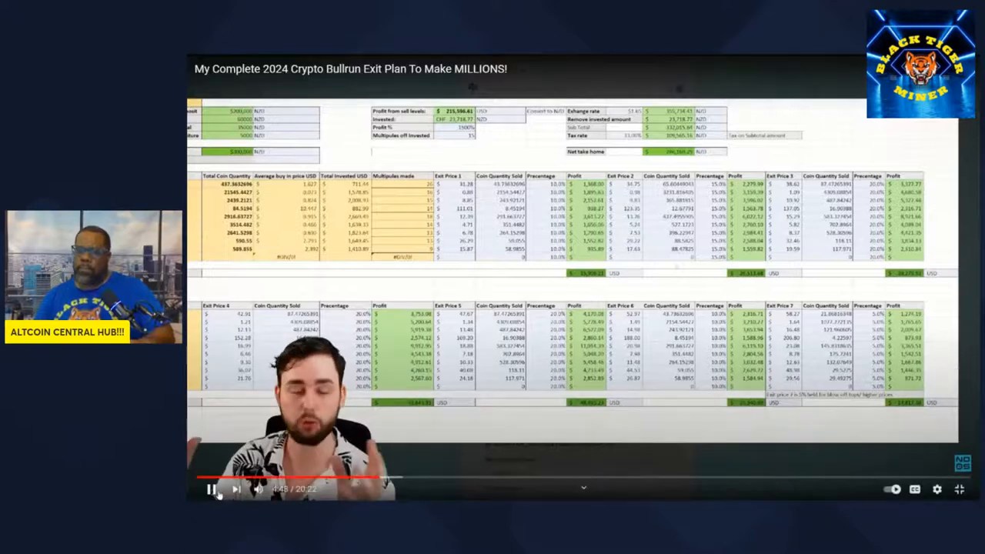
pyautogui.click(210, 490)
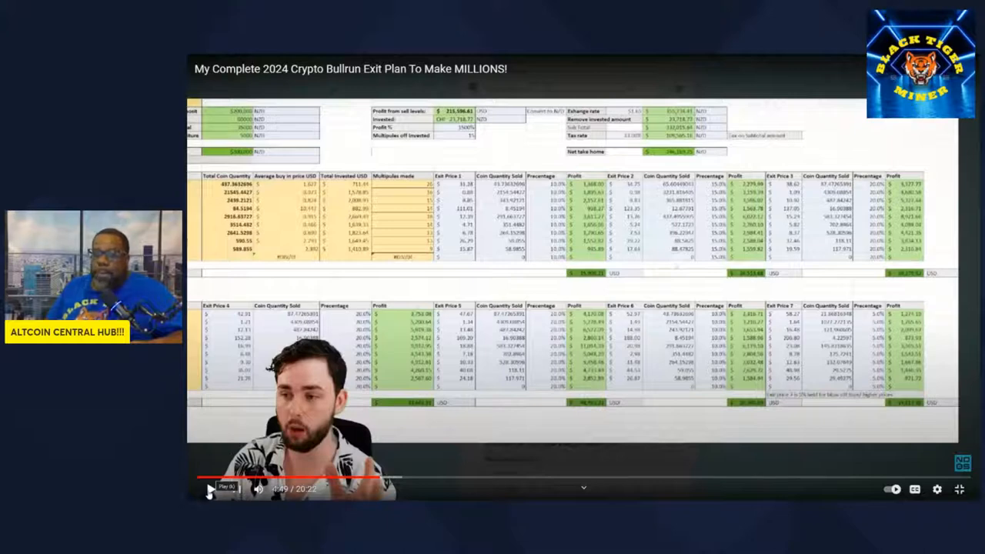
pyautogui.click(209, 489)
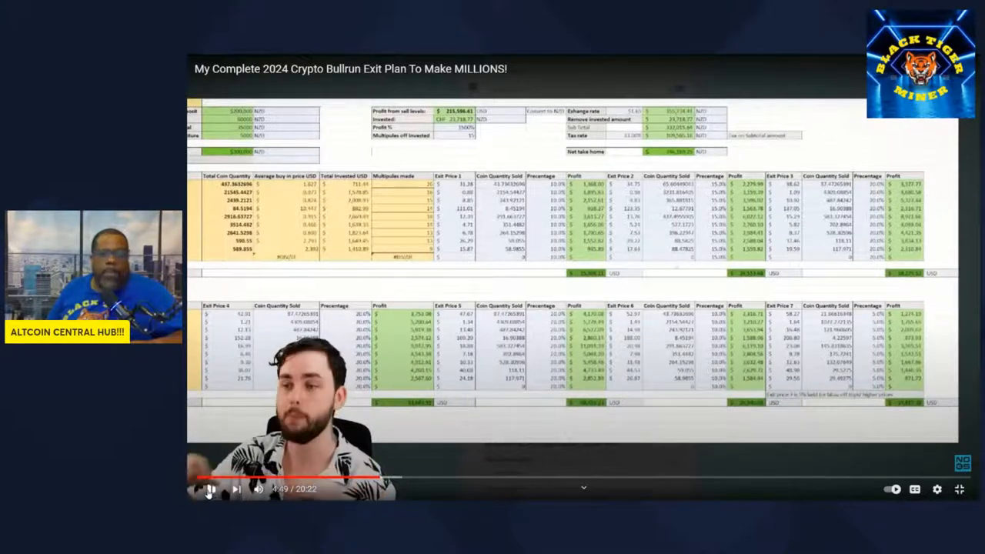